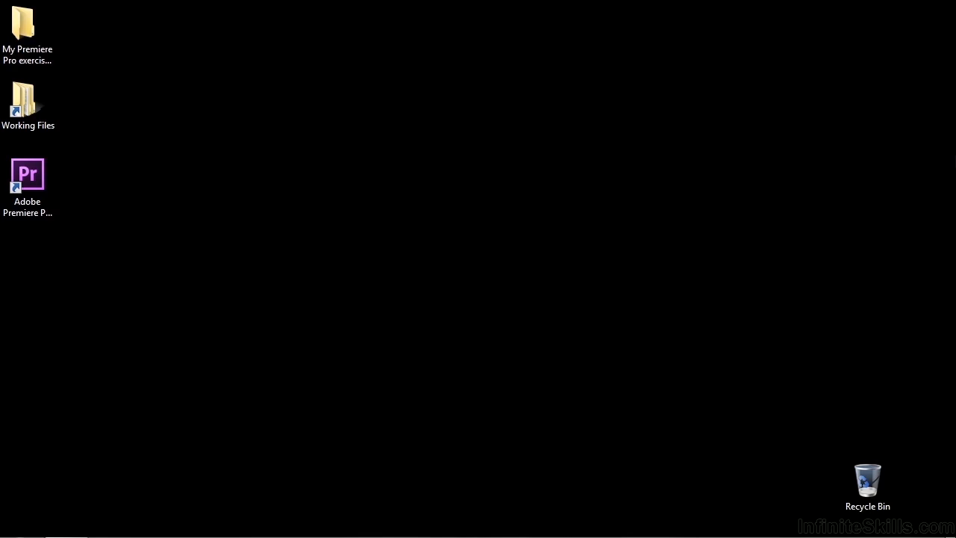
Browse Working Files > projects and launch 1005-lighting lightning lens flare.prproj in Premiere Pro.
double_click(26, 99)
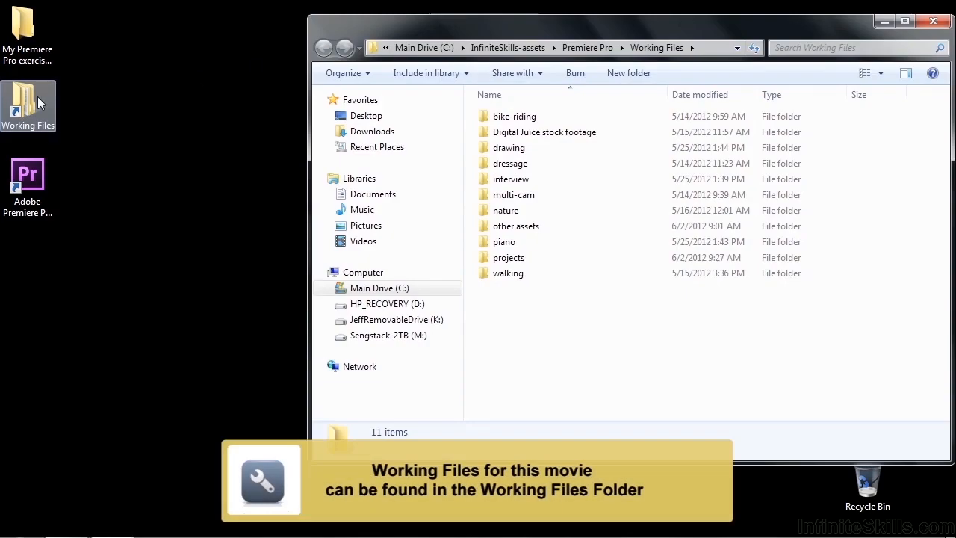
double_click(508, 257)
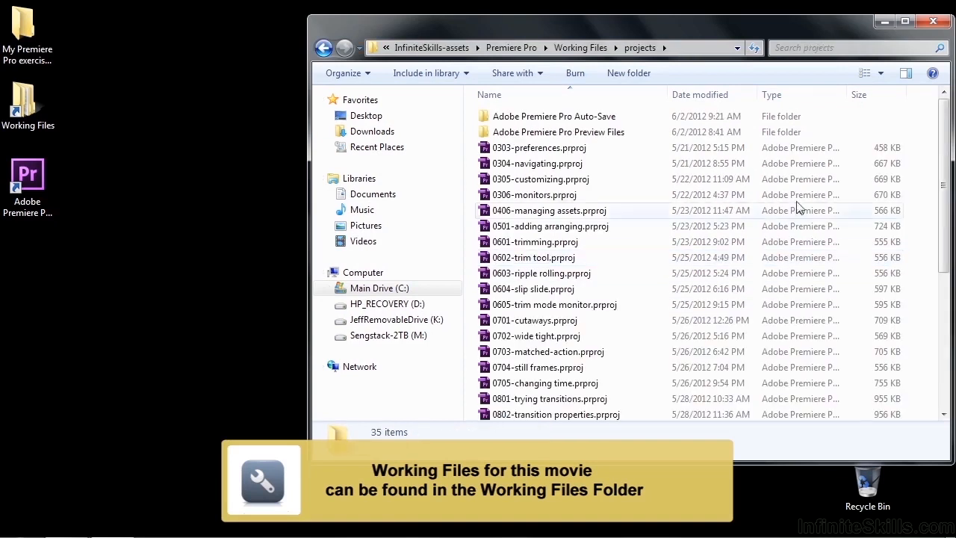
scroll(down, 3)
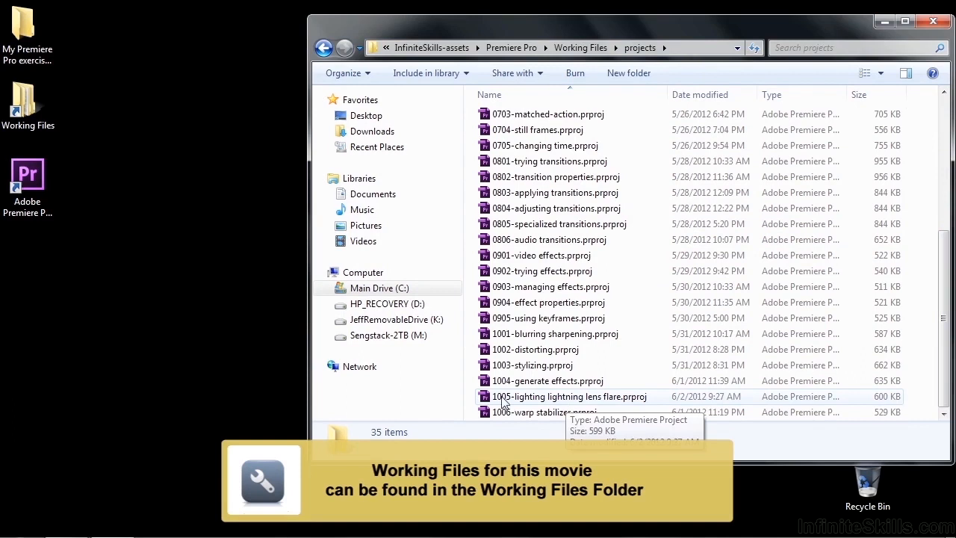
double_click(570, 398)
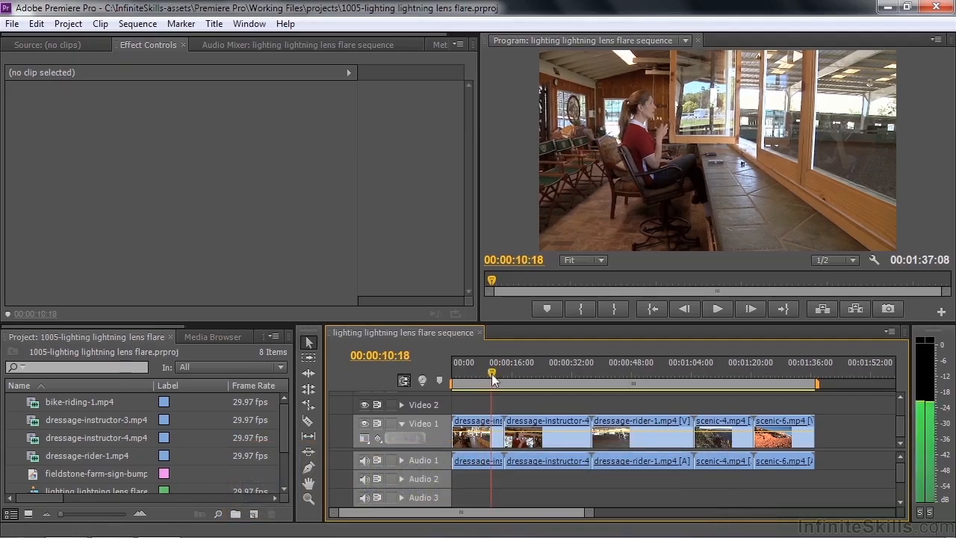
Scrub the sequence ruler to preview the dressage clips, parking at 00:00:06:00.
click(611, 374)
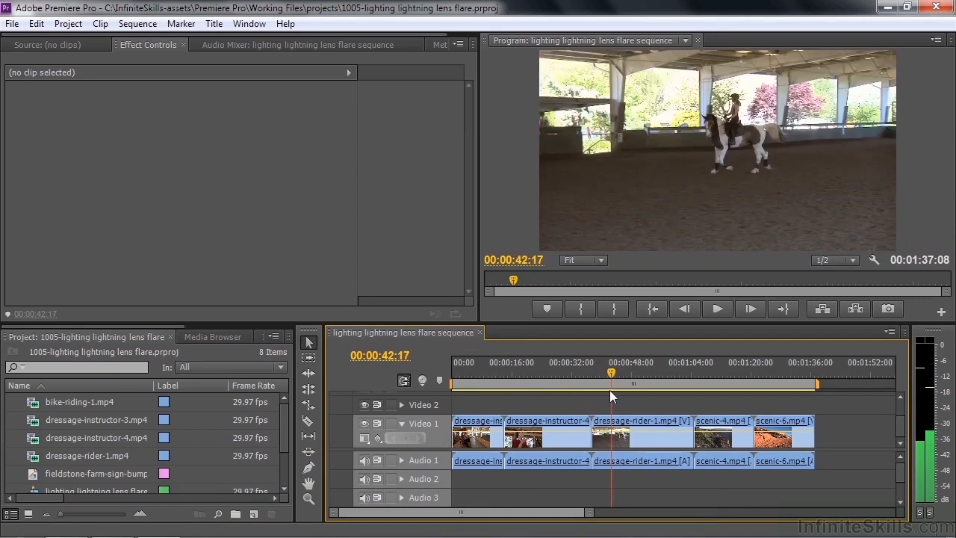
click(723, 371)
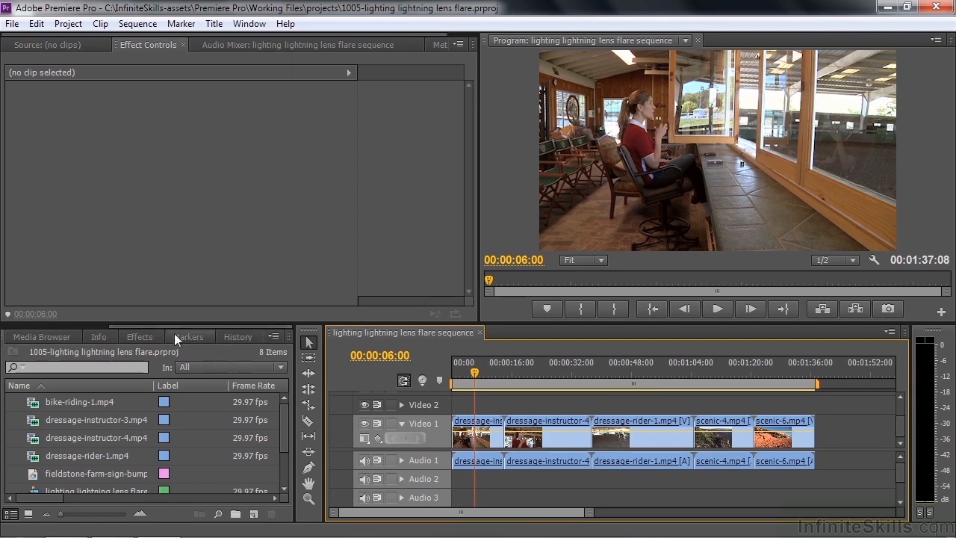
Search the Effects panel for 'ligh' and add Lighting Effects to dressage-instructor-3.
click(141, 336)
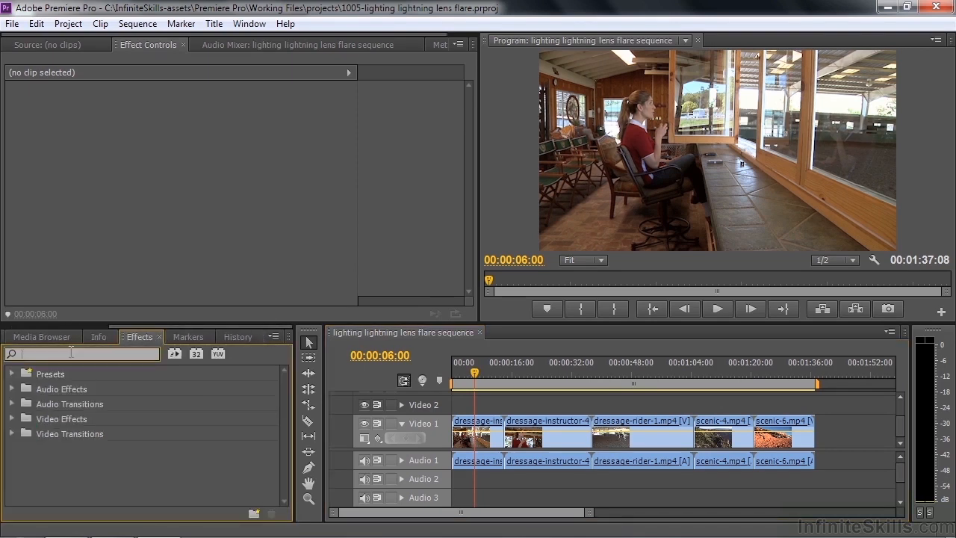
text(light)
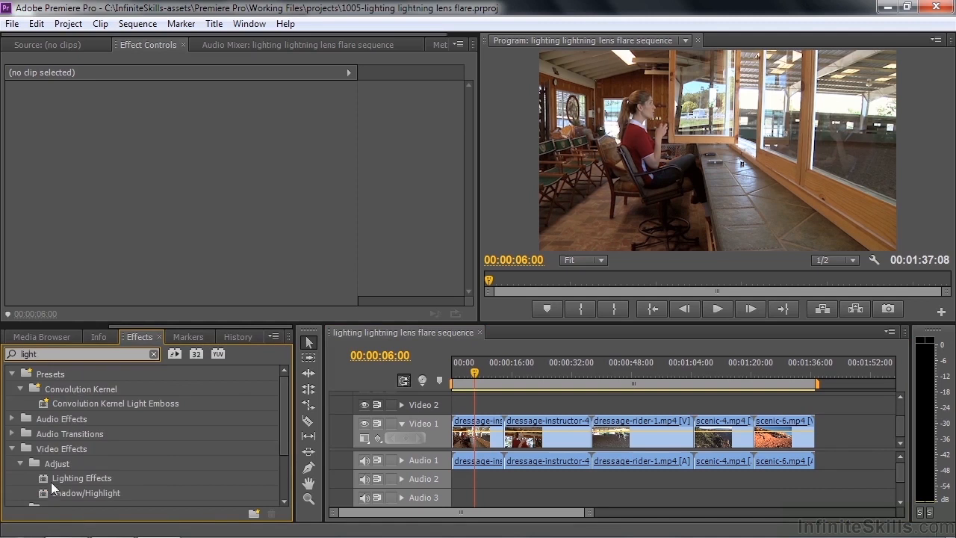
scroll(down, 3)
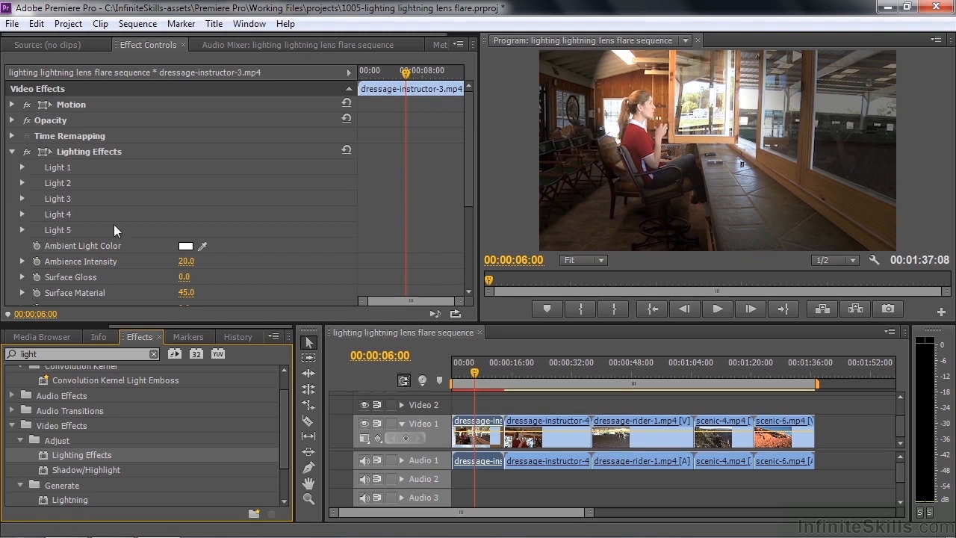
mouse_move(675, 152)
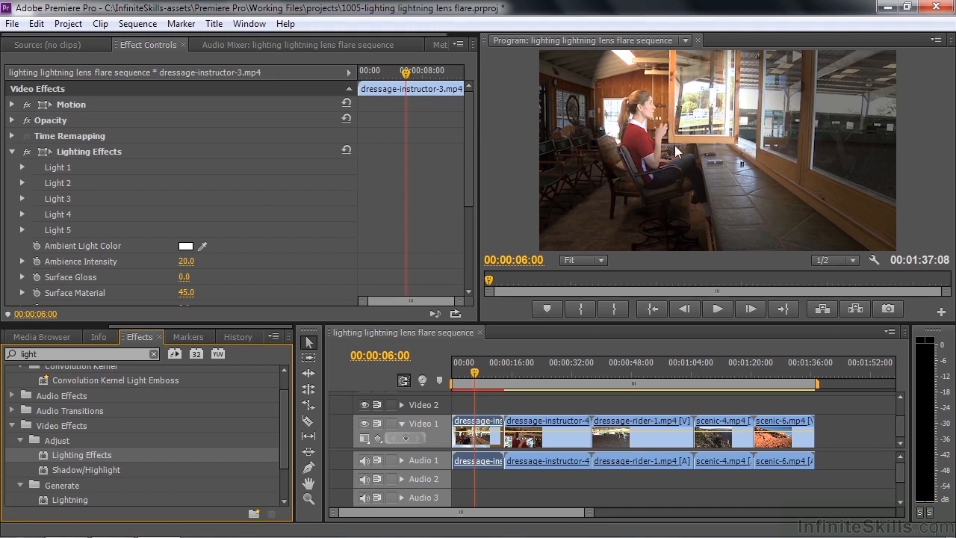
mouse_move(477, 182)
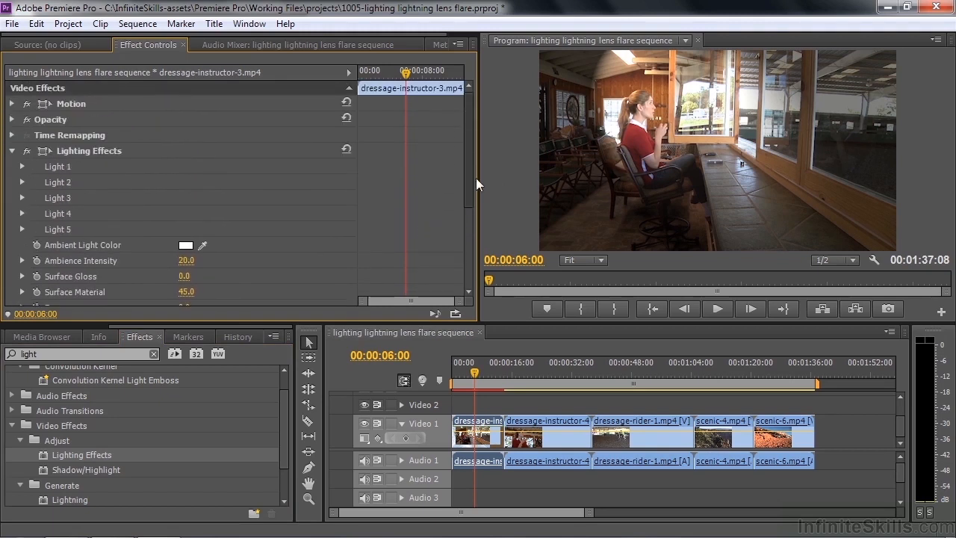
Expand Light 1 and reveal the spotlight's on-screen handles in the Program Monitor.
click(22, 167)
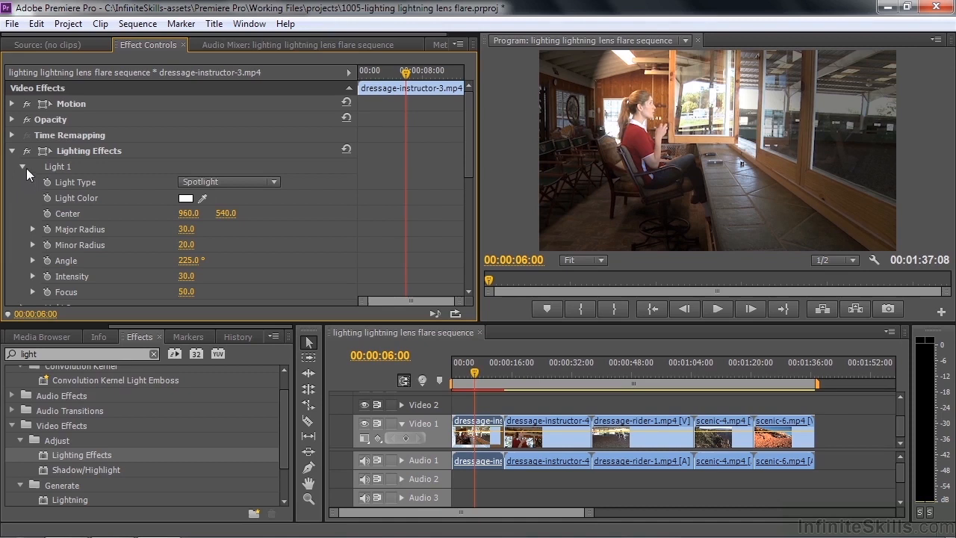
click(23, 166)
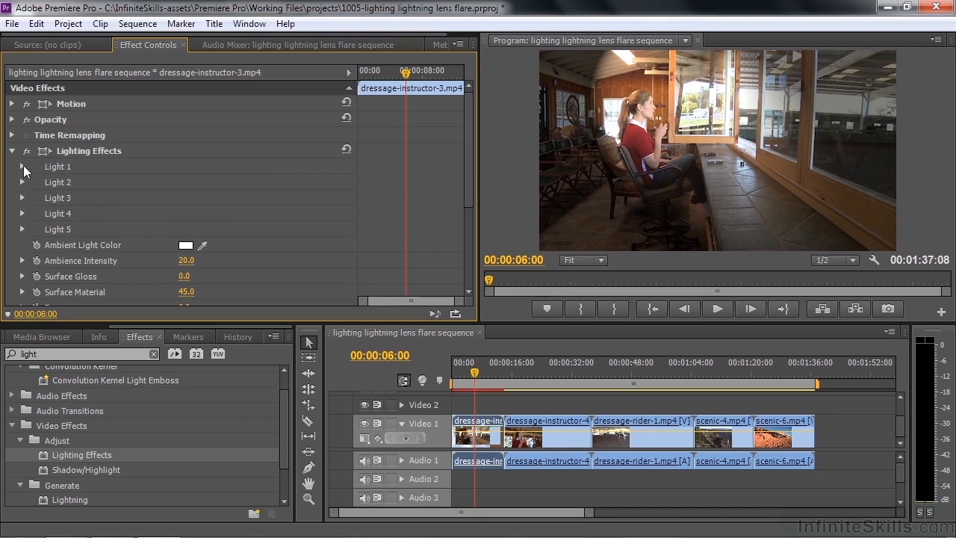
click(22, 166)
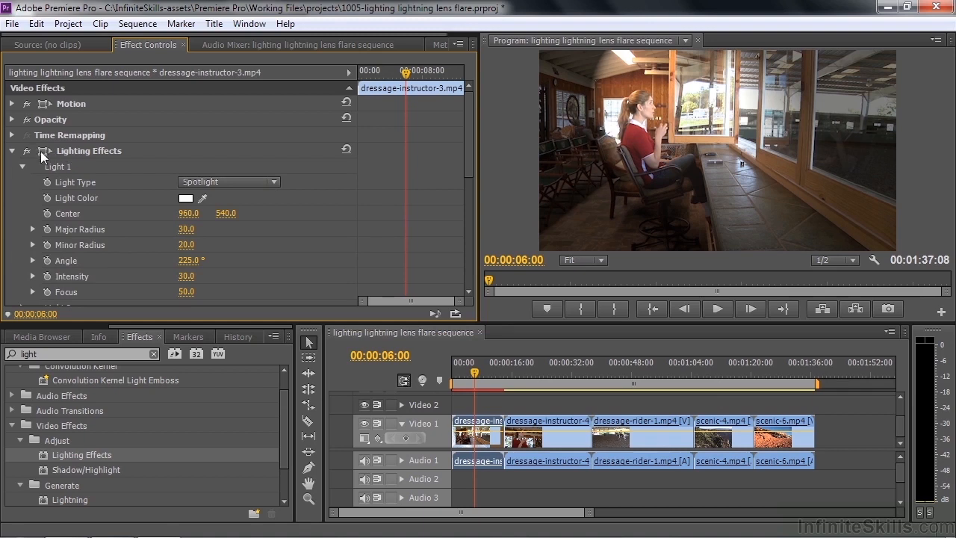
click(89, 149)
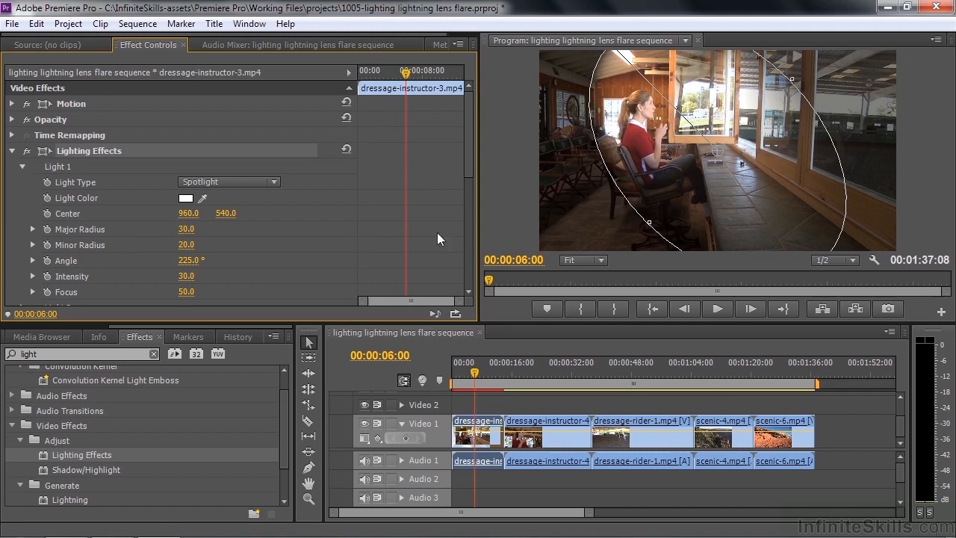
mouse_move(806, 89)
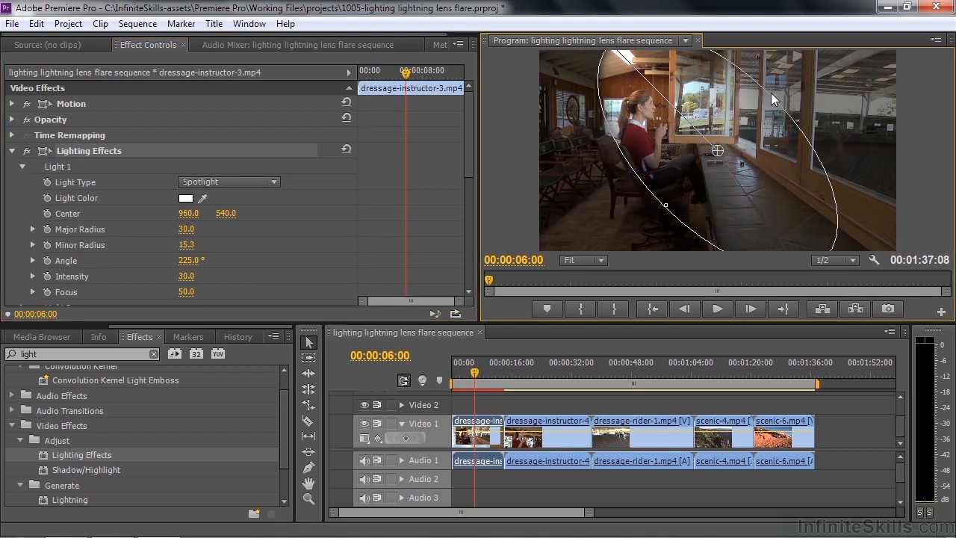
Narrow, move and stretch the spotlight ellipse so it falls across the seated woman.
drag(717, 150, 724, 158)
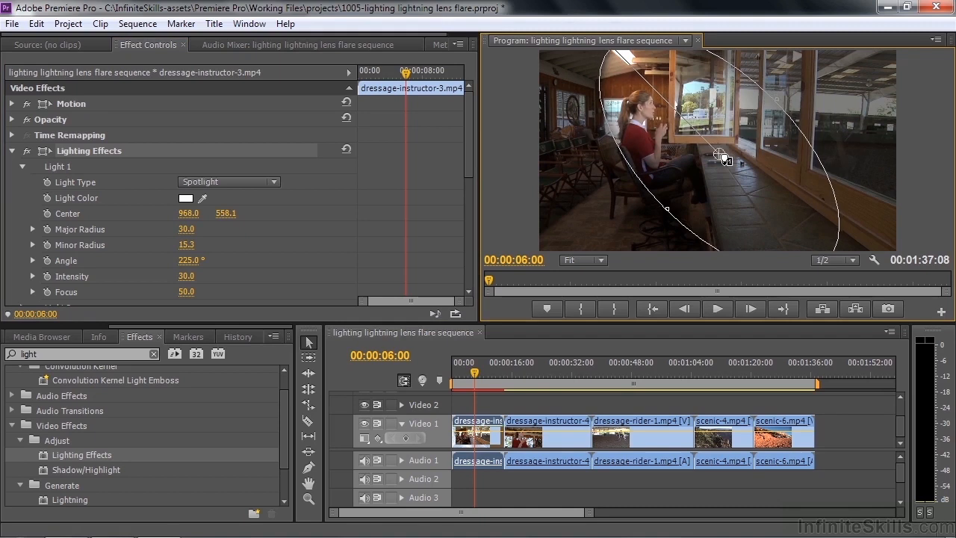
drag(722, 159, 724, 192)
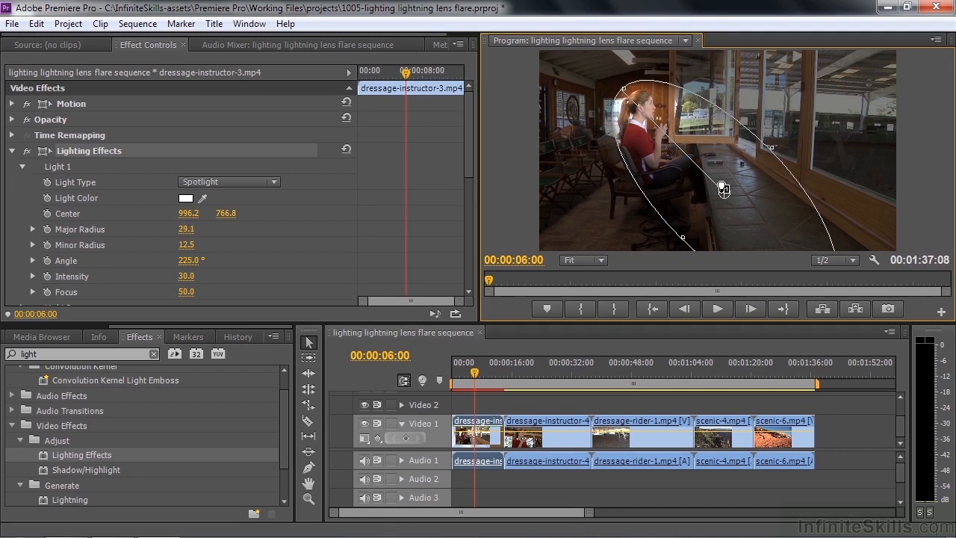
drag(722, 188, 714, 188)
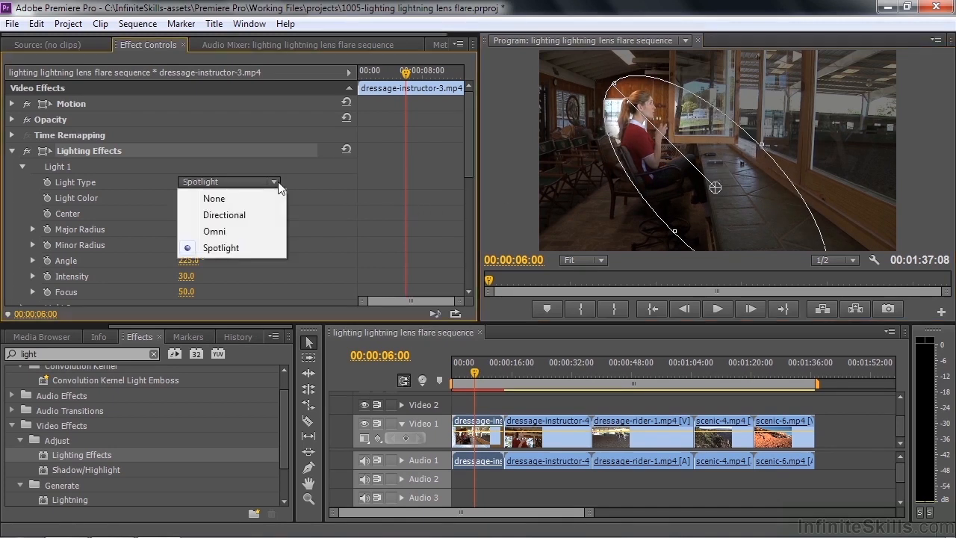
Switch Light 1 to Omni and shrink it to about 19.1 radius centred on the woman.
click(215, 230)
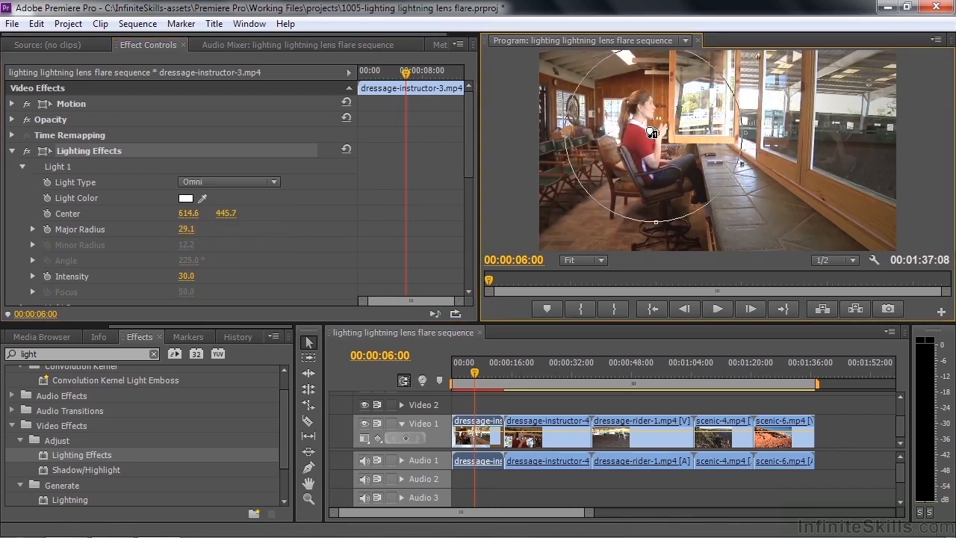
drag(645, 131, 656, 135)
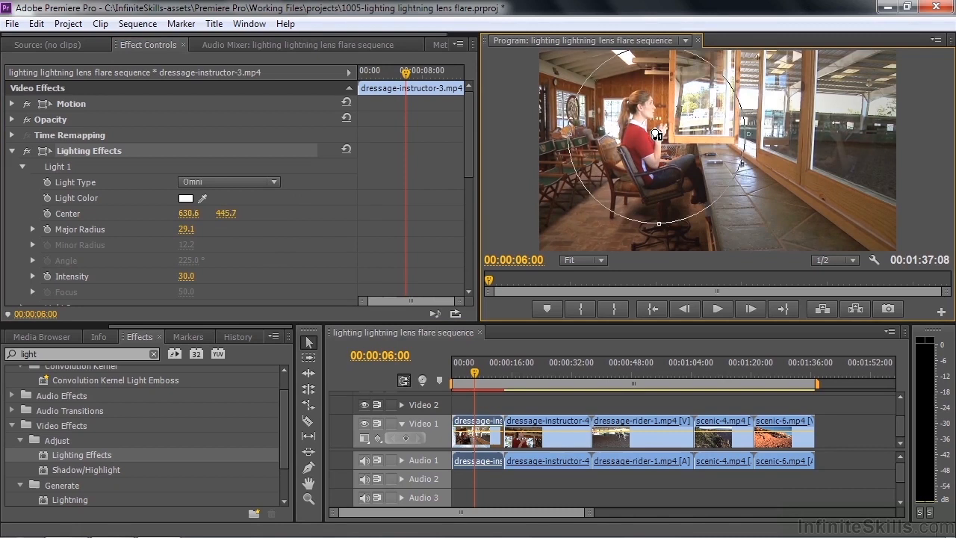
drag(657, 138, 657, 140)
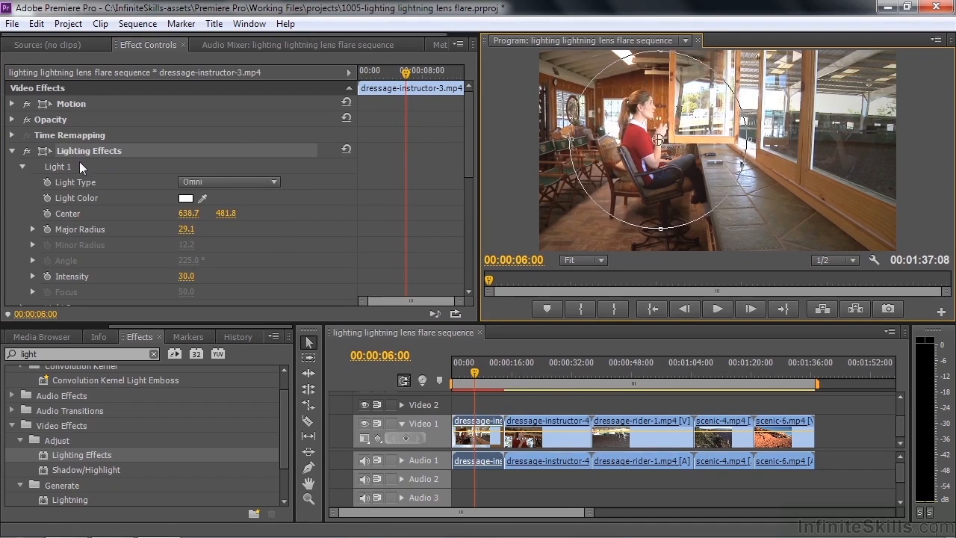
mouse_move(514, 167)
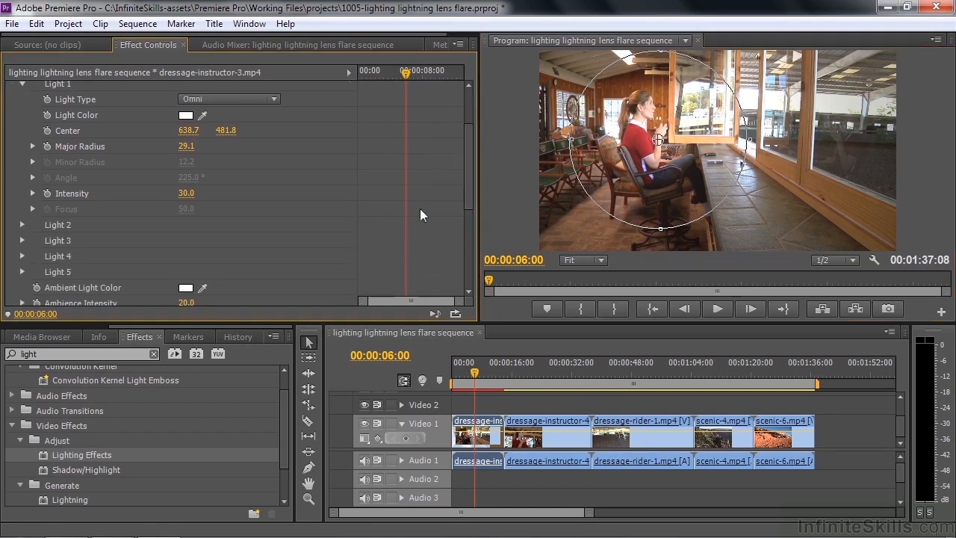
mouse_move(673, 248)
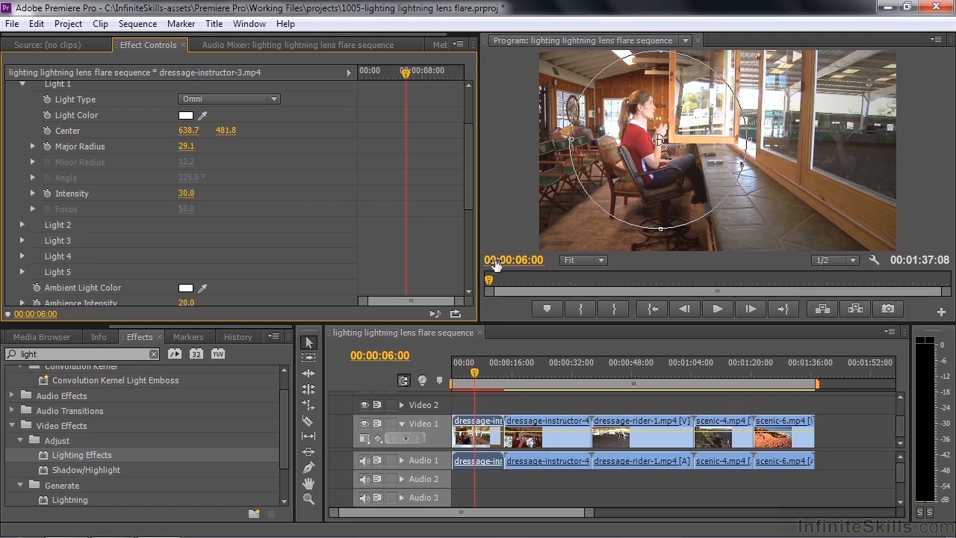
mouse_move(238, 272)
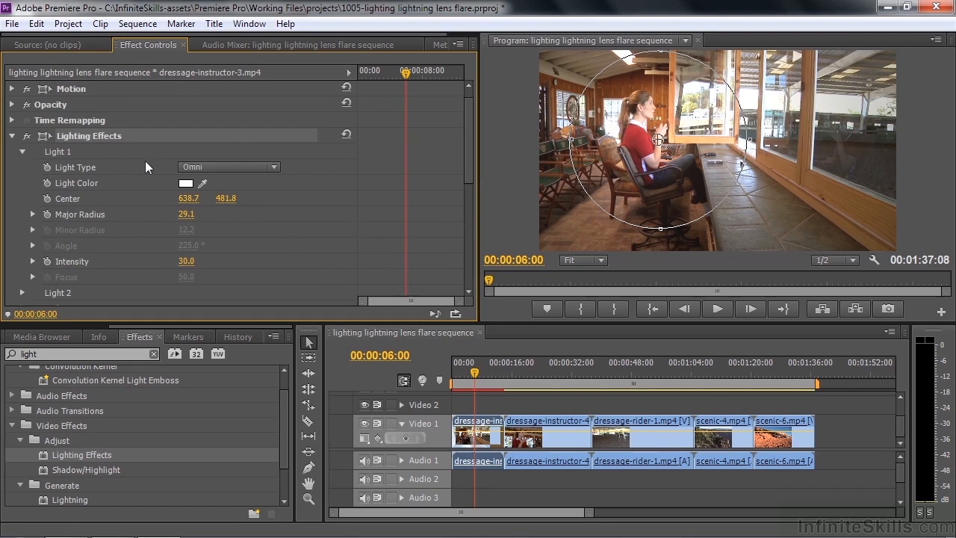
mouse_move(261, 196)
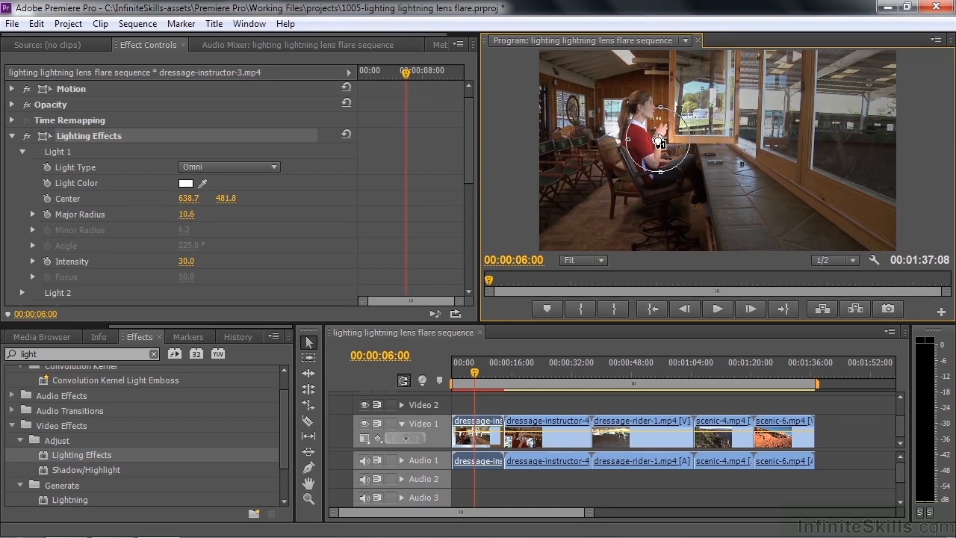
drag(660, 142, 650, 116)
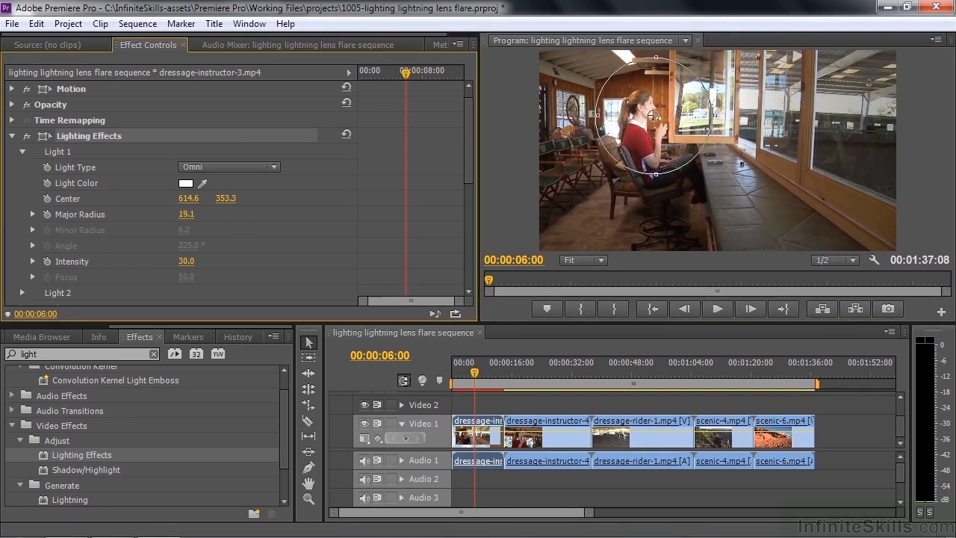
drag(191, 215, 179, 215)
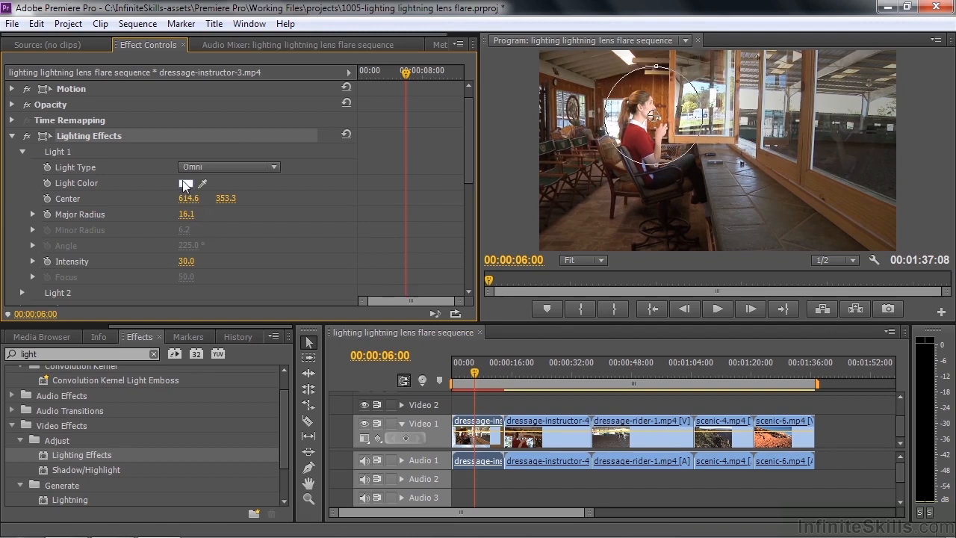
Tint Light 1 a pale warm orange in the Color Picker and lower its Intensity to 24.
click(185, 182)
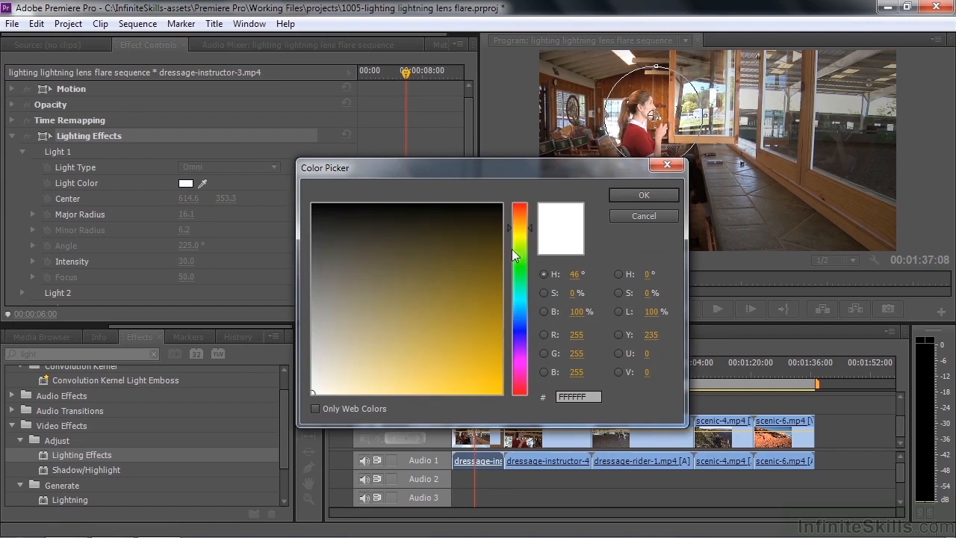
drag(520, 253, 520, 232)
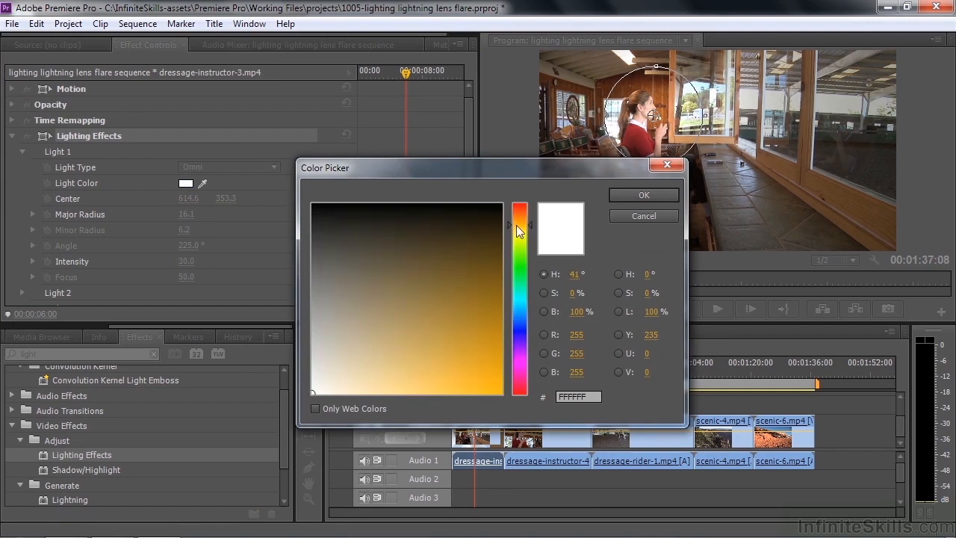
click(365, 385)
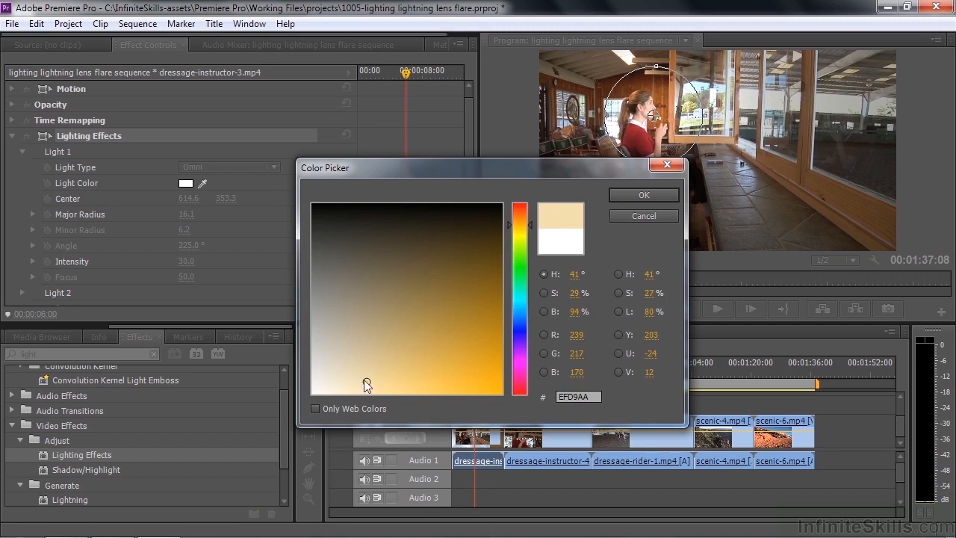
click(642, 194)
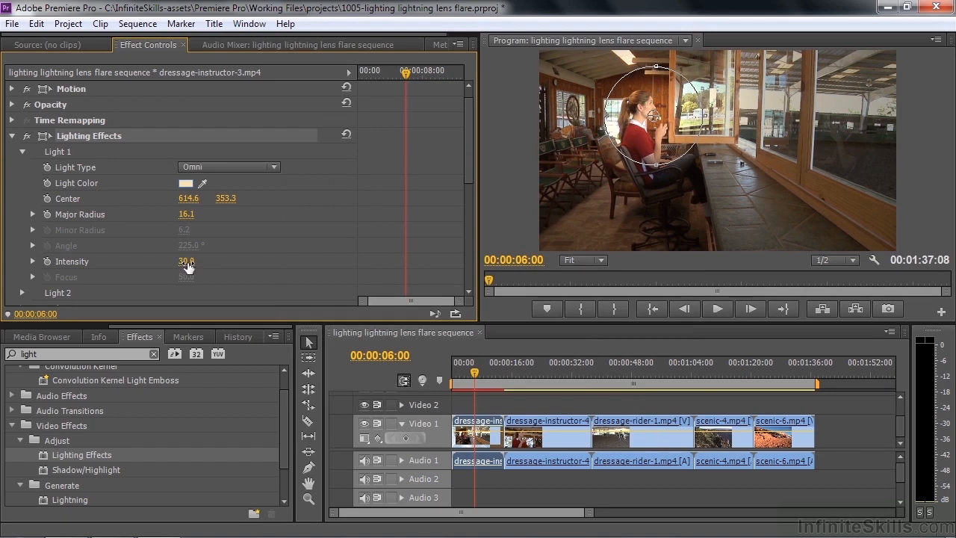
drag(185, 260, 185, 260)
text(24)
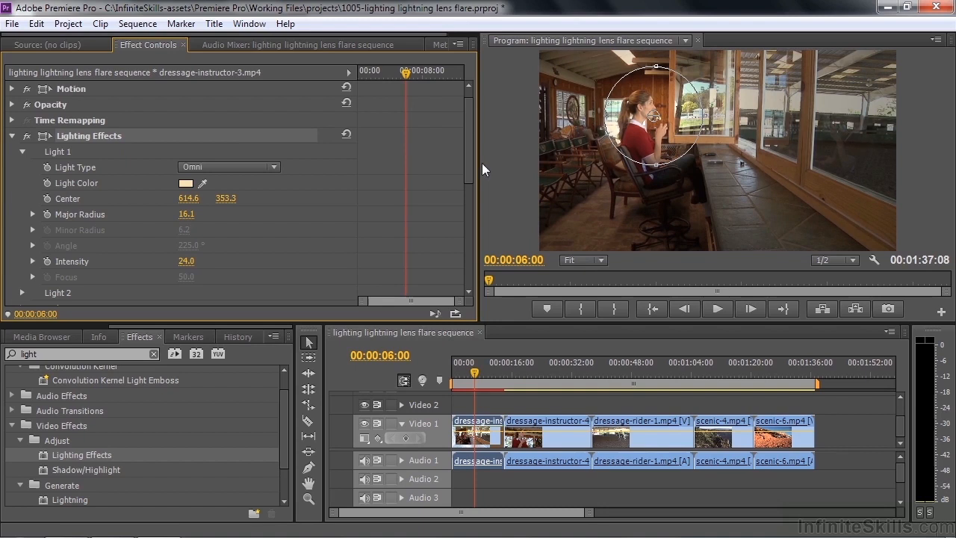
Try an Ambient Light Color, then raise Light 1 Intensity to 33 to brighten the clip.
scroll(down, 3)
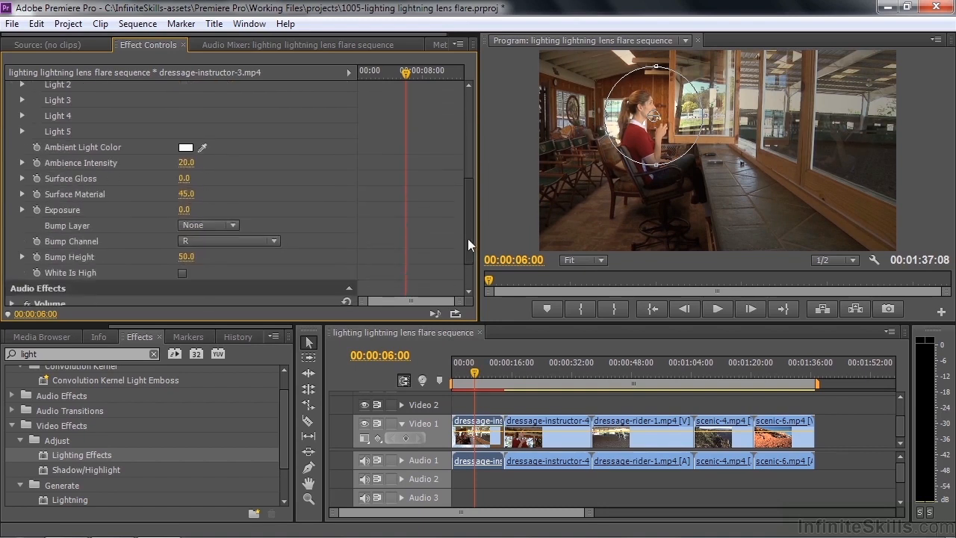
mouse_move(745, 111)
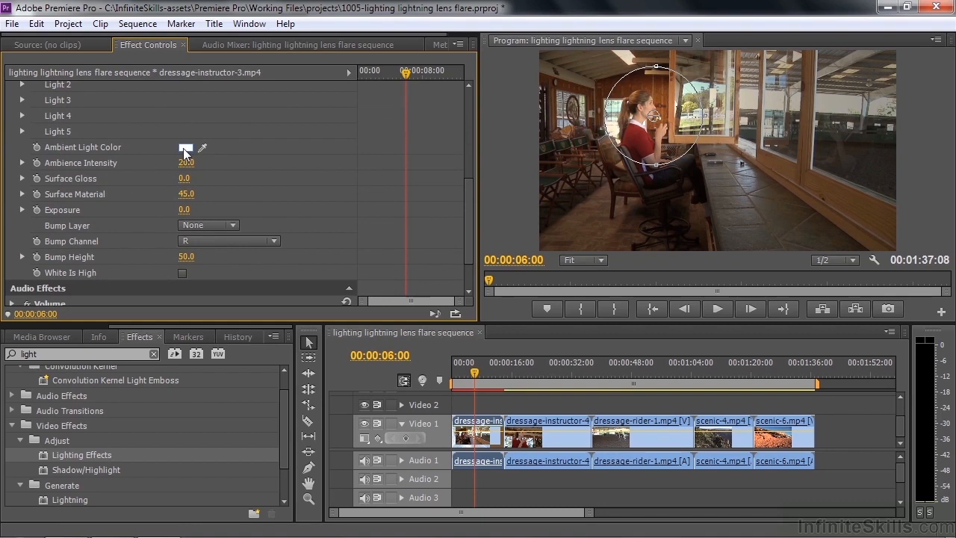
click(185, 147)
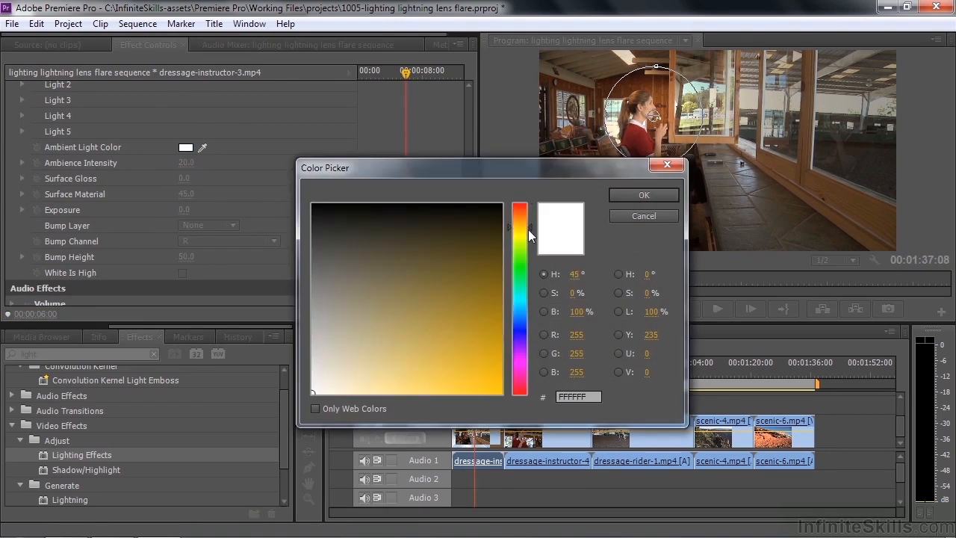
mouse_move(341, 388)
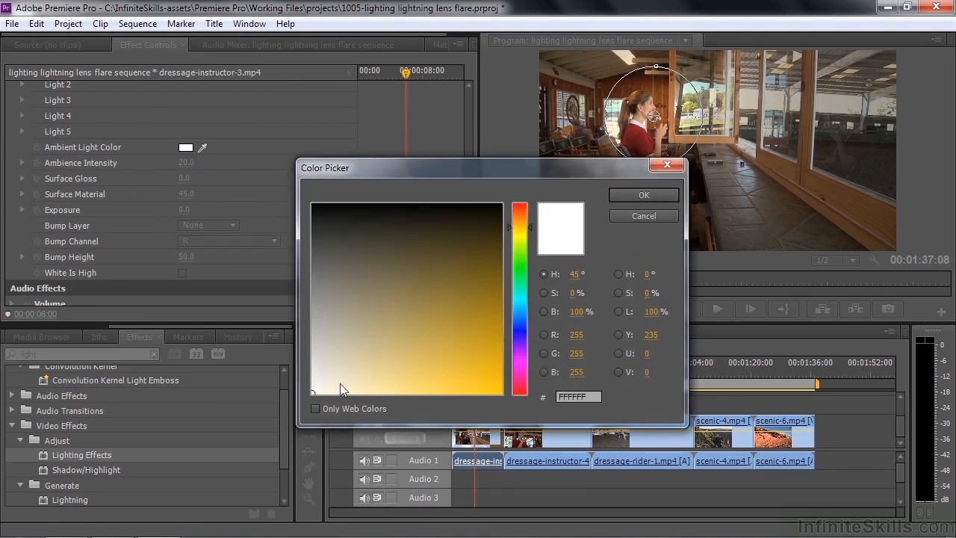
click(642, 195)
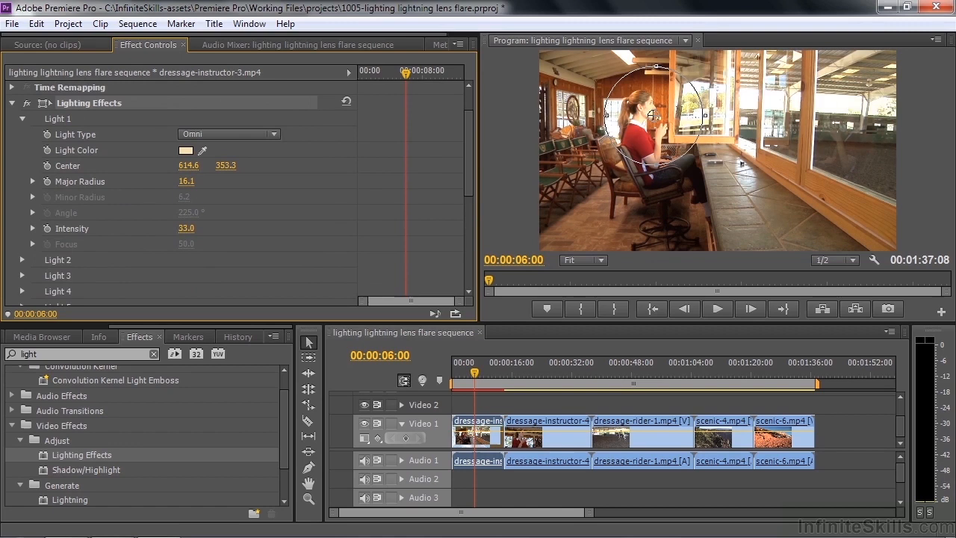
Dim Light 1 Intensity to 12.0 and move the playhead onto dressage-instructor-4.
drag(186, 227, 185, 227)
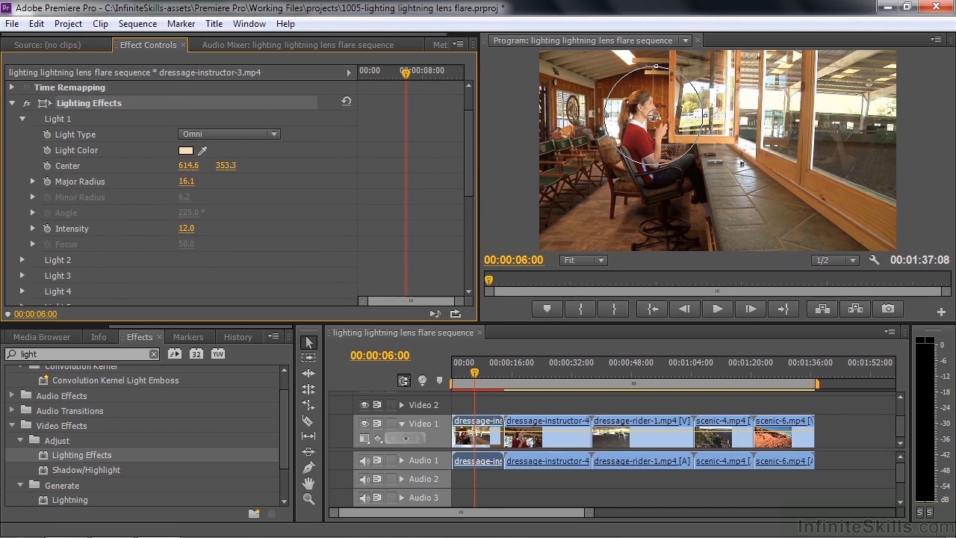
mouse_move(42, 120)
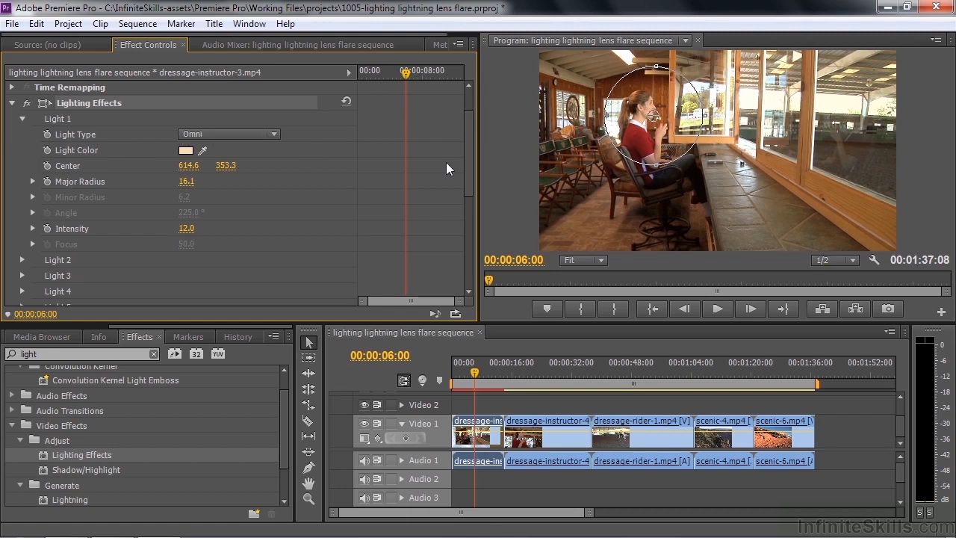
mouse_move(299, 185)
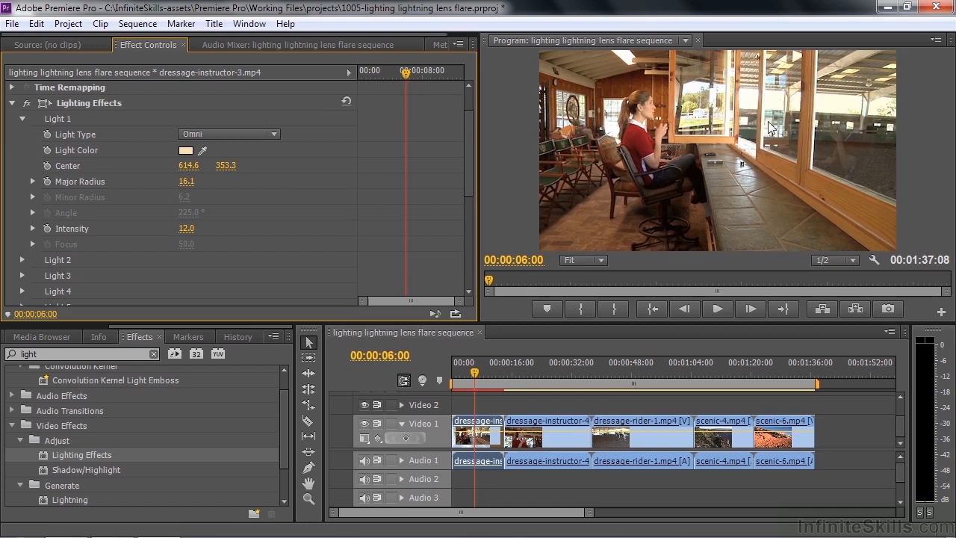
mouse_move(745, 191)
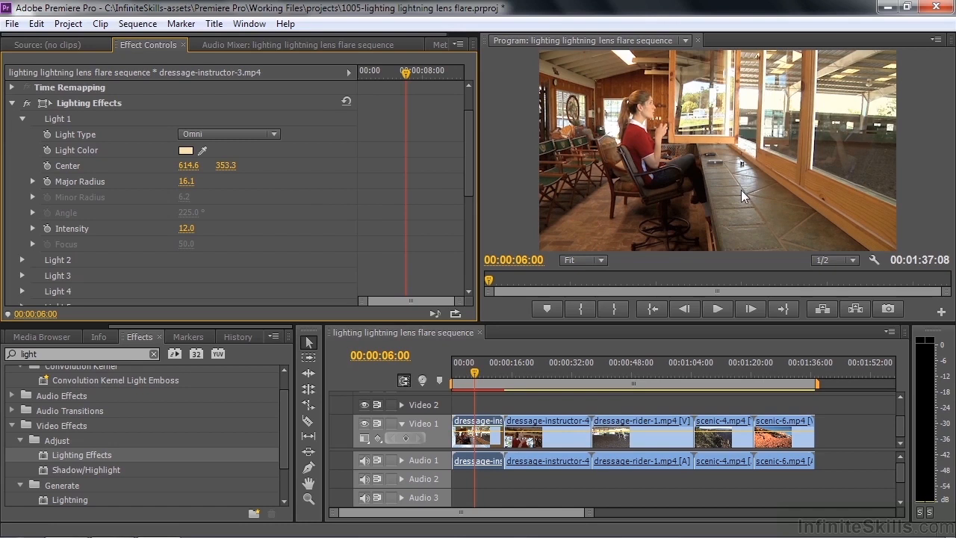
mouse_move(660, 113)
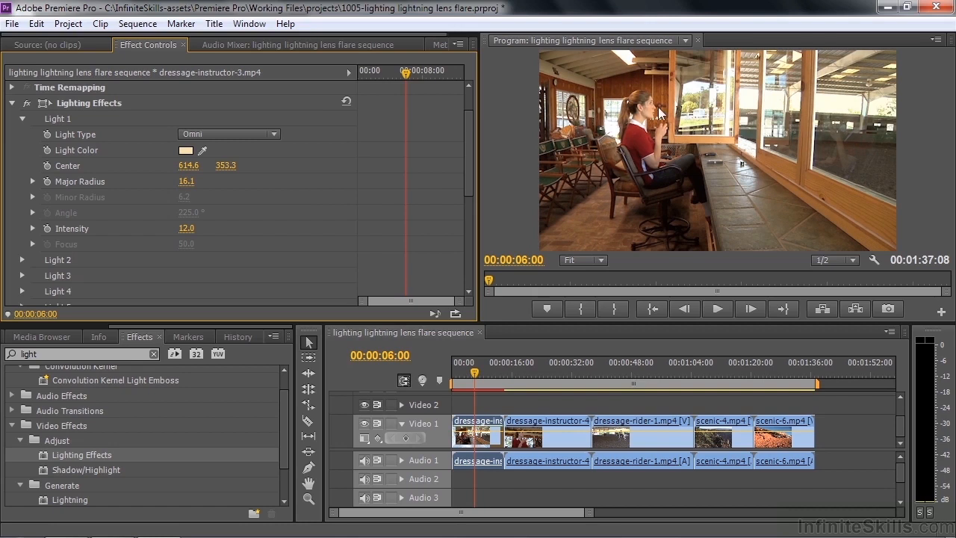
mouse_move(627, 218)
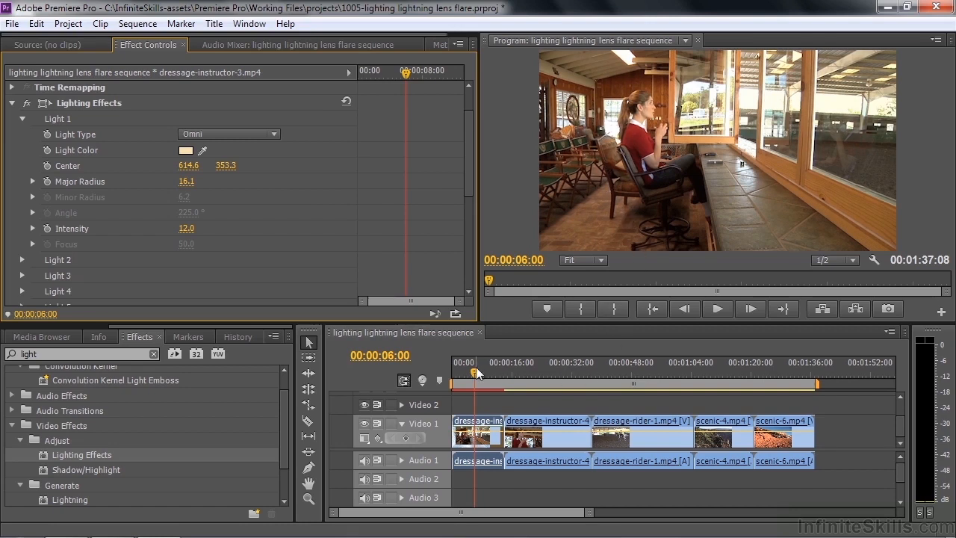
click(541, 372)
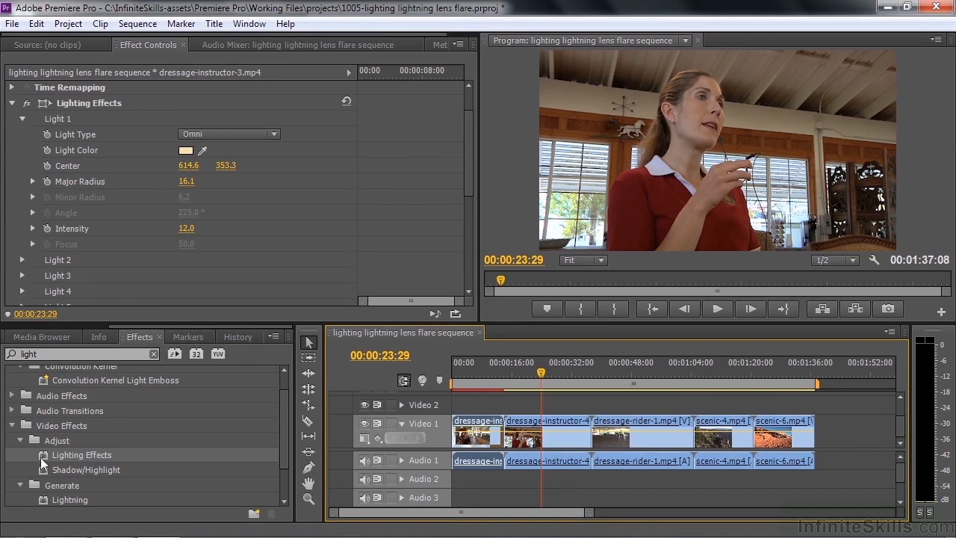
Add Lighting Effects to dressage-instructor-4, try a Directional Light 1 and adjust its Intensity to 18.
click(547, 431)
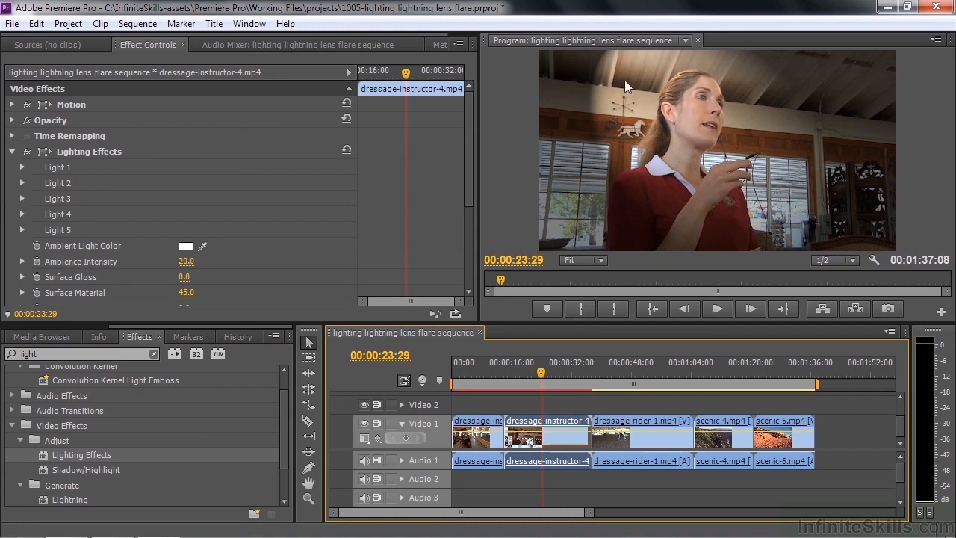
click(22, 167)
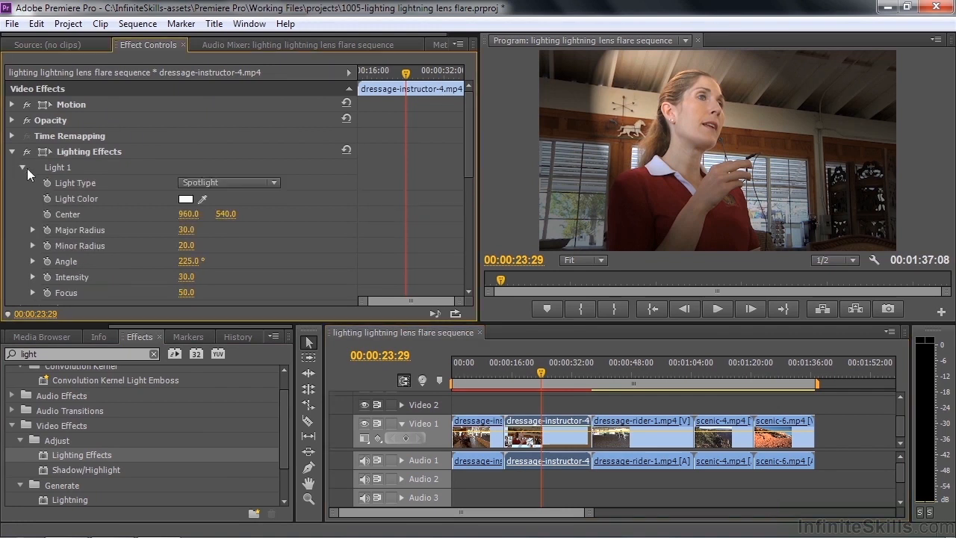
click(228, 182)
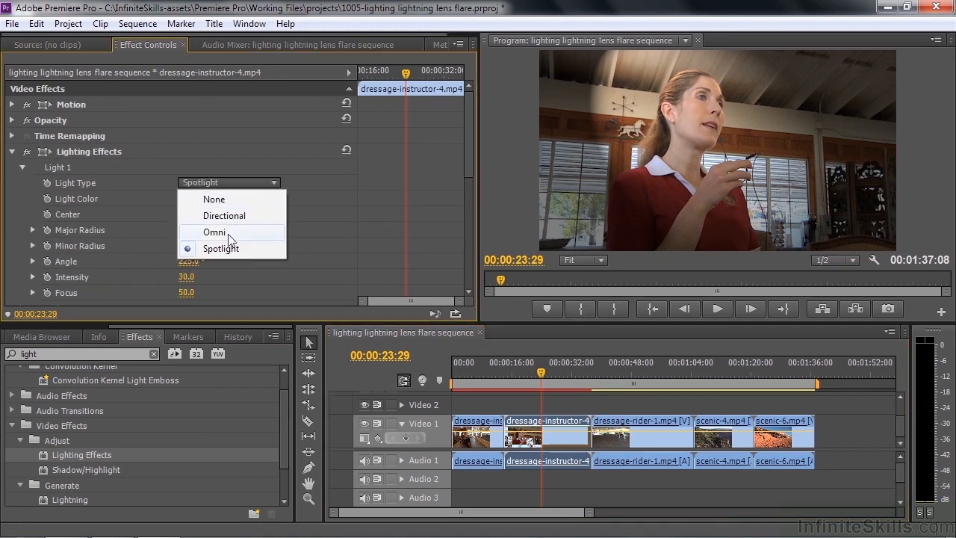
click(215, 215)
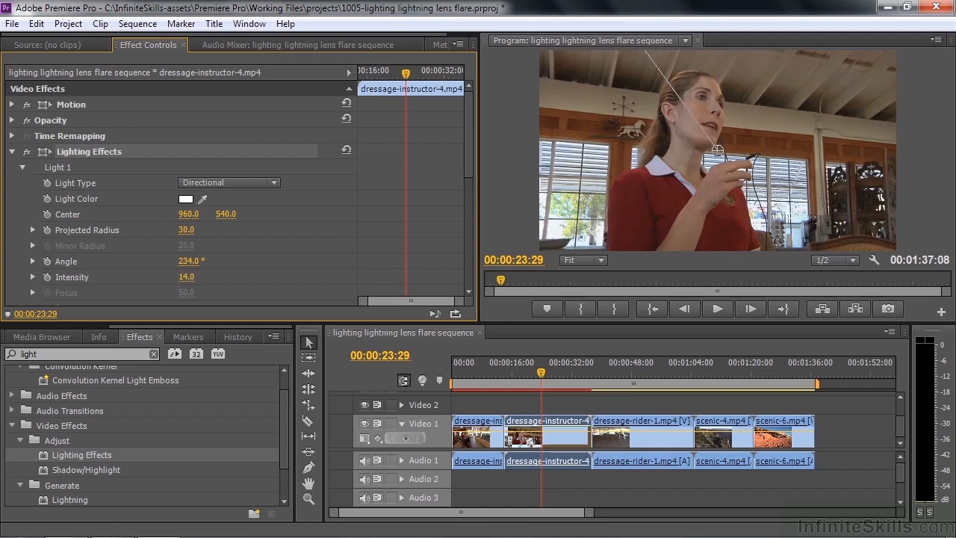
drag(185, 276, 197, 276)
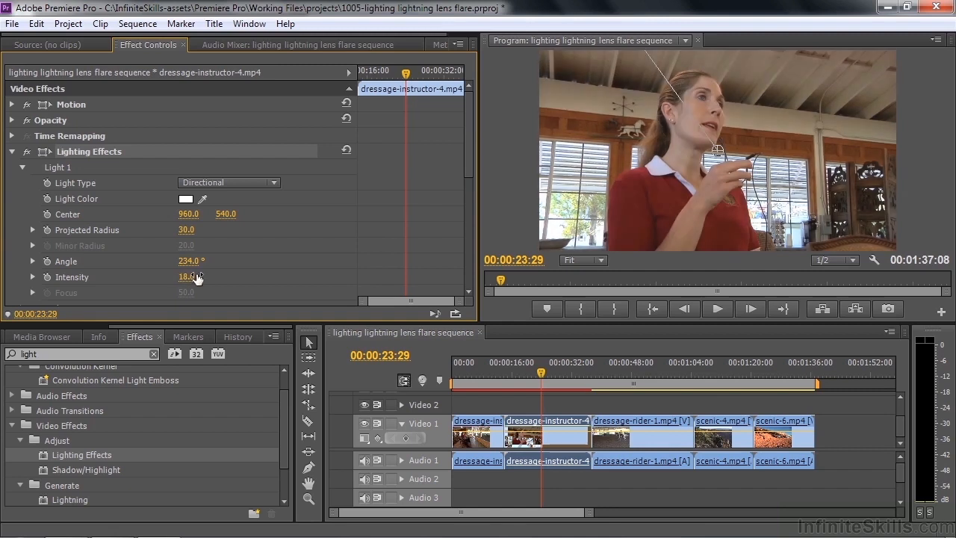
Make Light 1 Omni and drag its centre onto the instructor, then move to 45 seconds.
click(228, 182)
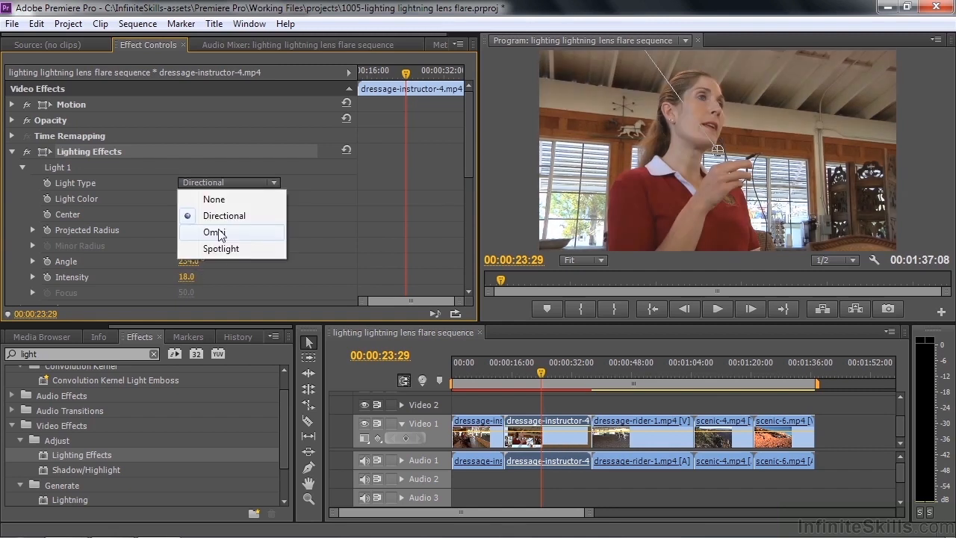
click(213, 232)
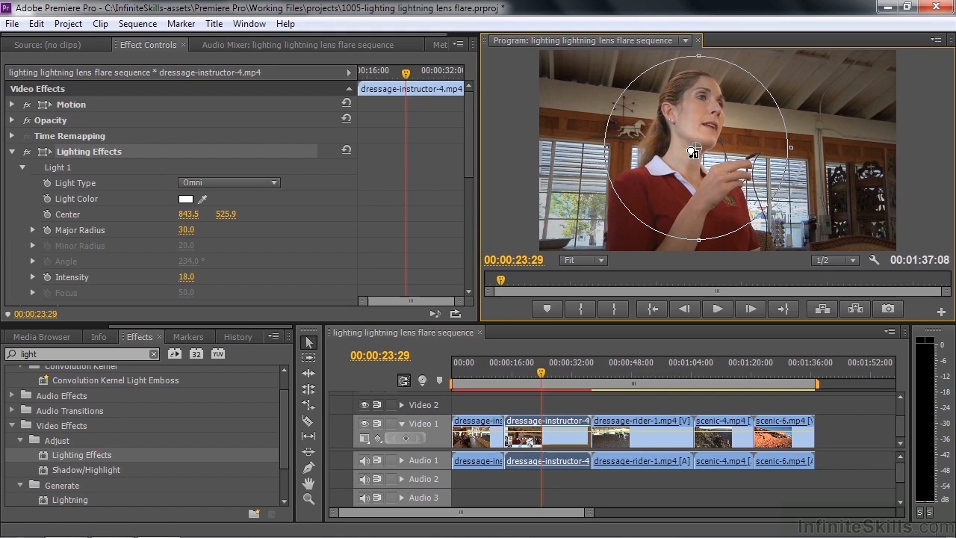
drag(699, 149, 693, 152)
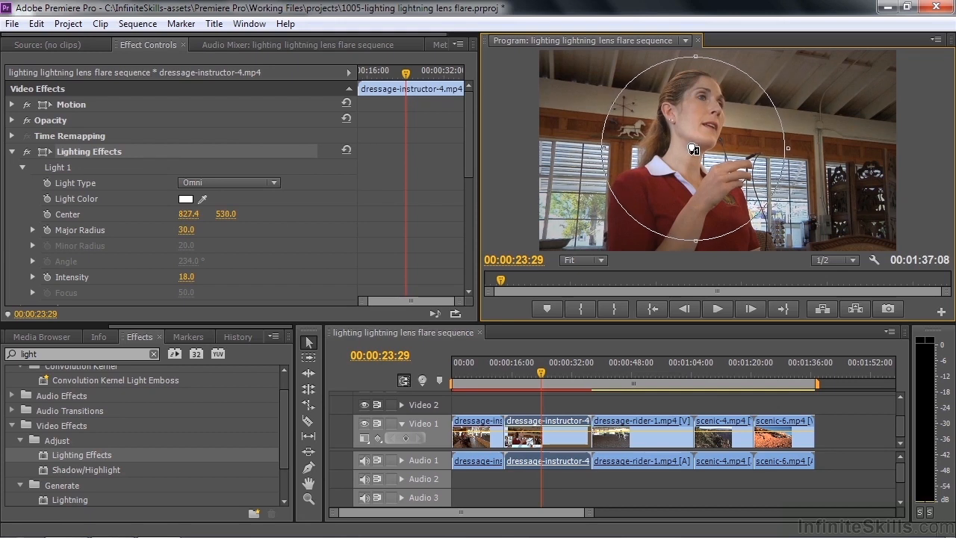
drag(694, 150, 691, 153)
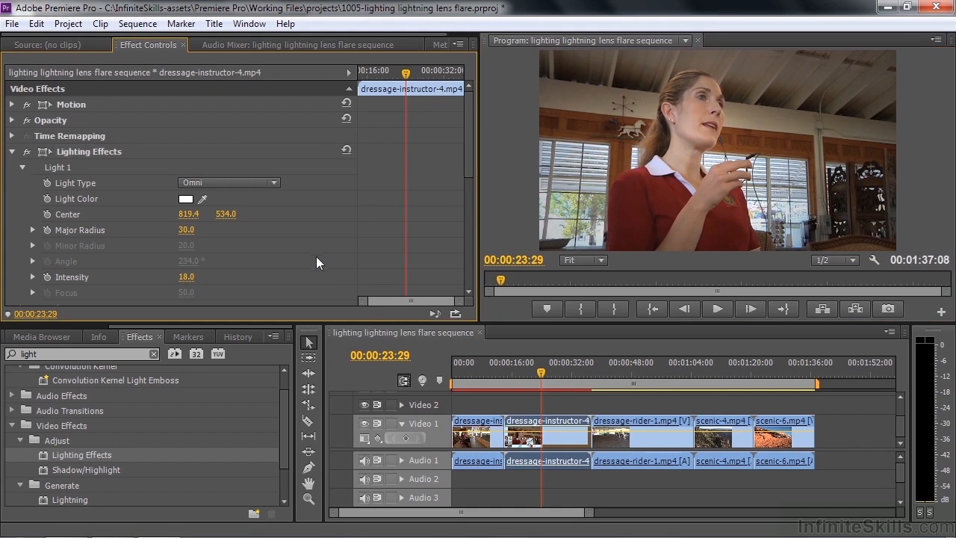
mouse_move(705, 161)
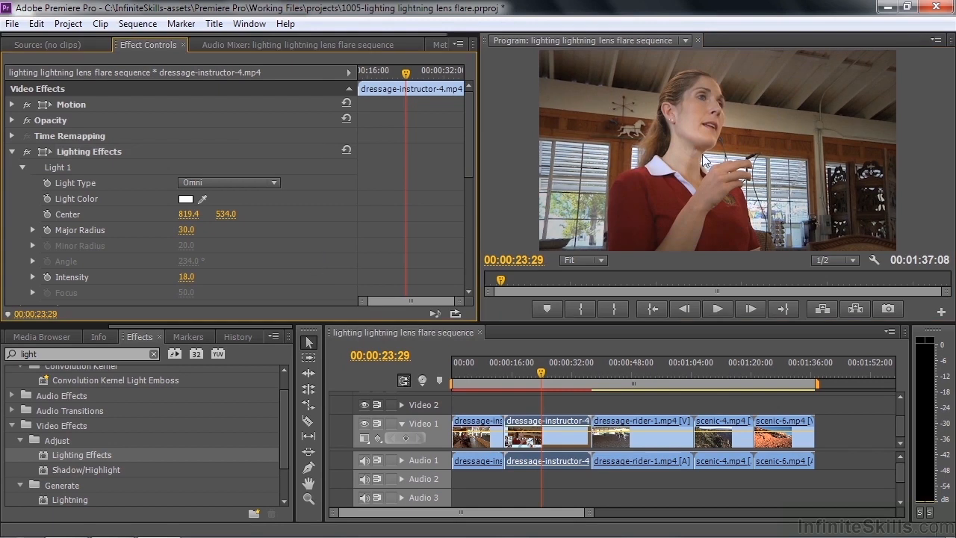
click(27, 153)
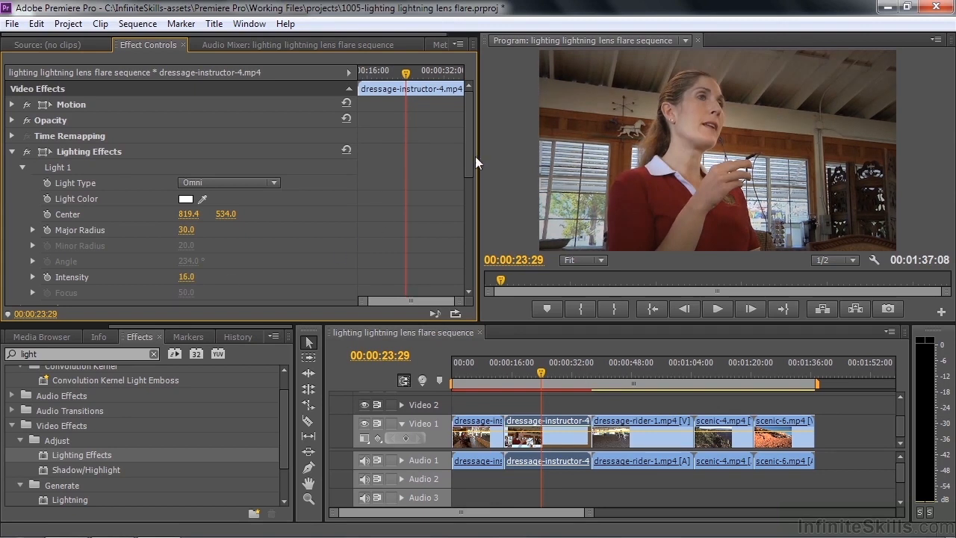
scroll(down, 3)
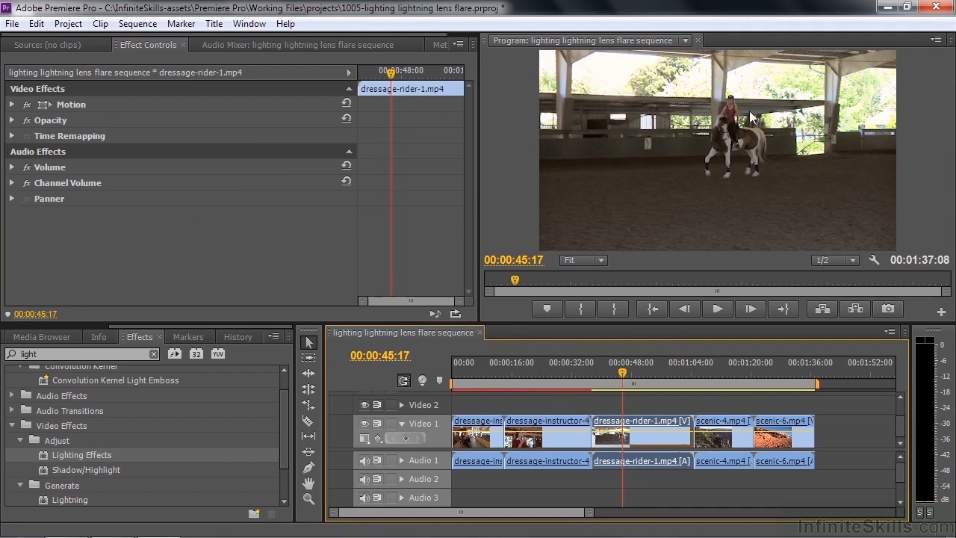
mouse_move(176, 451)
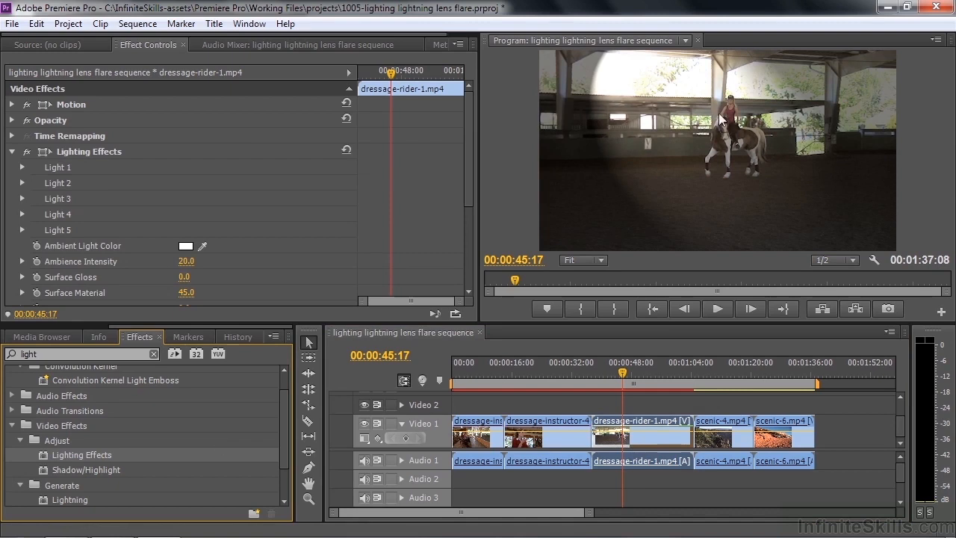
mouse_move(701, 248)
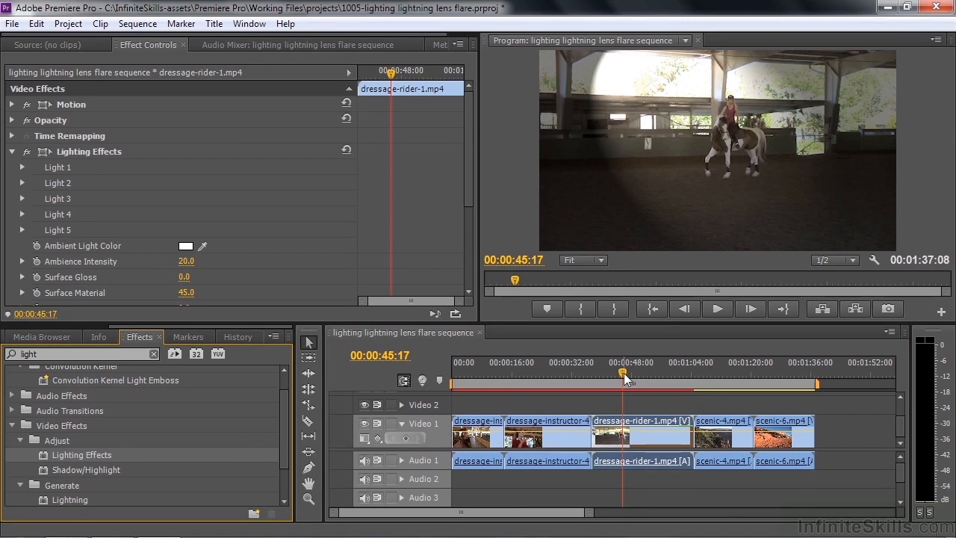
mouse_move(386, 254)
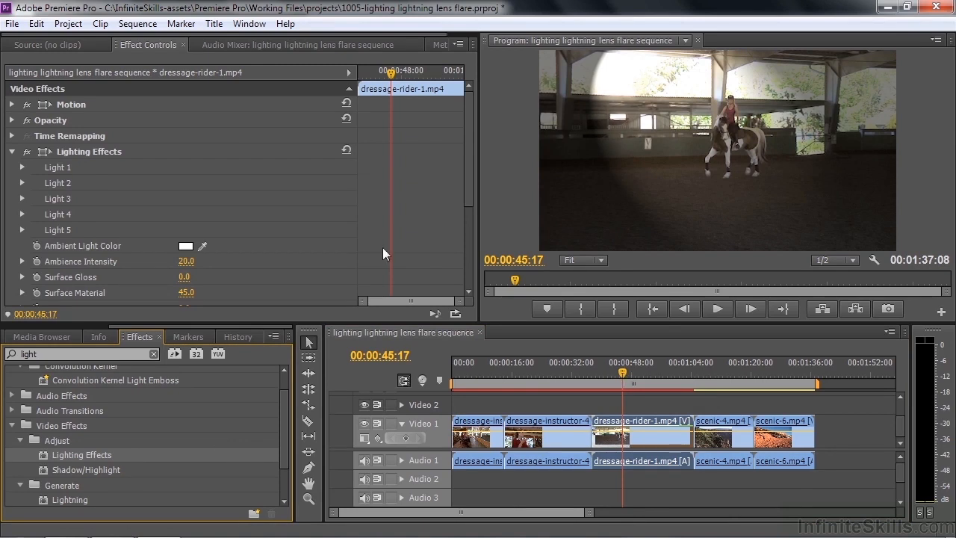
Expand Light 1 on dressage-rider-1 and keyframe its centre to 862.1, 515.4 over the rider.
click(23, 167)
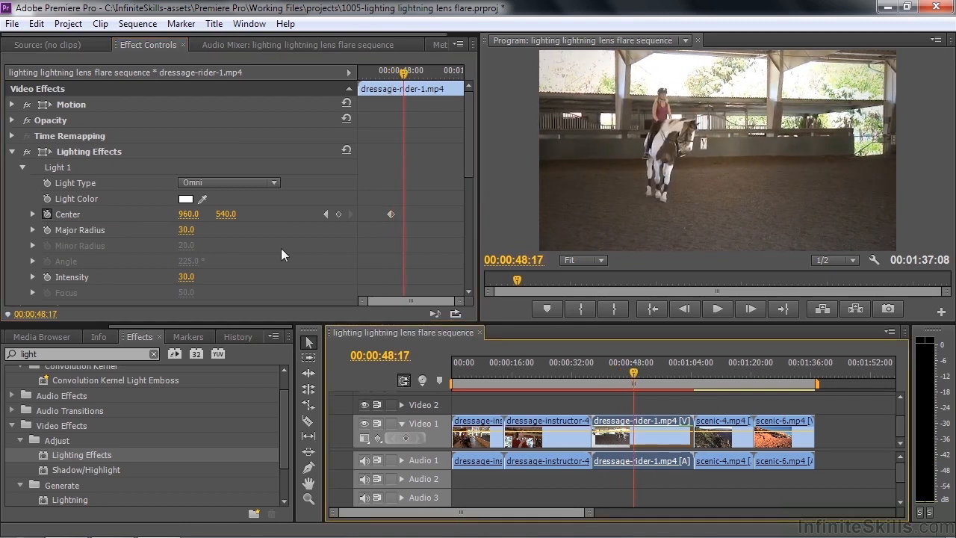
click(88, 151)
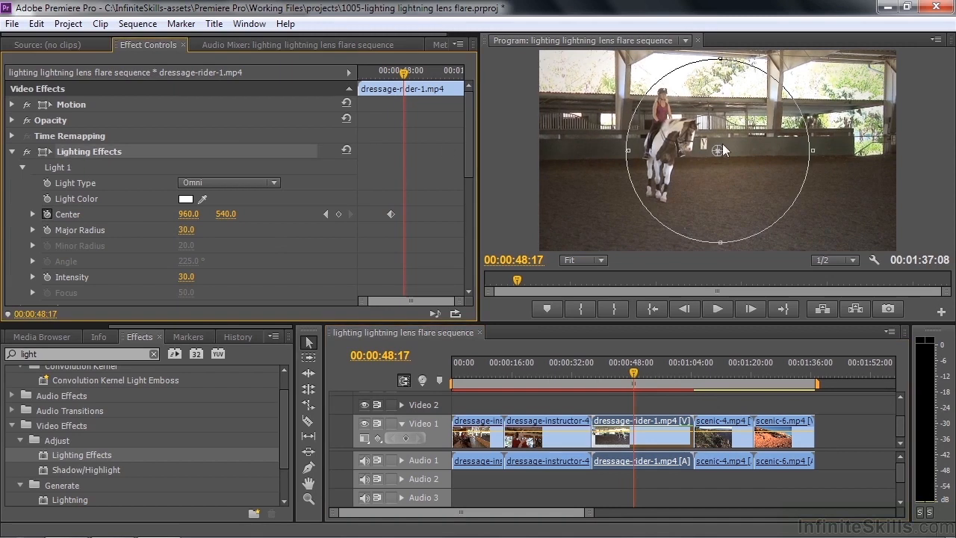
drag(719, 149, 699, 143)
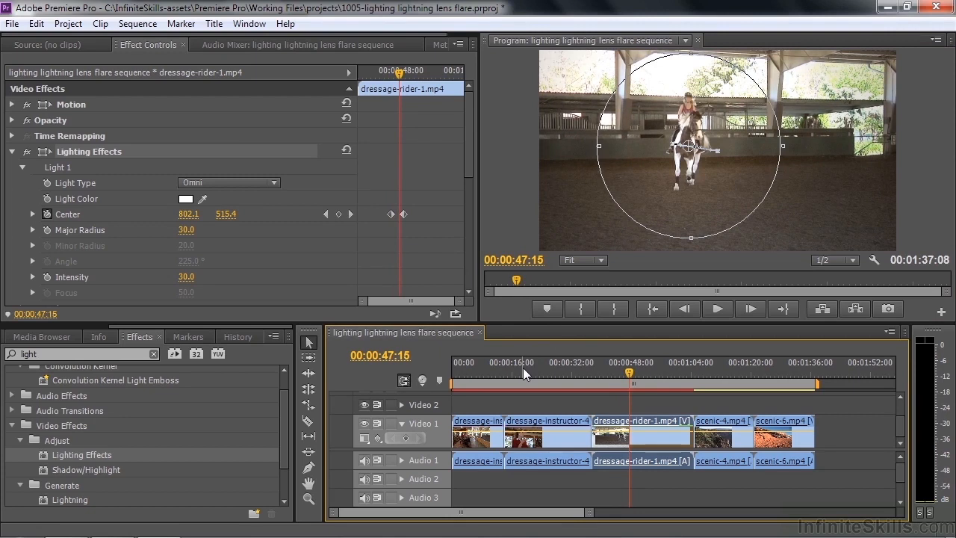
mouse_move(526, 375)
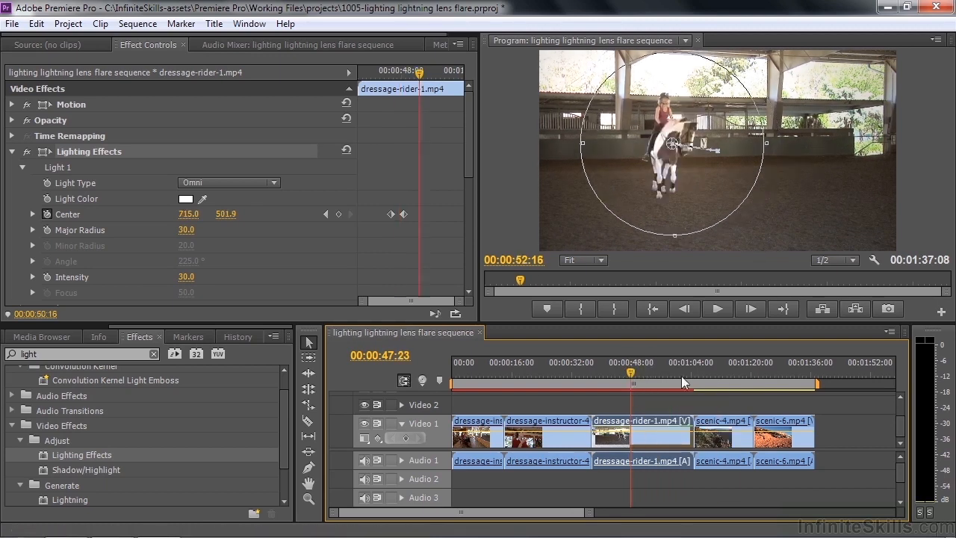
Park the playhead on the scenic-4 canyon clip and bring up the project's media list.
click(717, 372)
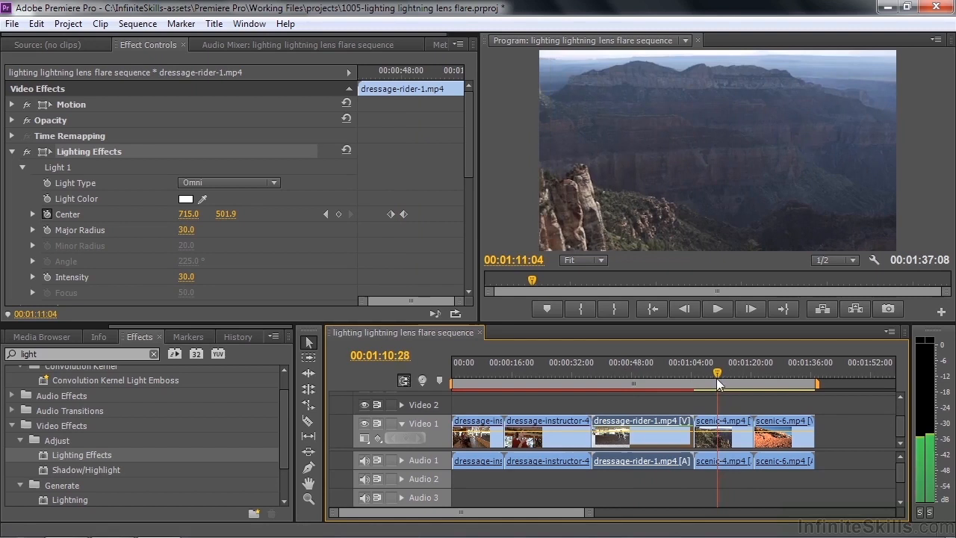
drag(717, 385, 701, 385)
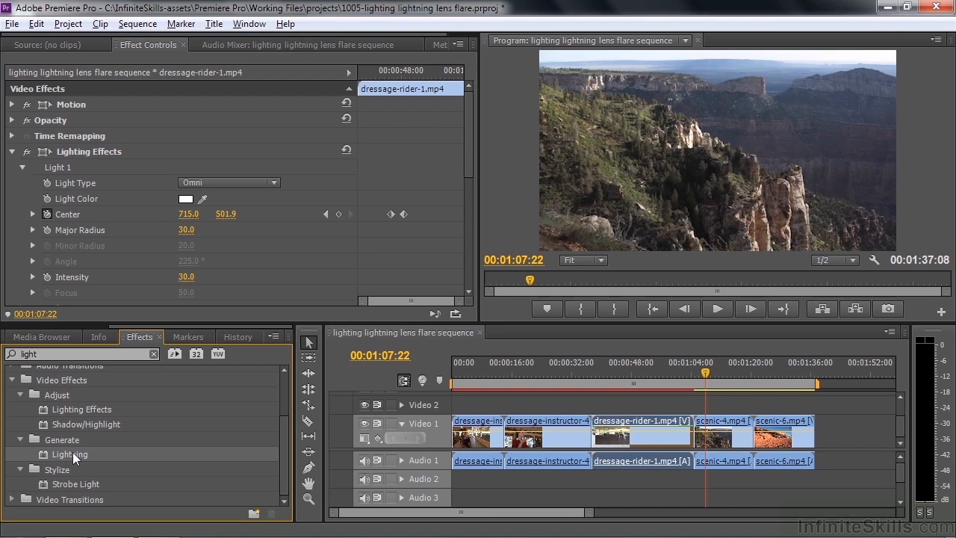
click(41, 336)
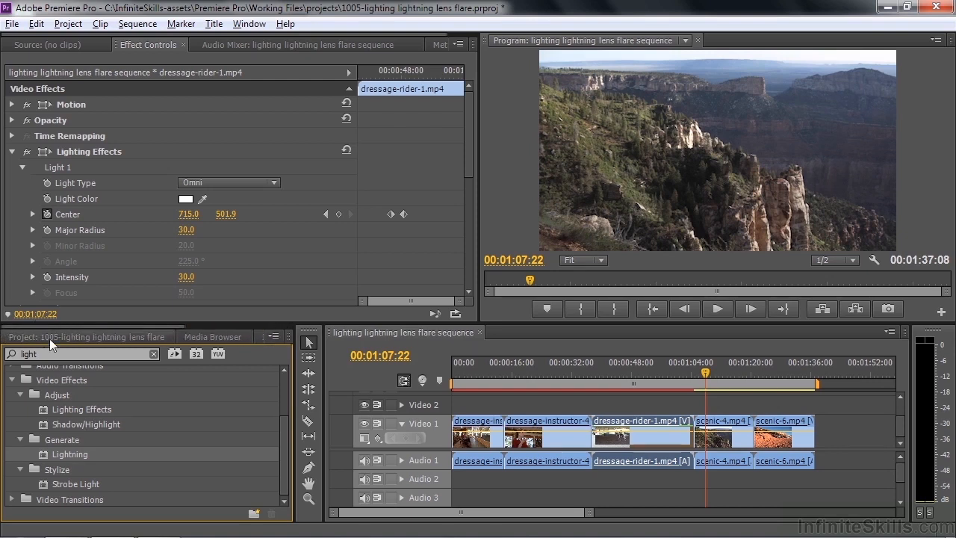
click(254, 513)
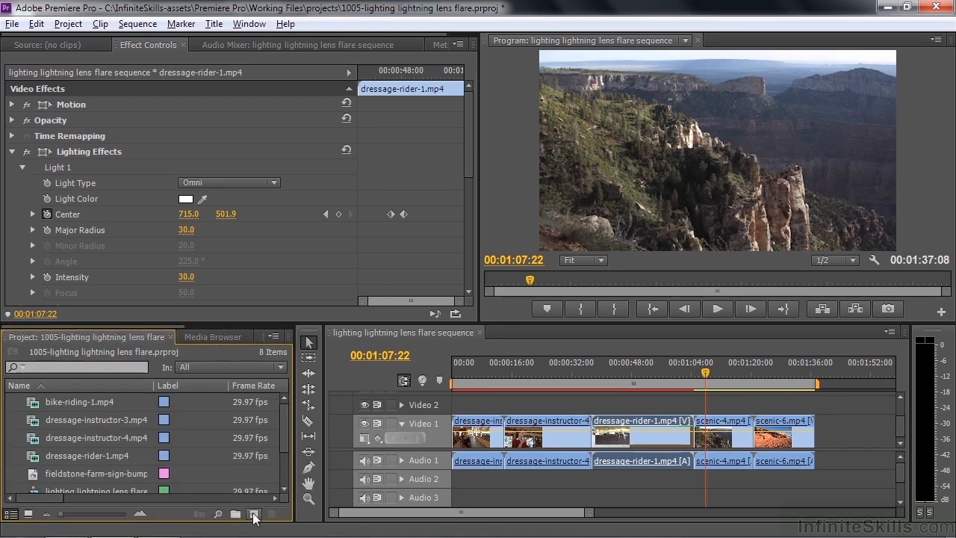
Create a new Adjustment Layer from New Item with default settings.
click(253, 513)
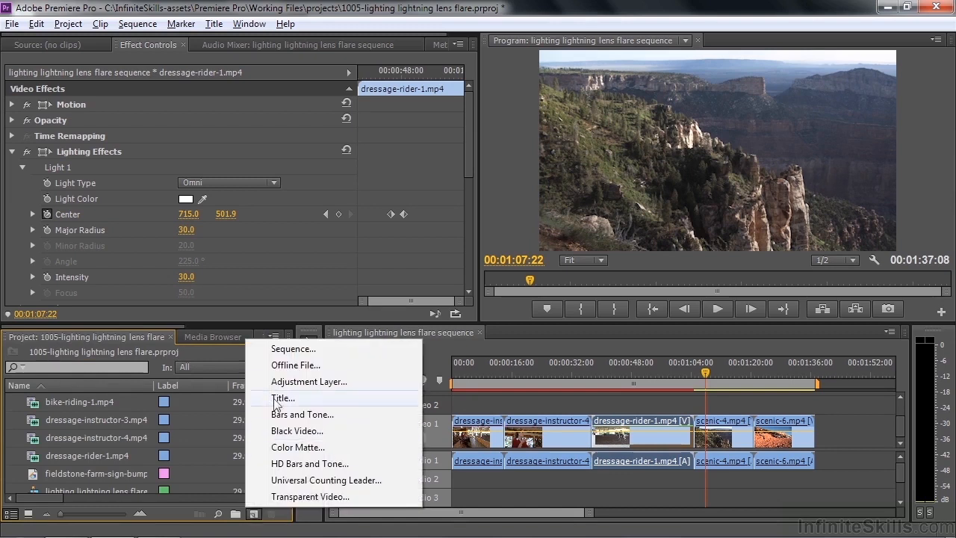
click(308, 383)
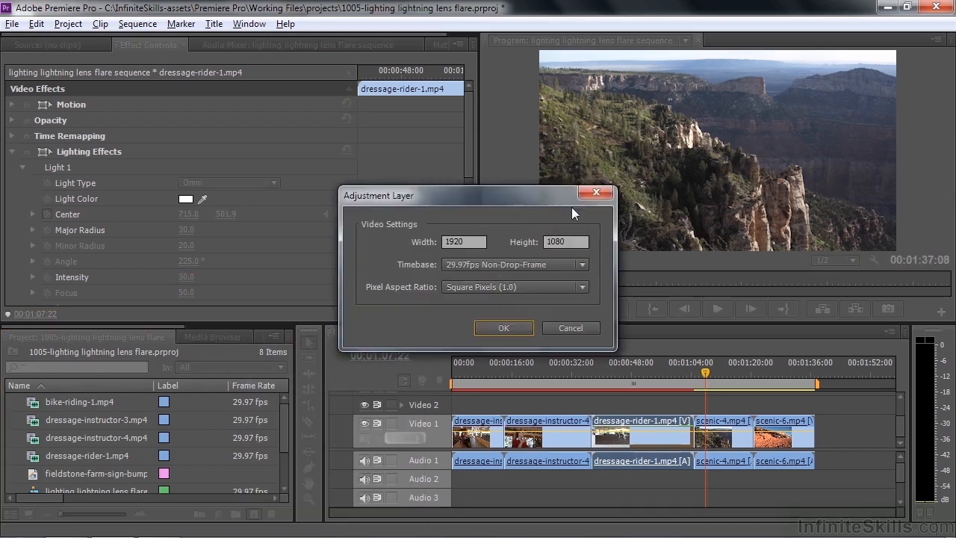
click(504, 328)
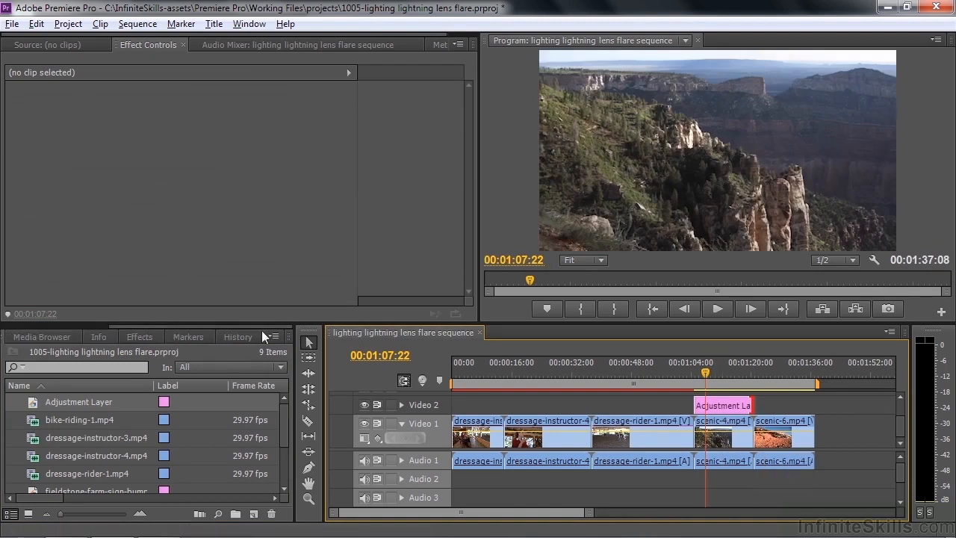
Apply Lightning to the adjustment layer with the bolt starting at the frame top and ending in the canyon.
click(137, 336)
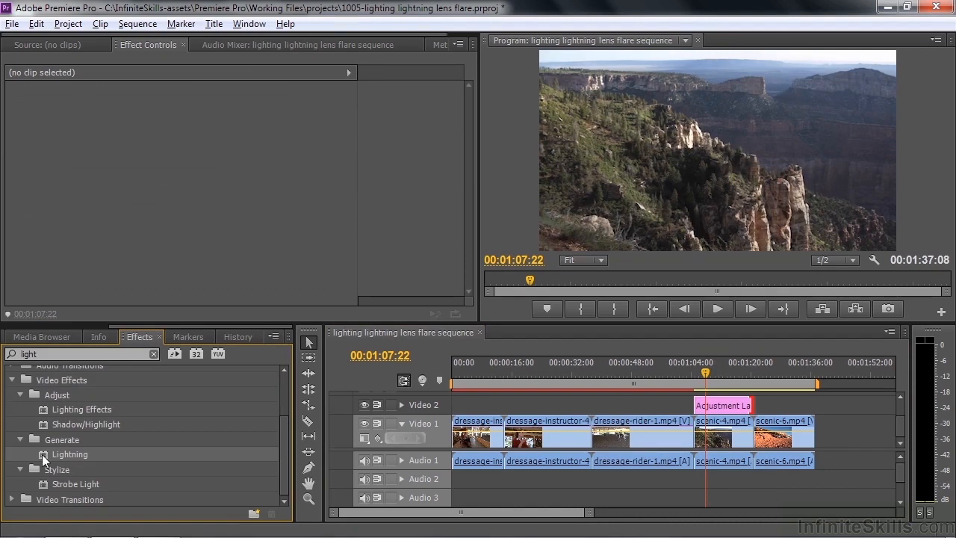
click(722, 403)
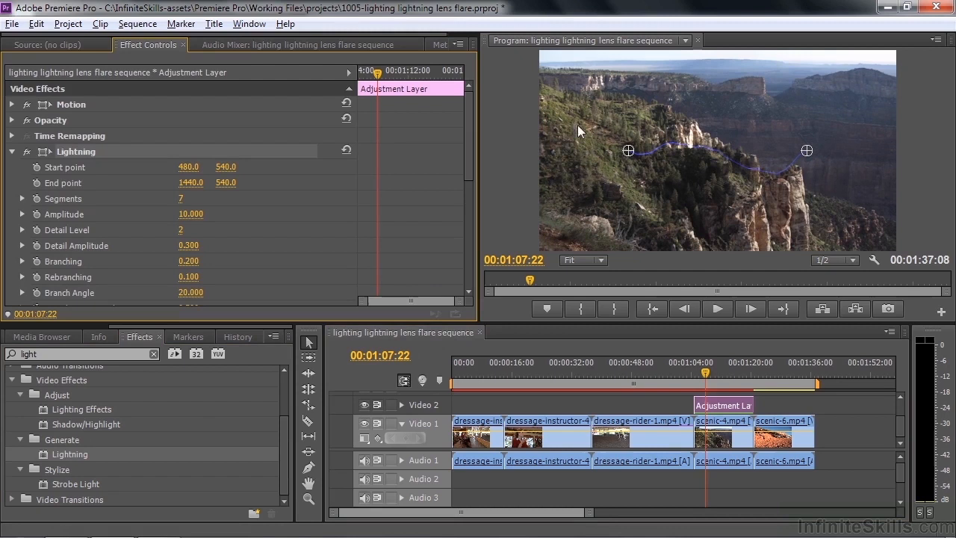
drag(627, 151, 639, 127)
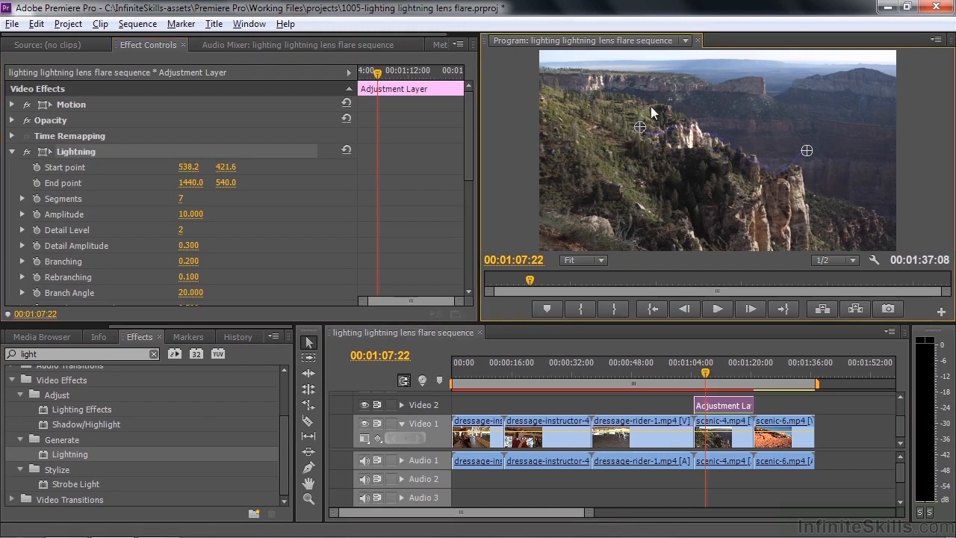
drag(639, 127, 809, 152)
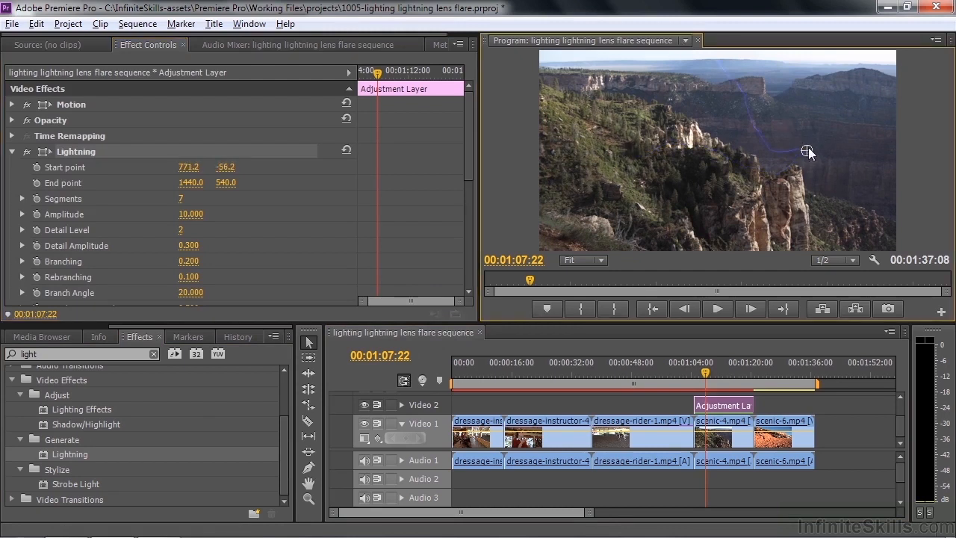
drag(808, 150, 797, 170)
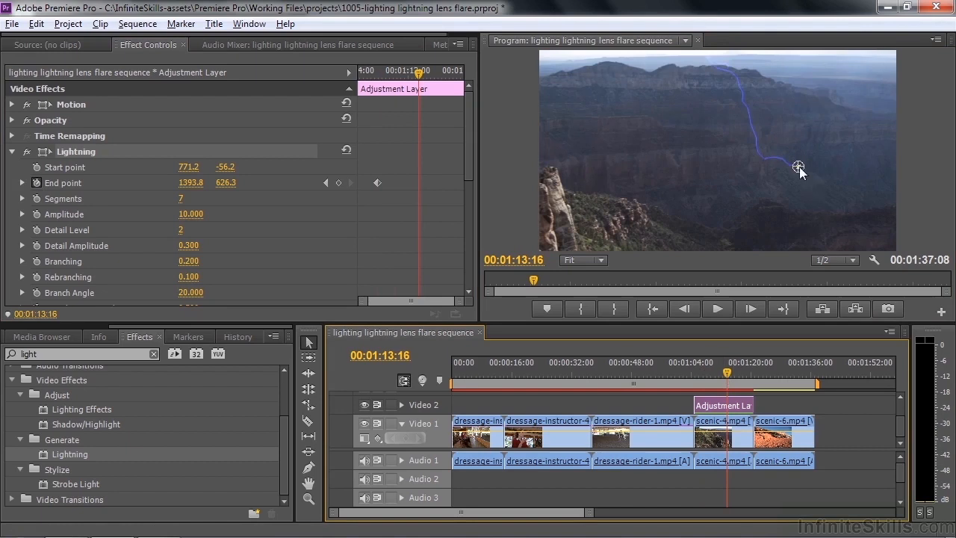
drag(798, 167, 549, 169)
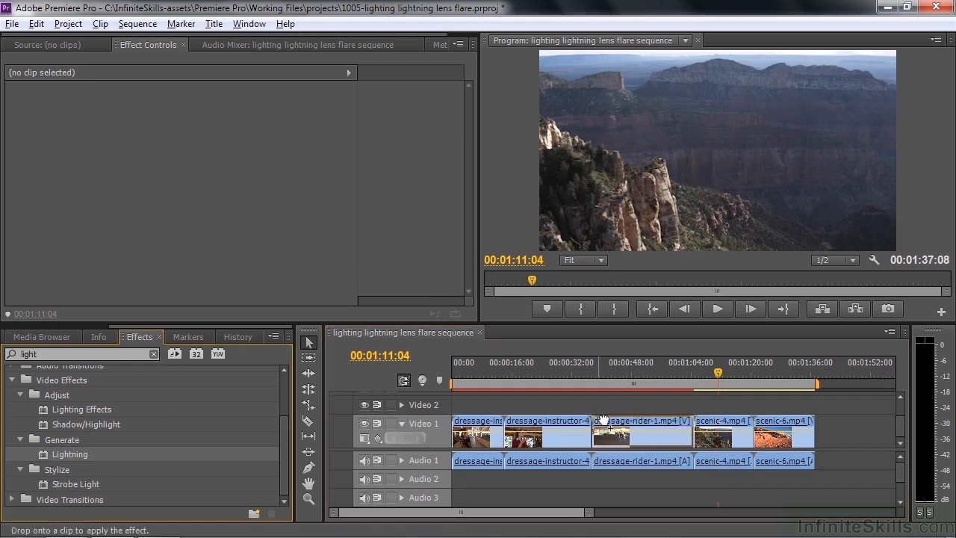
Apply Lightning to scenic-4 and place its start point above the top edge of the frame.
click(721, 430)
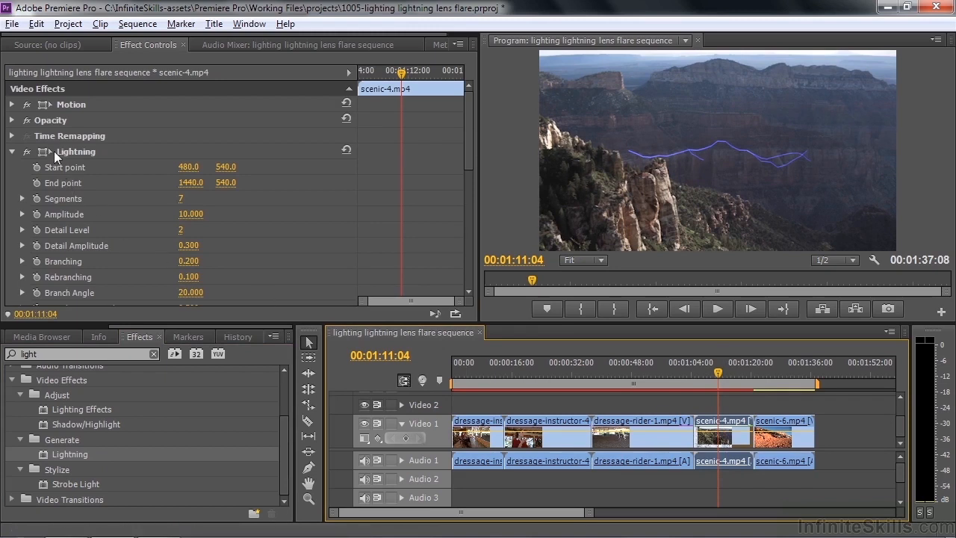
click(74, 152)
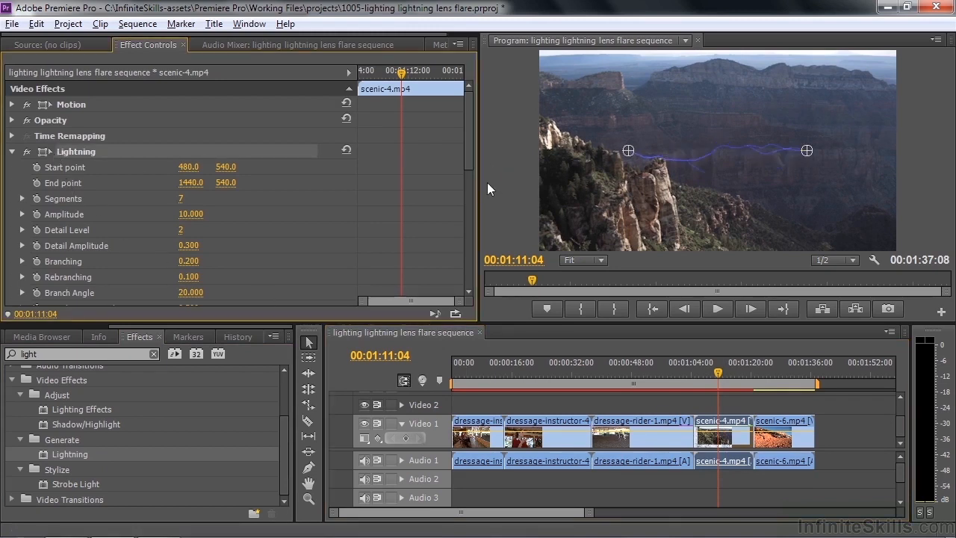
mouse_move(801, 167)
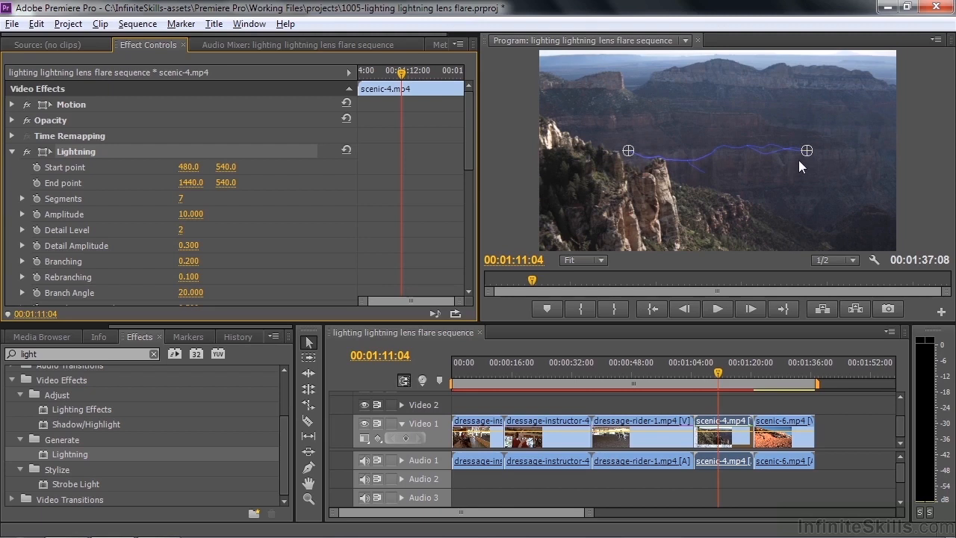
mouse_move(681, 143)
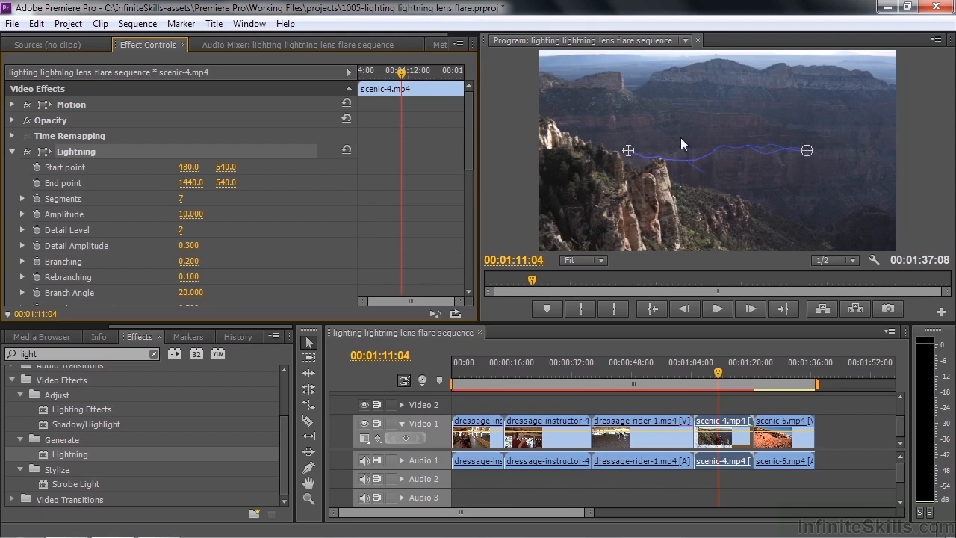
drag(627, 149, 669, 137)
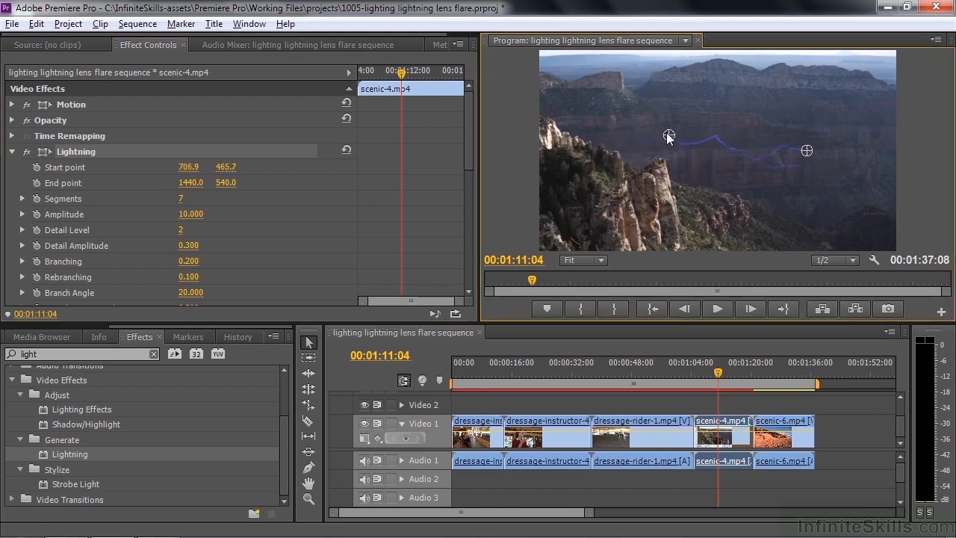
drag(669, 138, 655, 130)
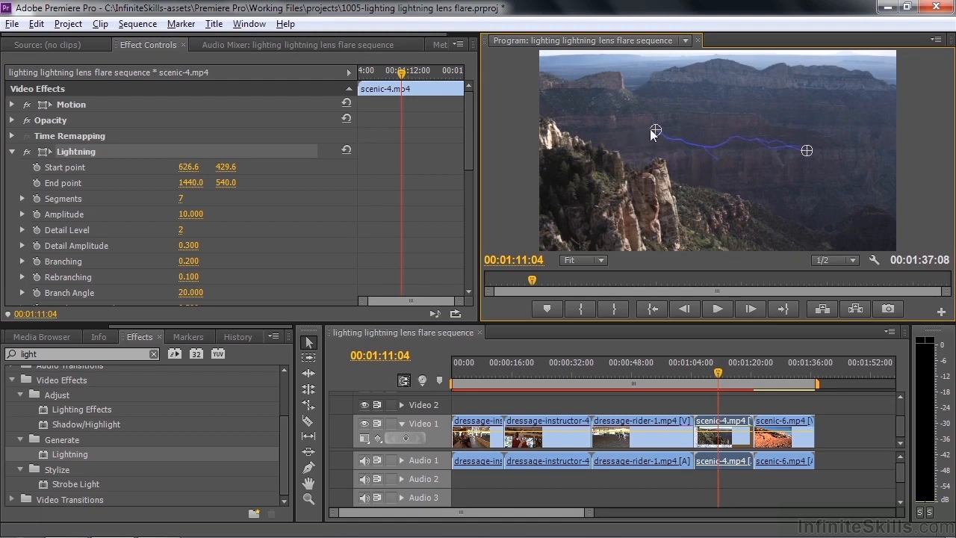
drag(654, 130, 672, 112)
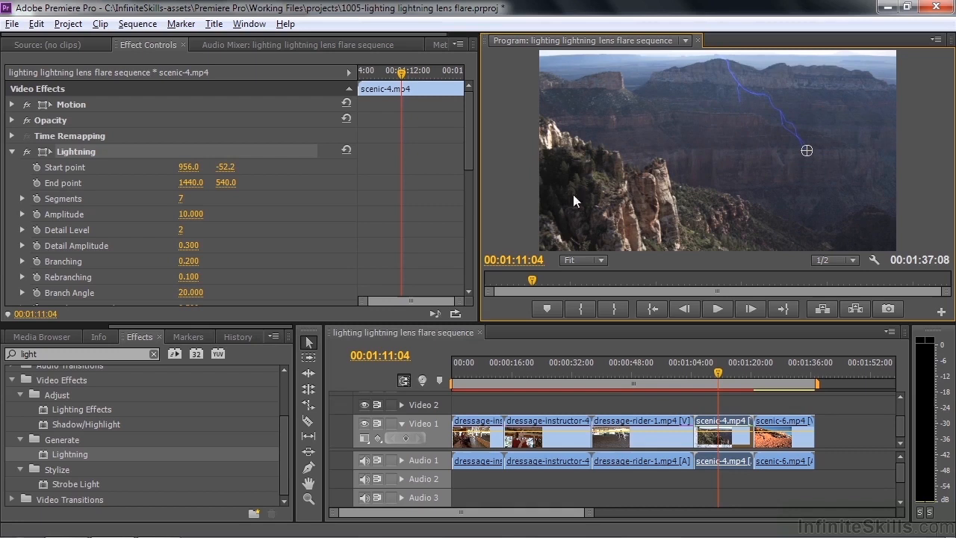
click(583, 260)
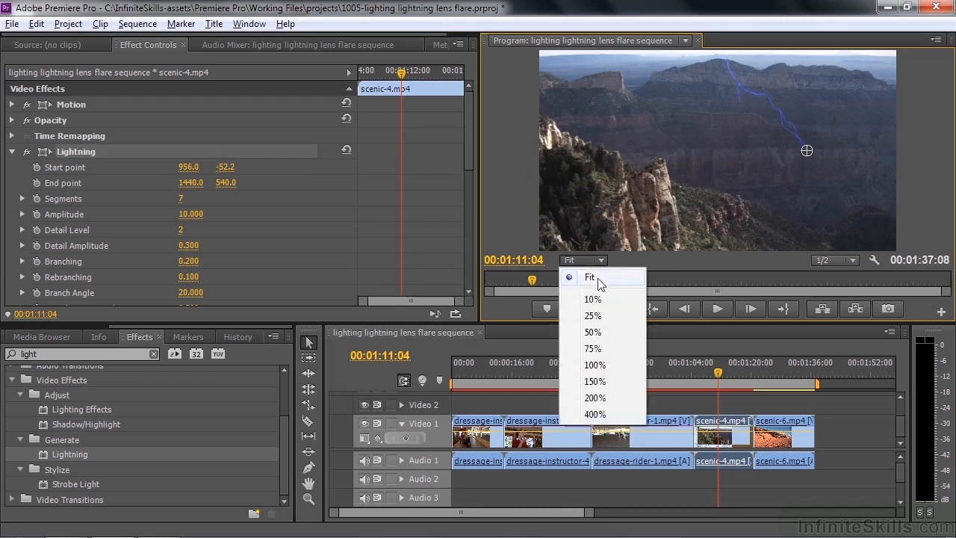
click(592, 299)
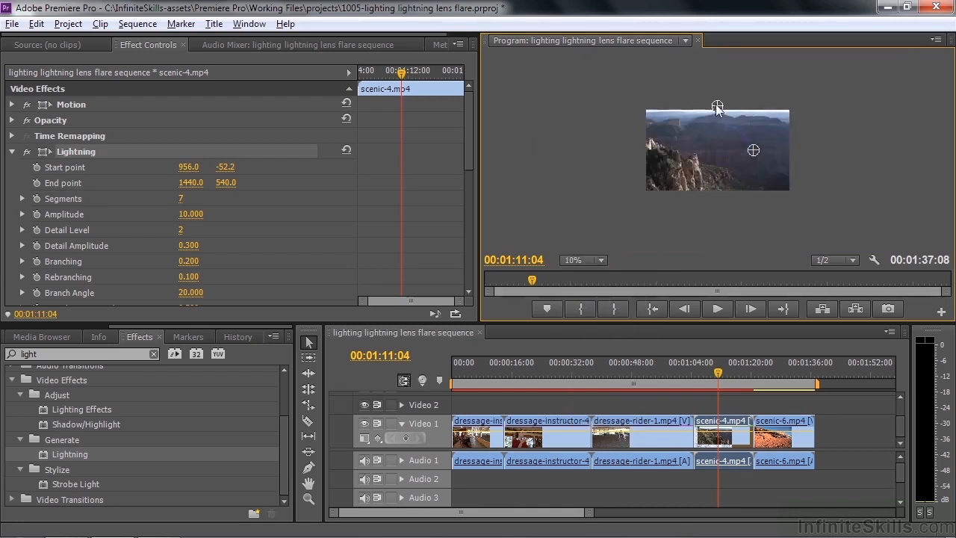
drag(717, 107, 717, 102)
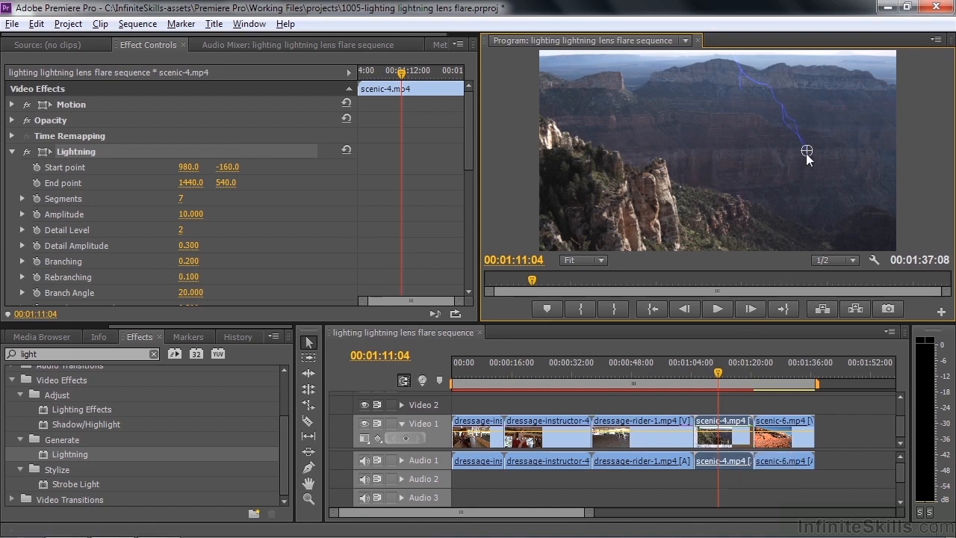
Pull the bolt's end point down so it strikes the rock spire.
drag(806, 152, 690, 168)
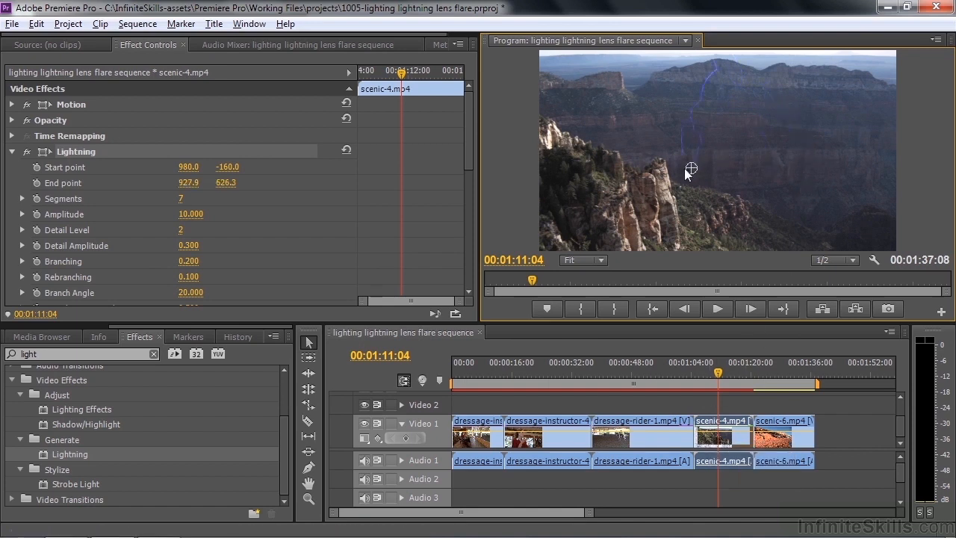
drag(689, 167, 660, 161)
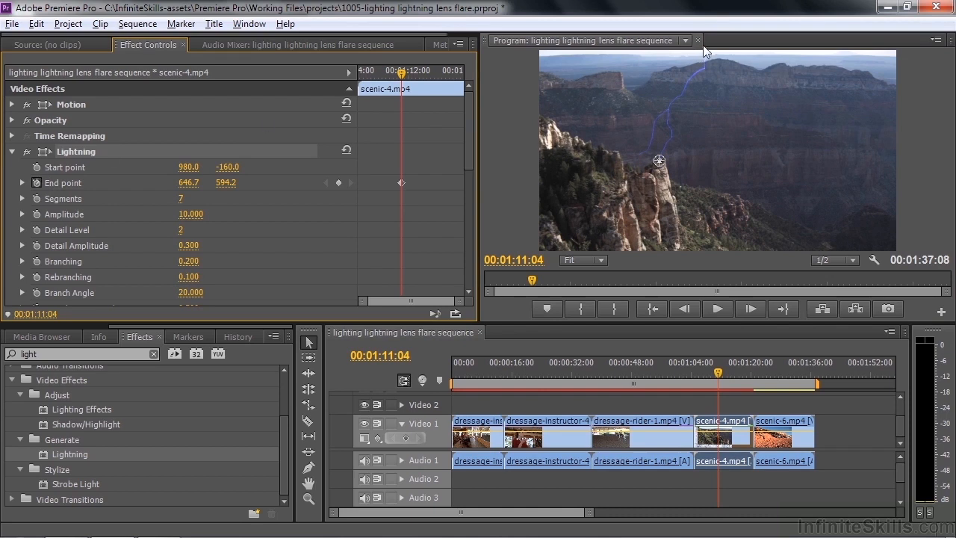
mouse_move(657, 163)
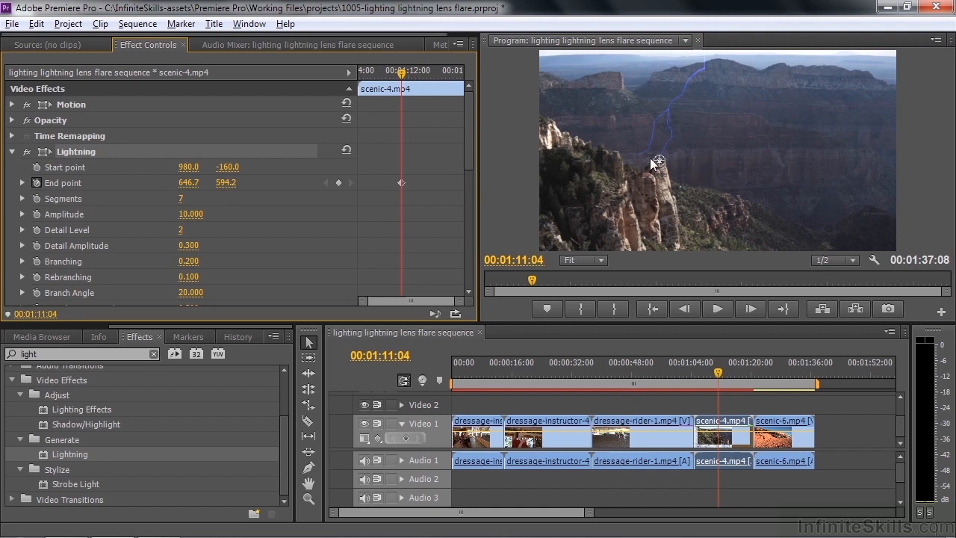
mouse_move(708, 286)
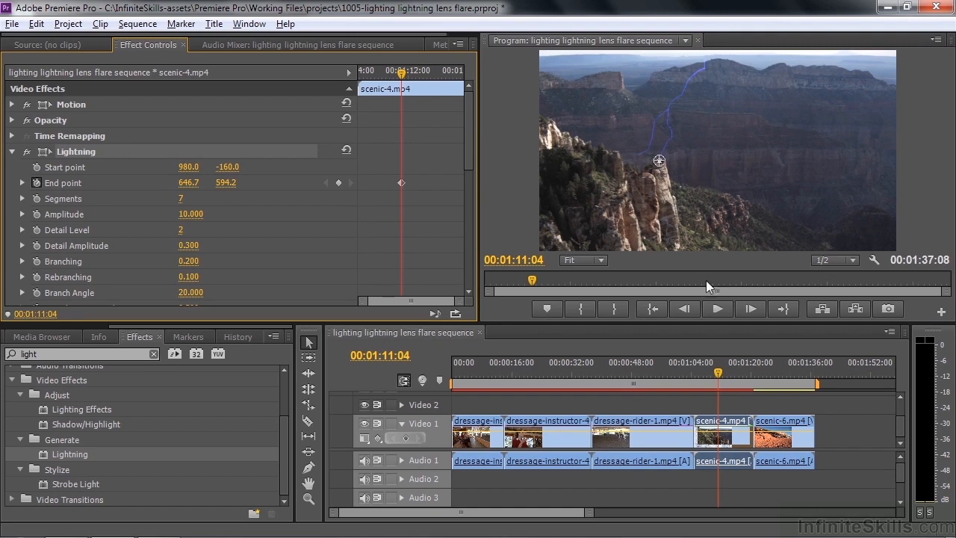
mouse_move(716, 362)
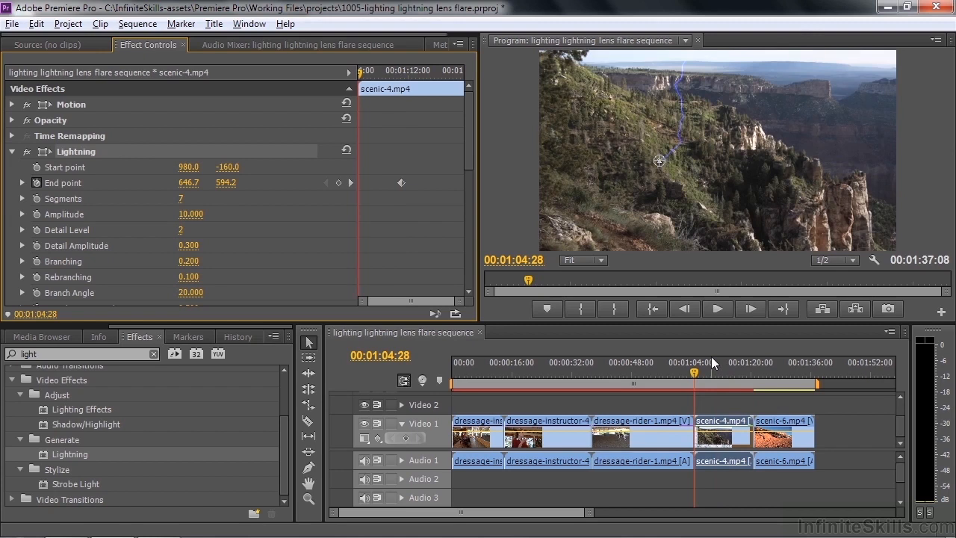
mouse_move(665, 162)
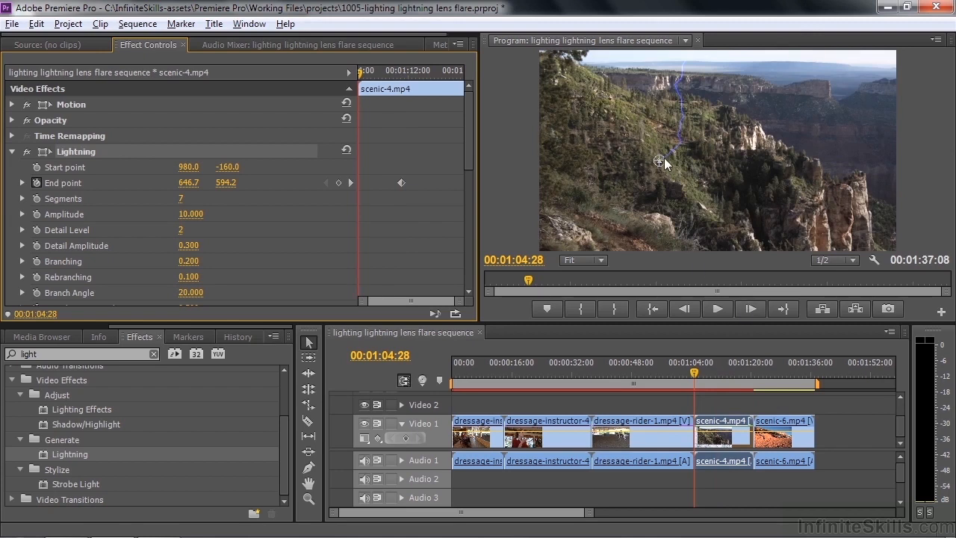
Keyframe the lightning end point far right, then back toward the centre at later times.
drag(660, 161, 863, 176)
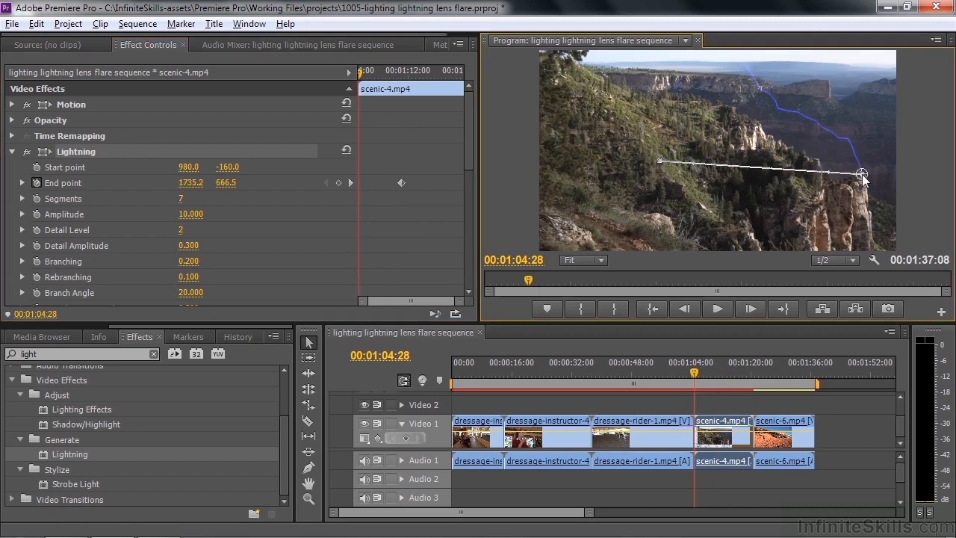
drag(863, 173, 849, 178)
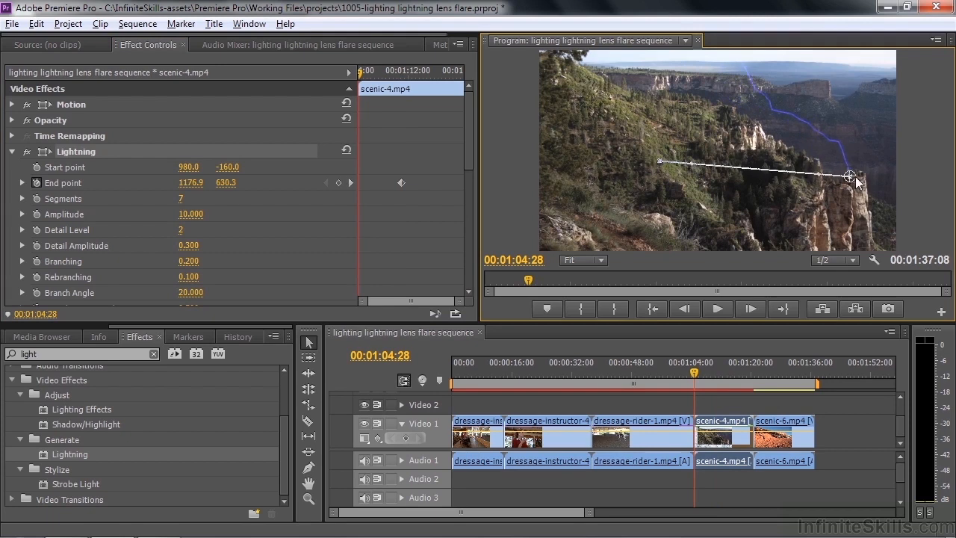
drag(850, 177, 863, 173)
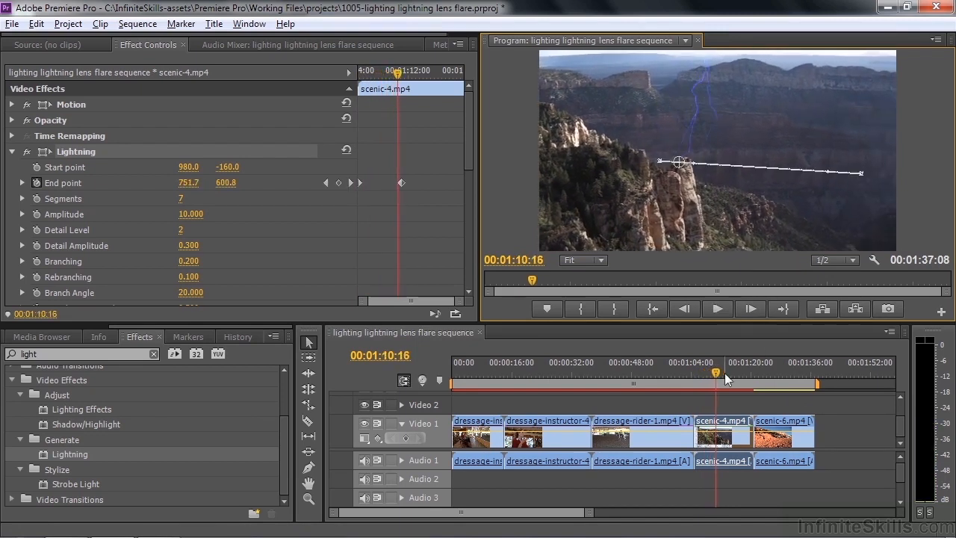
drag(715, 371, 704, 372)
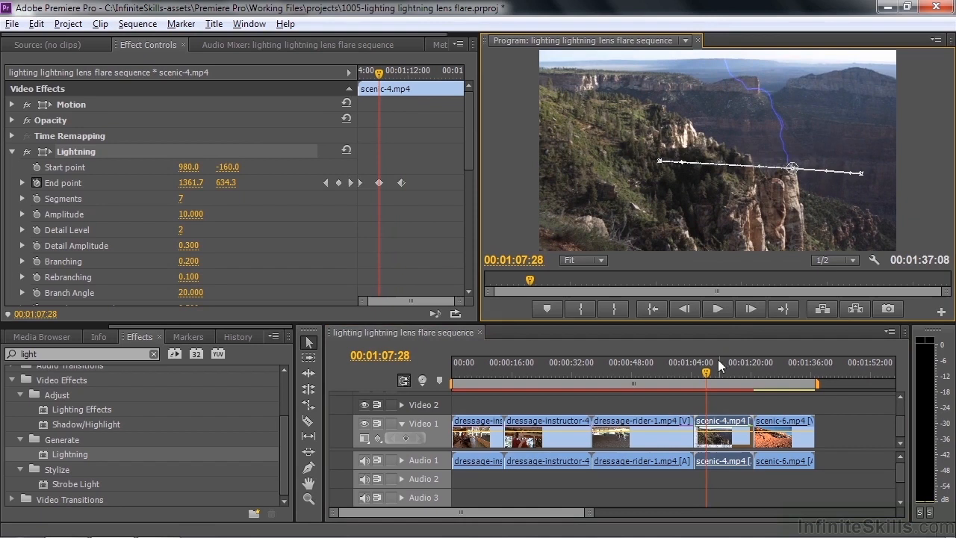
drag(708, 372, 696, 372)
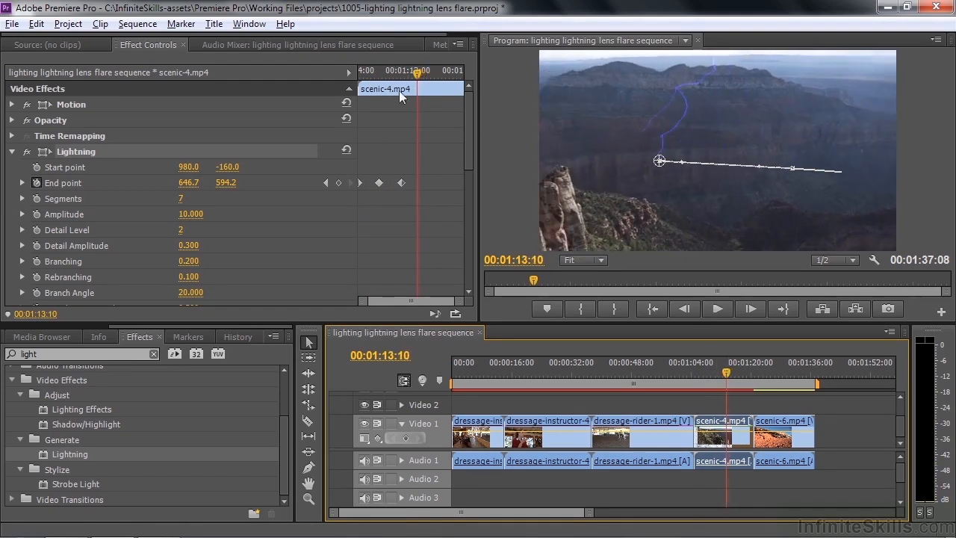
Keyframe the end point sweeping left until it leaves the left edge of the frame.
drag(660, 161, 641, 162)
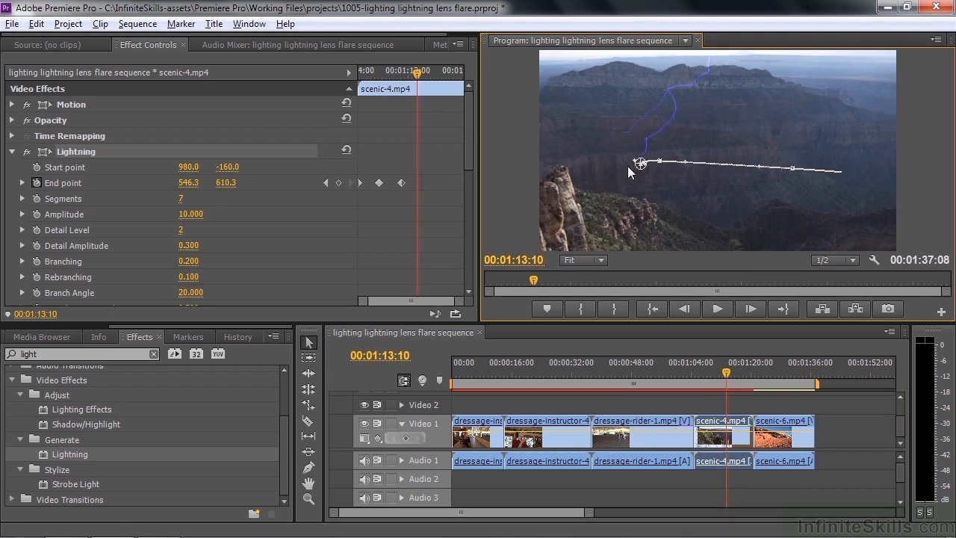
drag(639, 163, 562, 168)
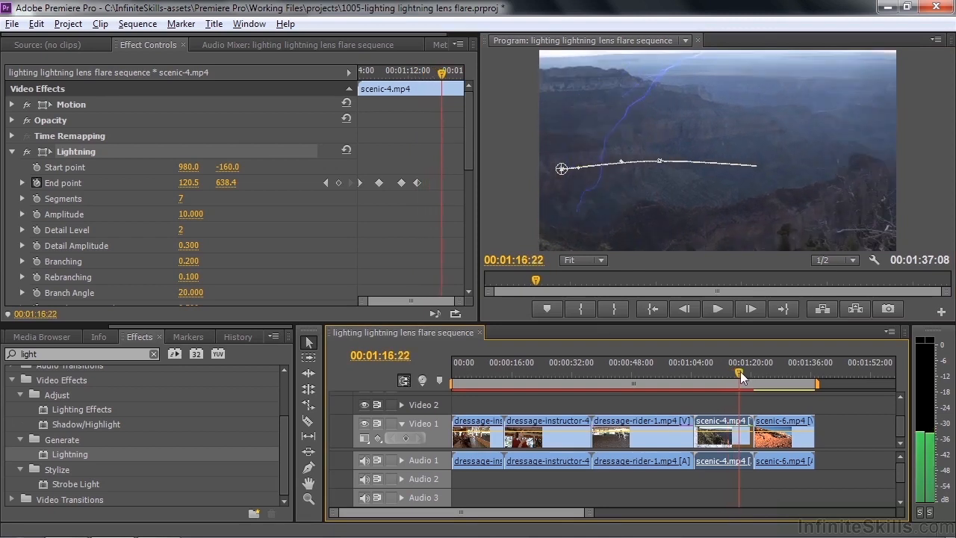
drag(562, 169, 494, 196)
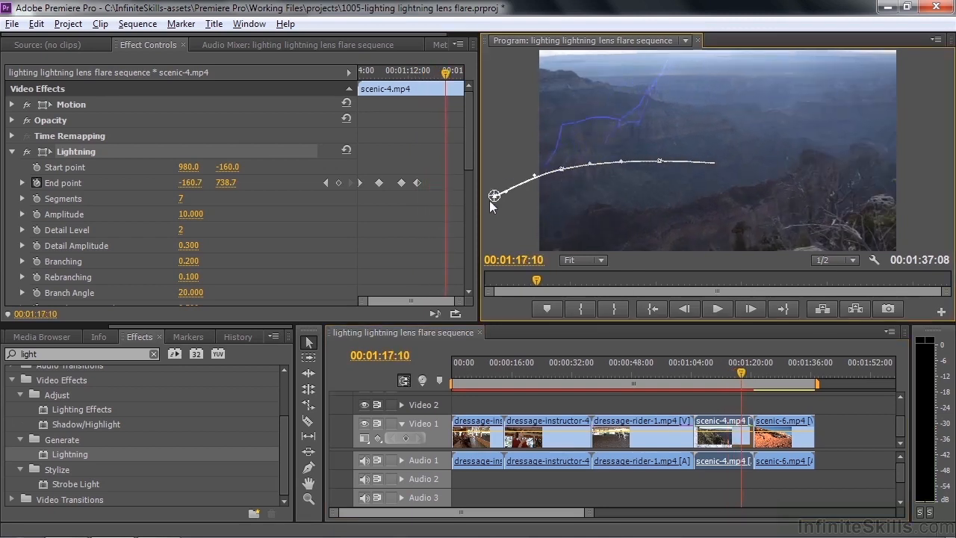
drag(741, 371, 694, 371)
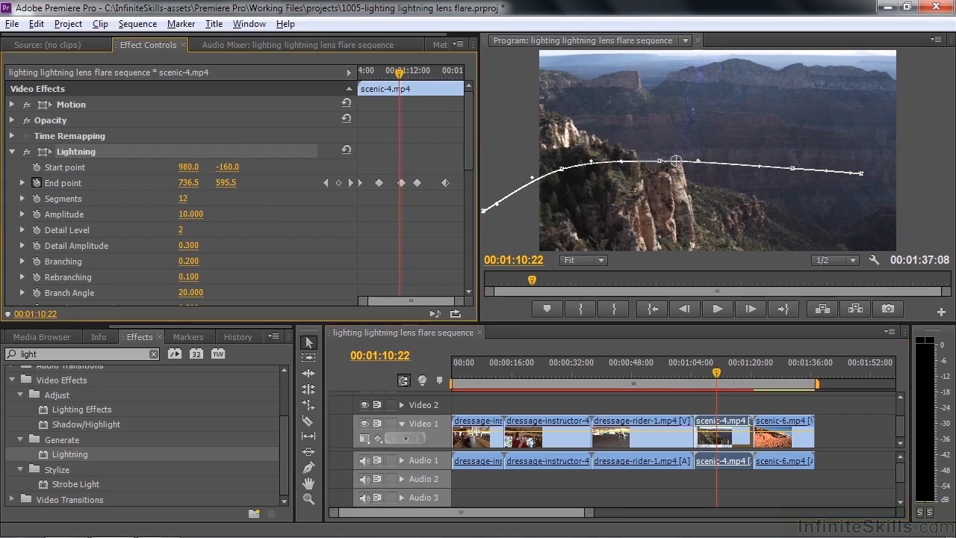
Set Lightning Segments 6, Amplitude 7, Detail Level 8, Detail Amplitude 1 and Branching 0.7.
text(35)
text(6)
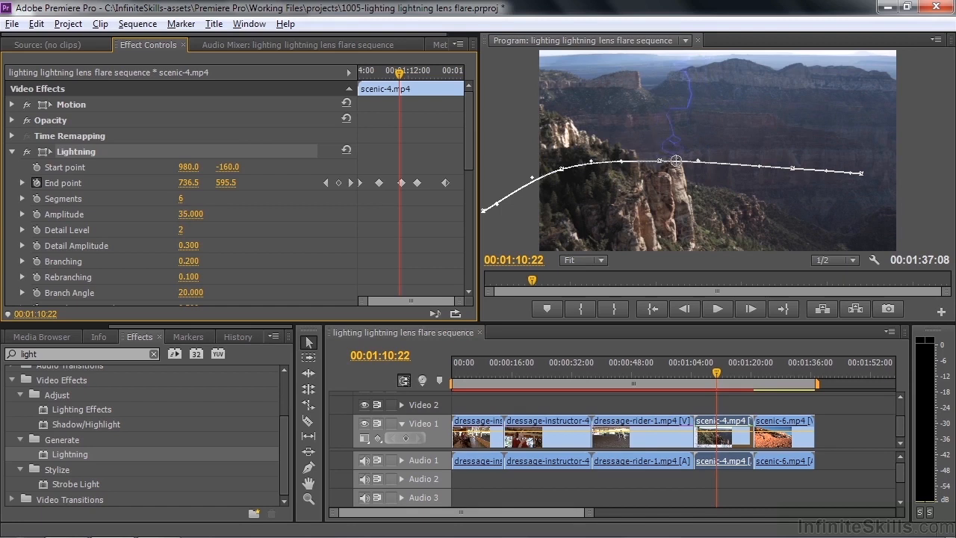
text(0.000)
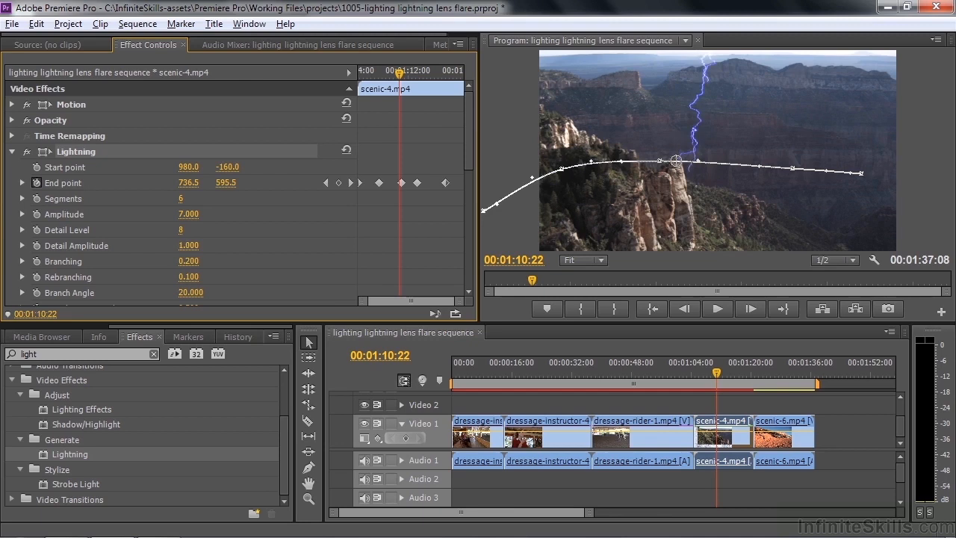
mouse_move(186, 266)
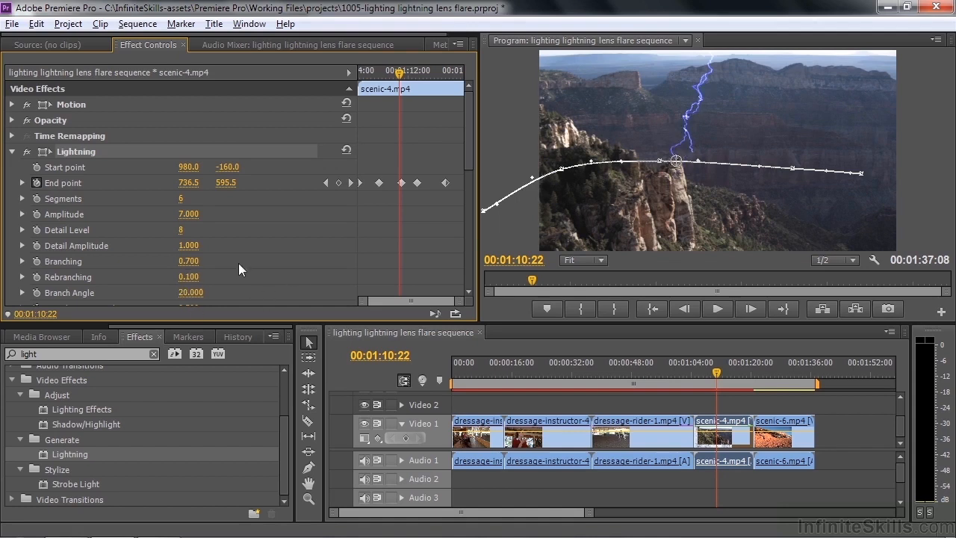
Lower the Lightning Speed to 4, raise Stability to 2.1 and adjust branch segment length.
scroll(down, 3)
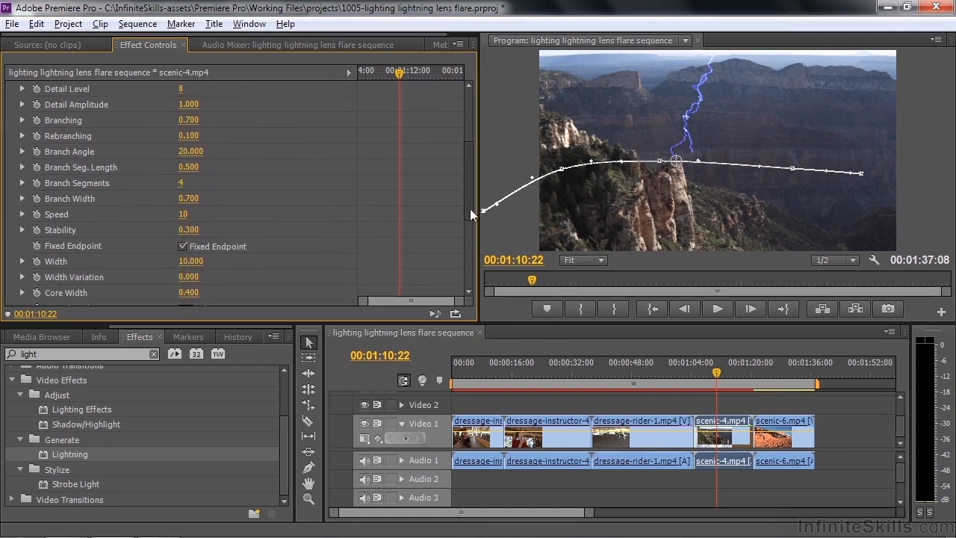
mouse_move(283, 206)
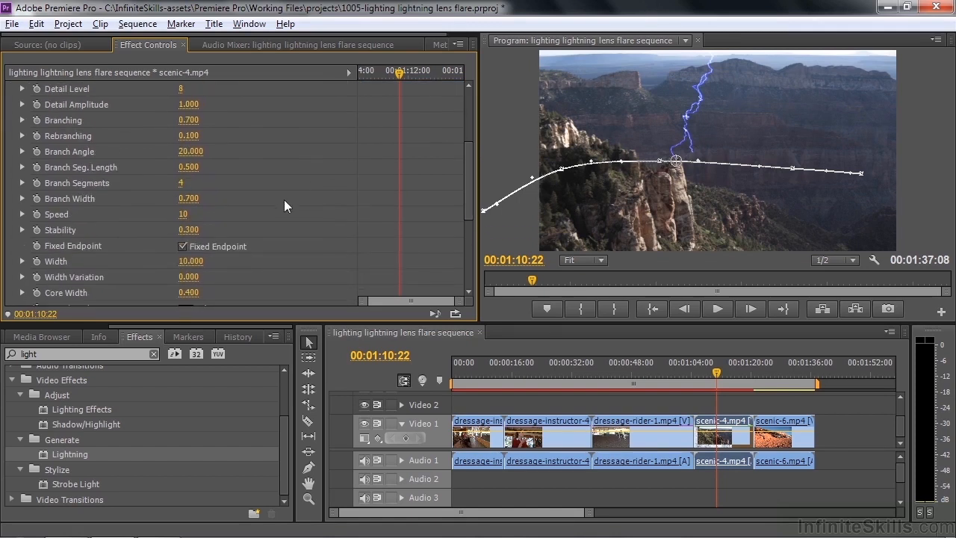
mouse_move(212, 203)
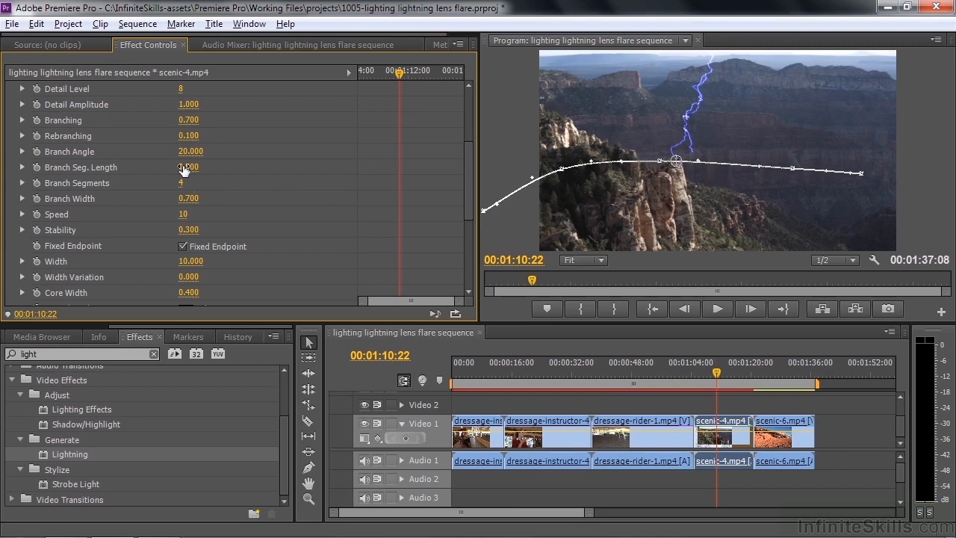
drag(188, 167, 182, 182)
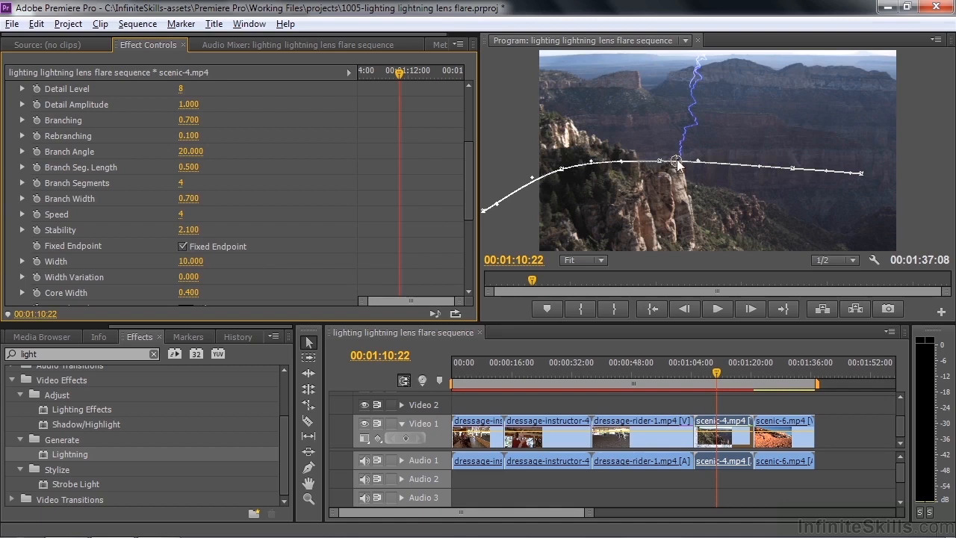
mouse_move(663, 174)
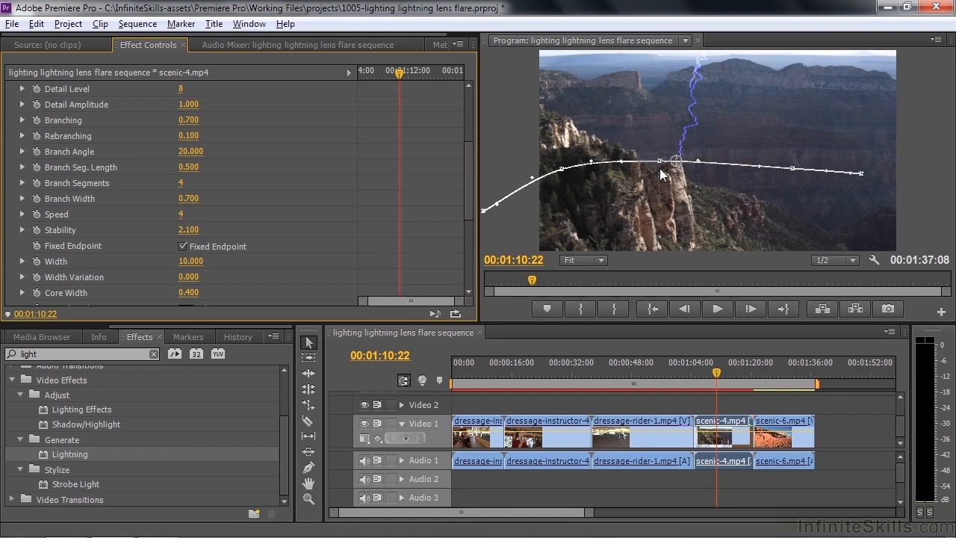
mouse_move(692, 164)
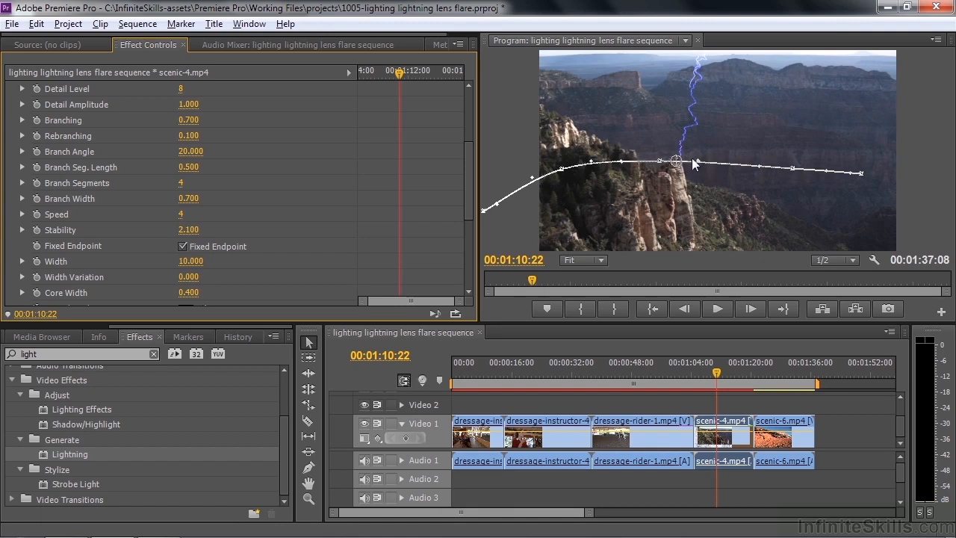
mouse_move(461, 230)
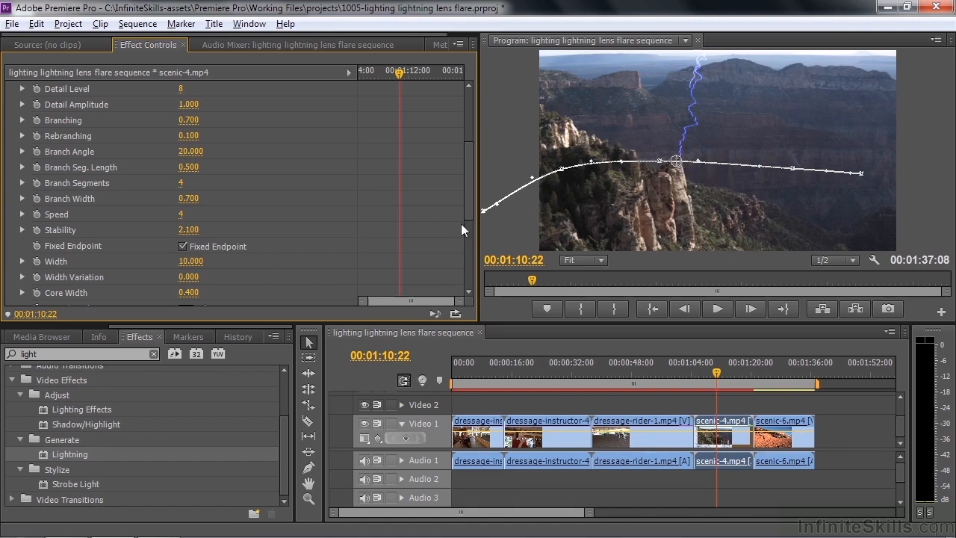
scroll(down, 3)
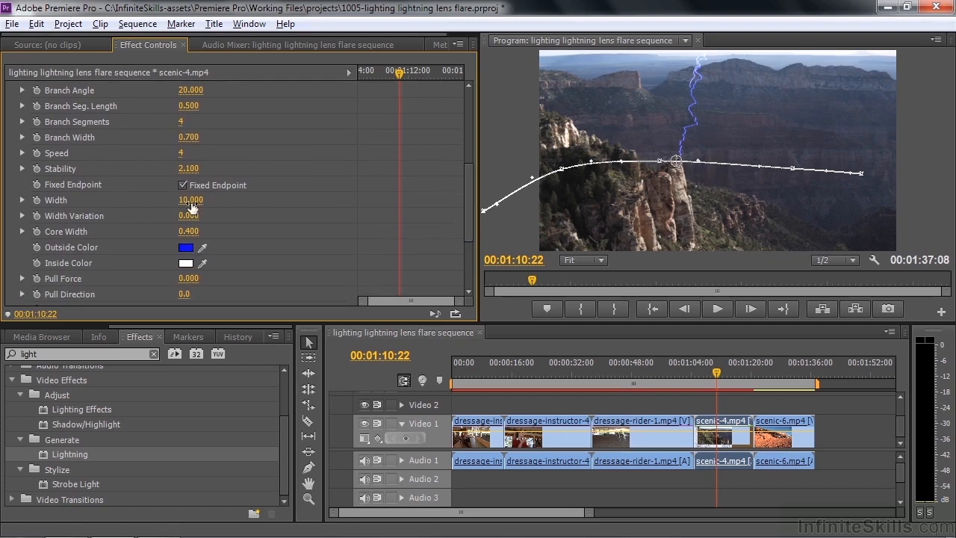
Widen the bolt to 37 with core width 0.2, then park the playhead on the scenic-6 desert clip.
drag(191, 200, 215, 200)
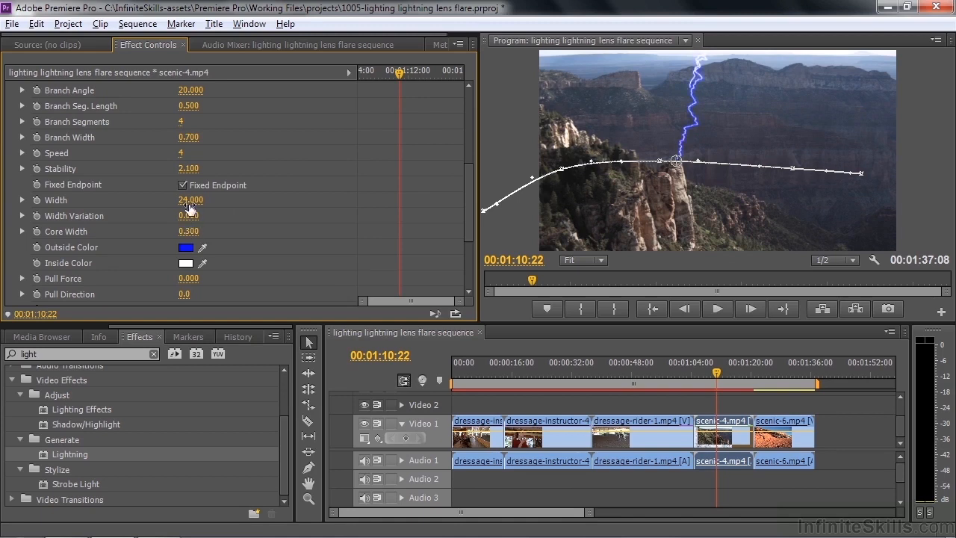
drag(191, 200, 200, 200)
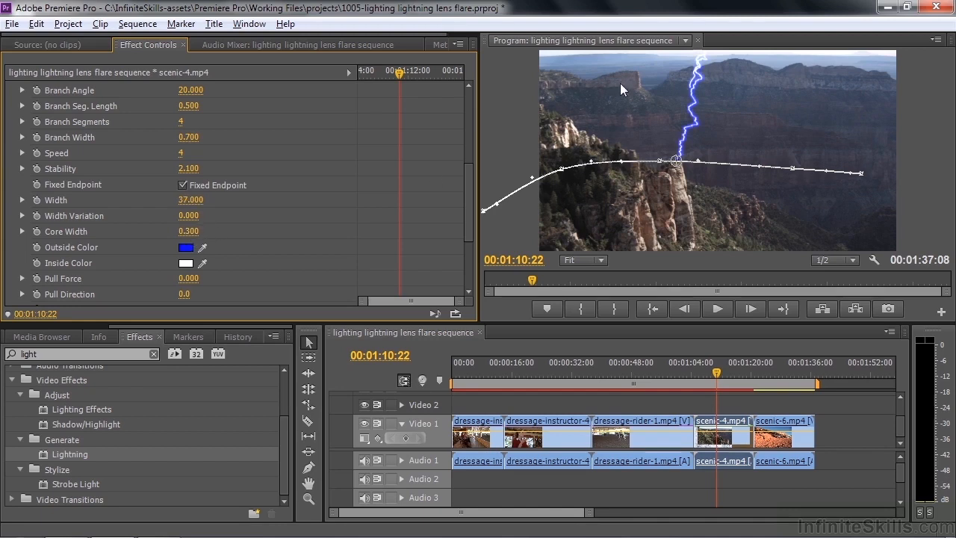
mouse_move(217, 239)
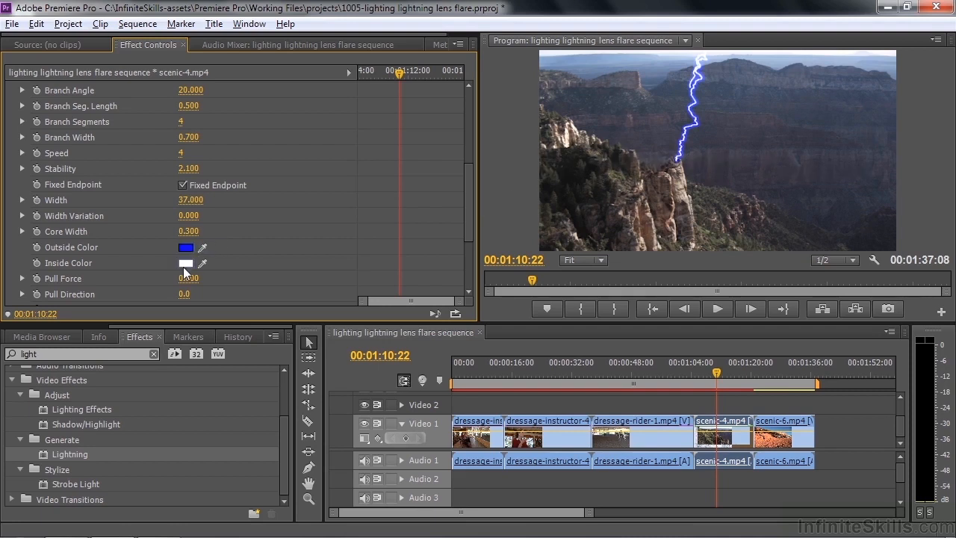
scroll(down, 3)
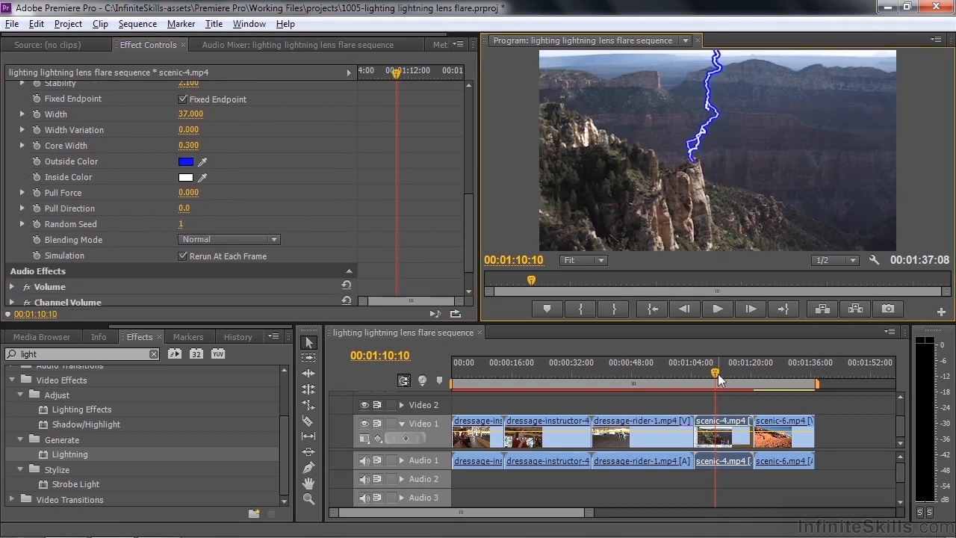
click(717, 308)
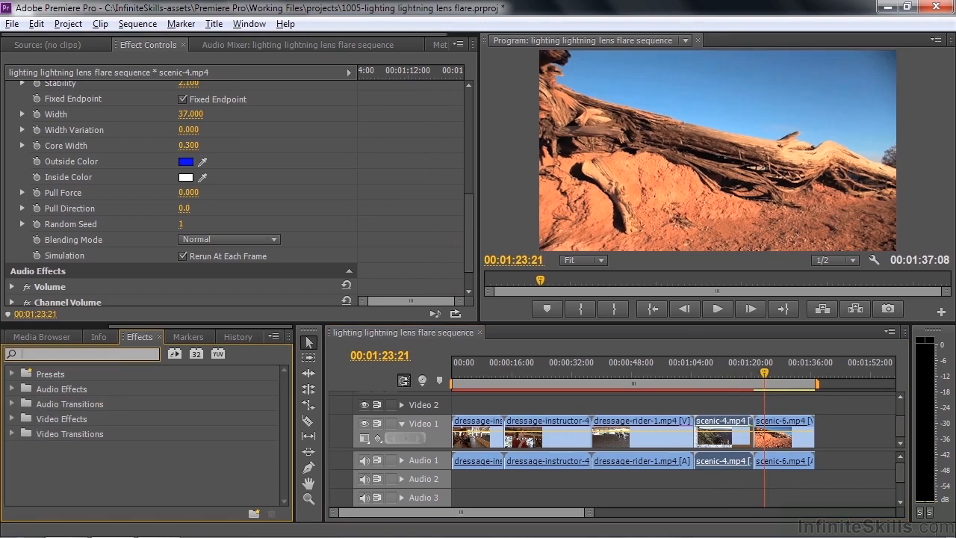
Apply Lens Flare to scenic-6 from an Effects search for 'lens', then remove it again.
text(lens)
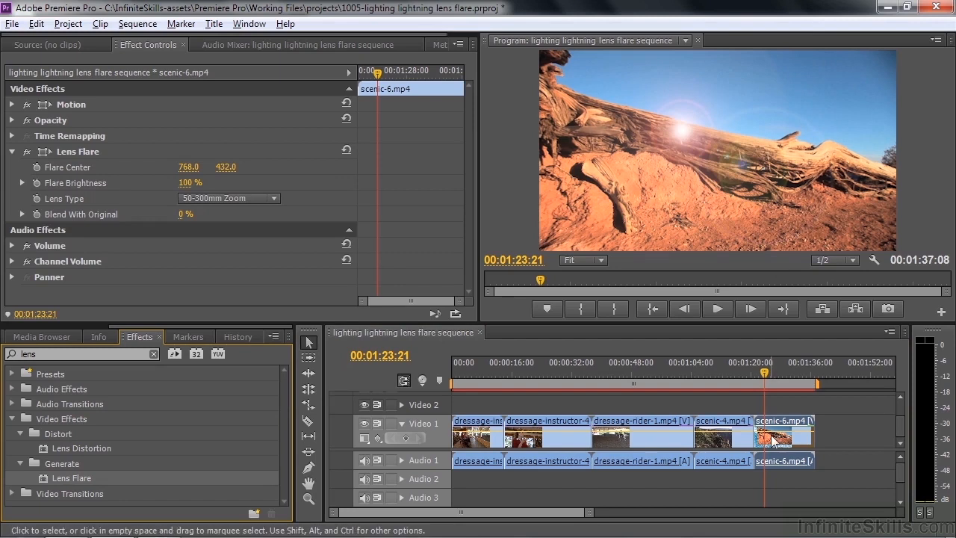
mouse_move(770, 442)
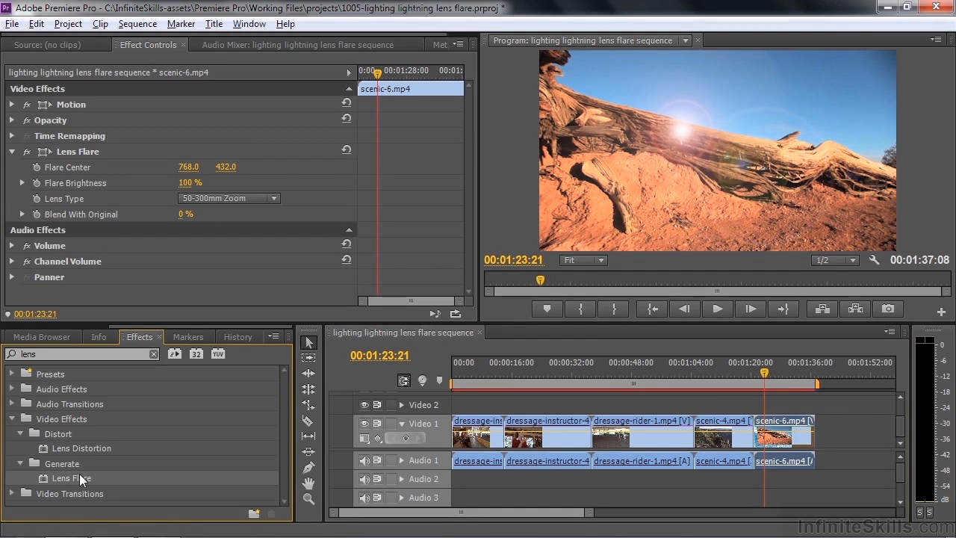
mouse_move(698, 136)
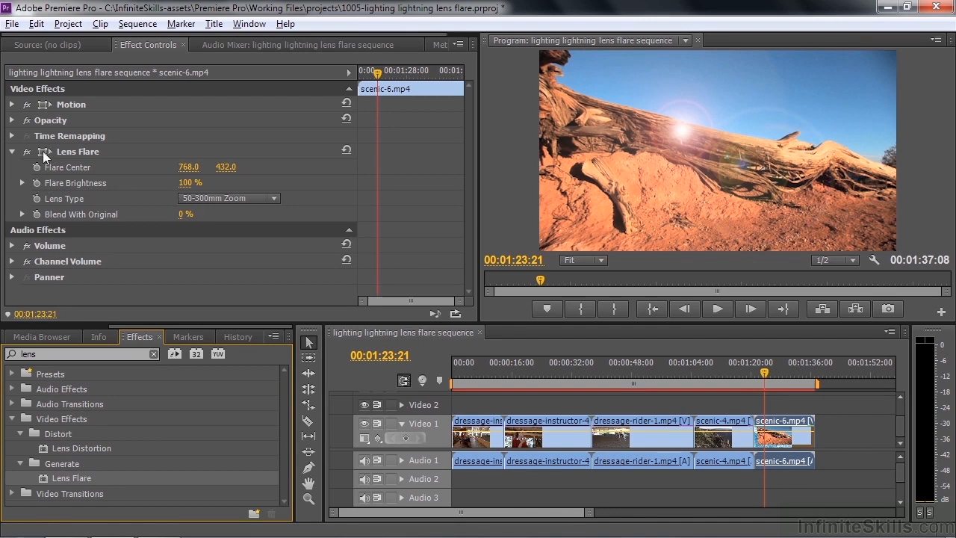
click(27, 151)
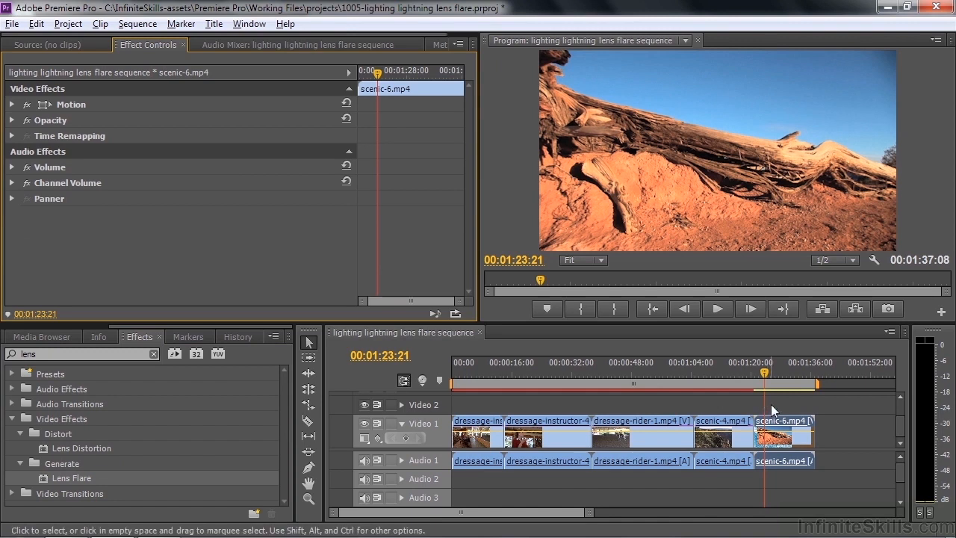
mouse_move(788, 412)
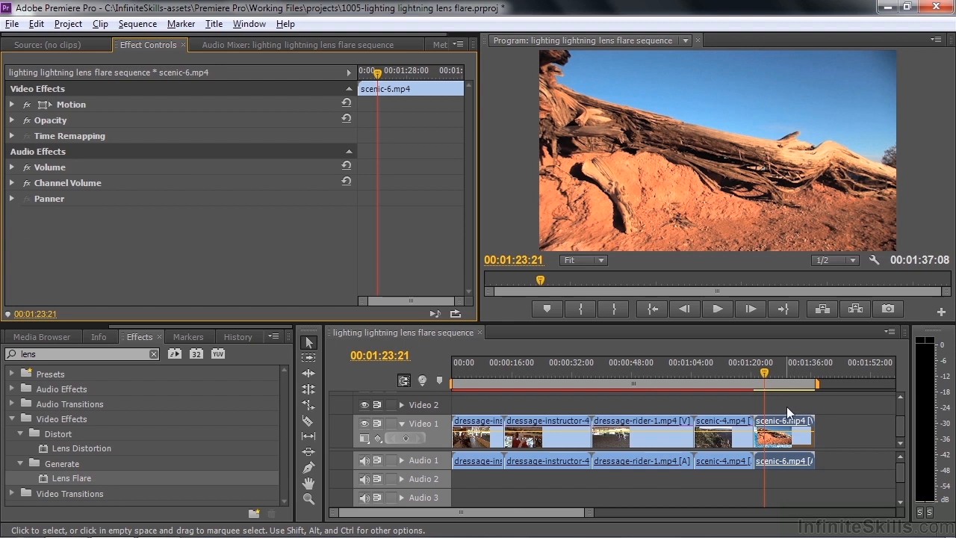
mouse_move(781, 412)
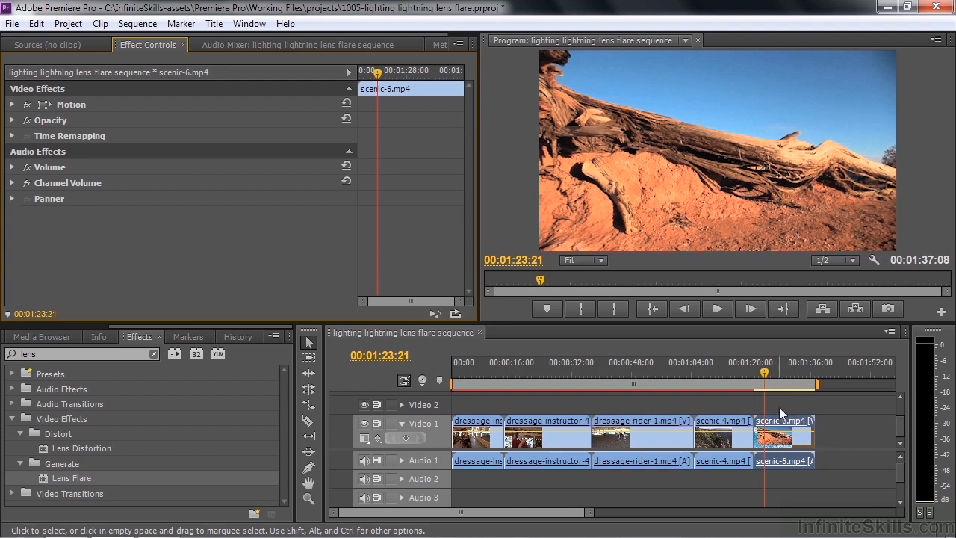
mouse_move(791, 409)
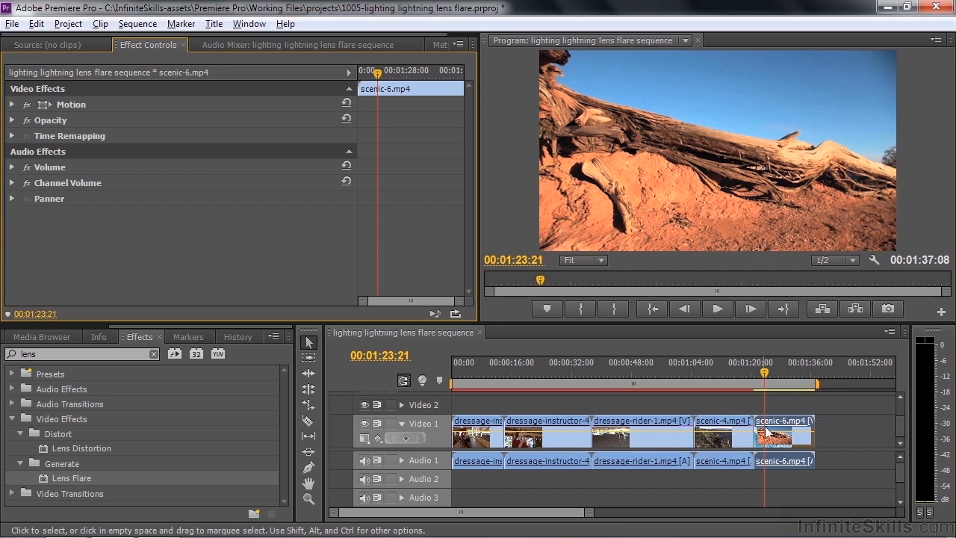
mouse_move(776, 431)
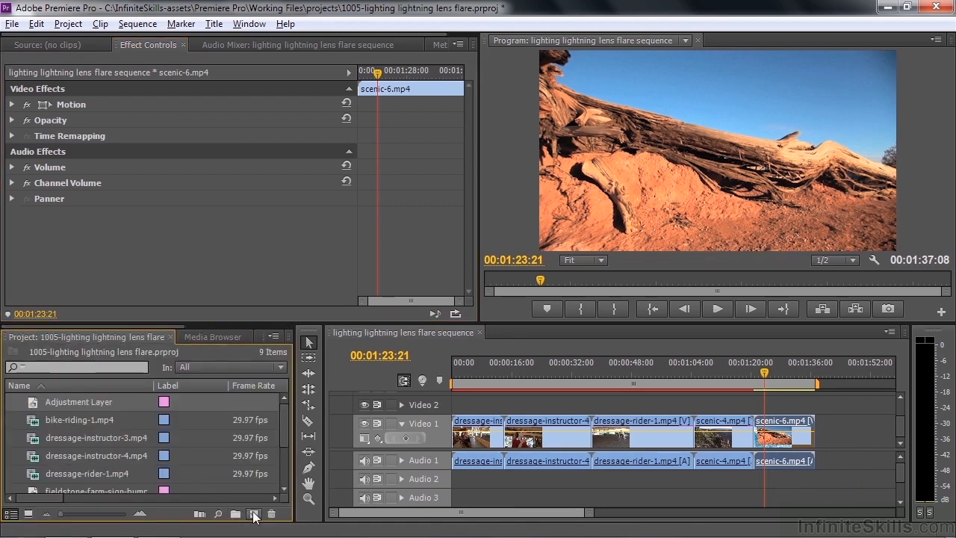
Create a black Color Matte named Black solid and select it on Video 2 above scenic-6.
click(254, 514)
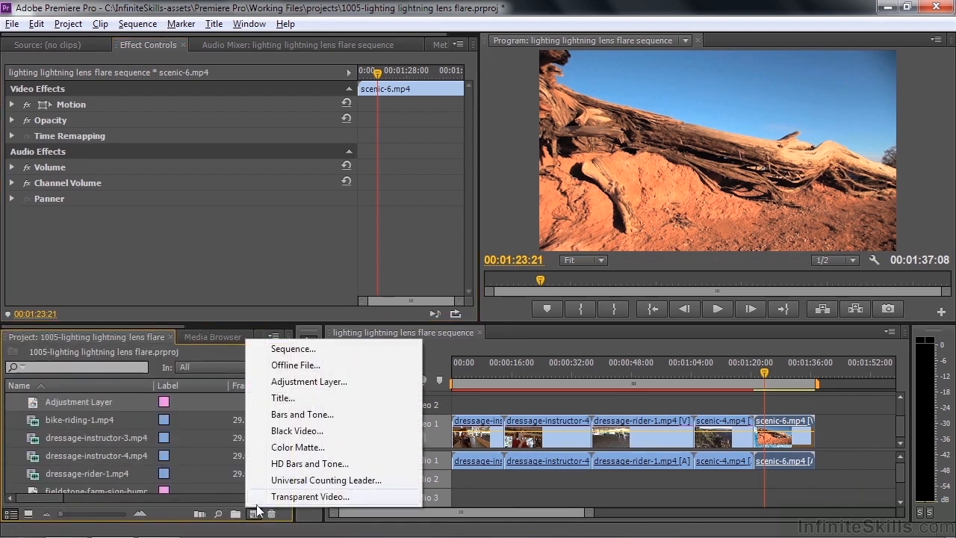
click(299, 446)
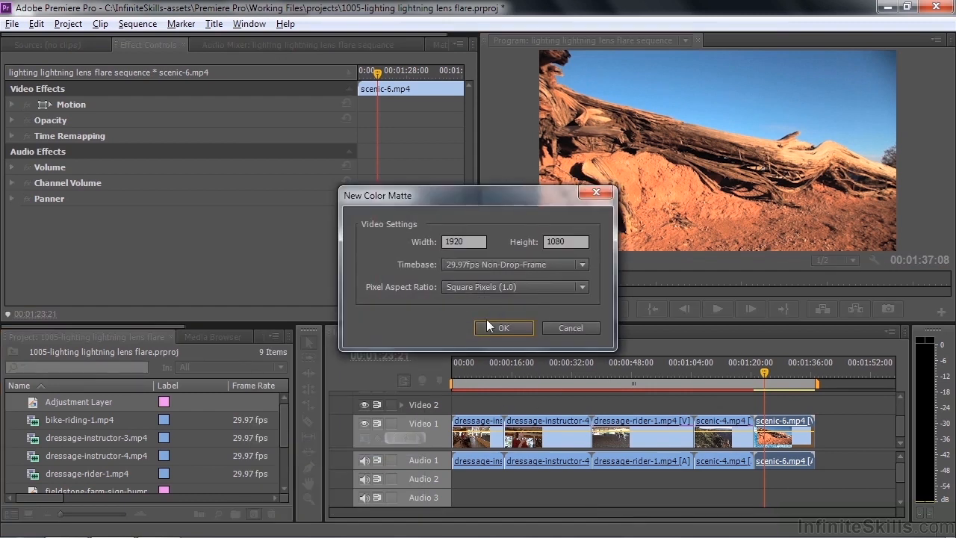
click(503, 327)
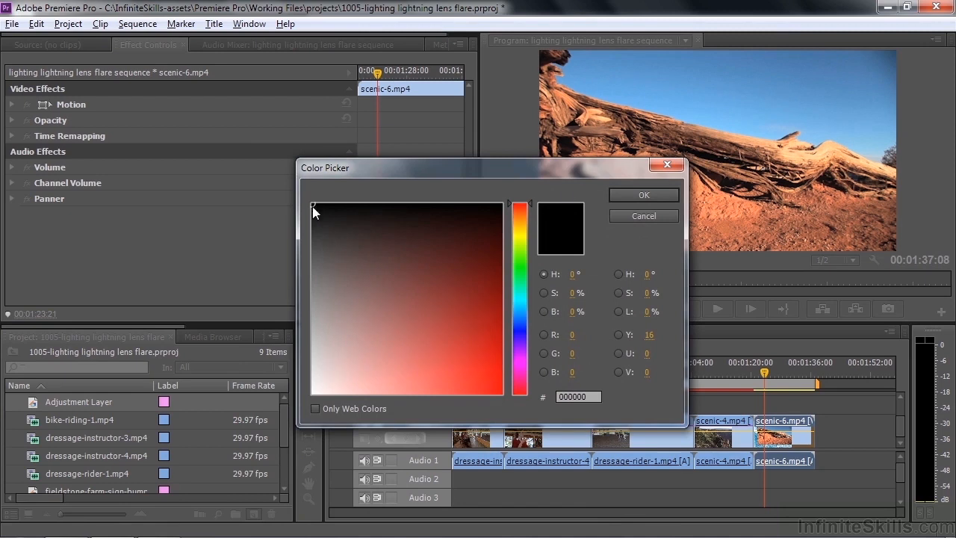
mouse_move(313, 207)
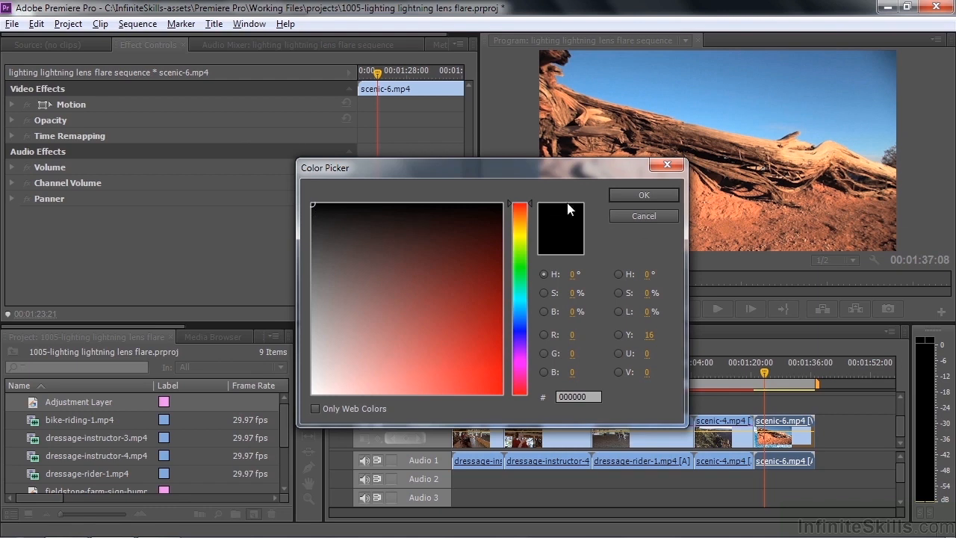
click(642, 194)
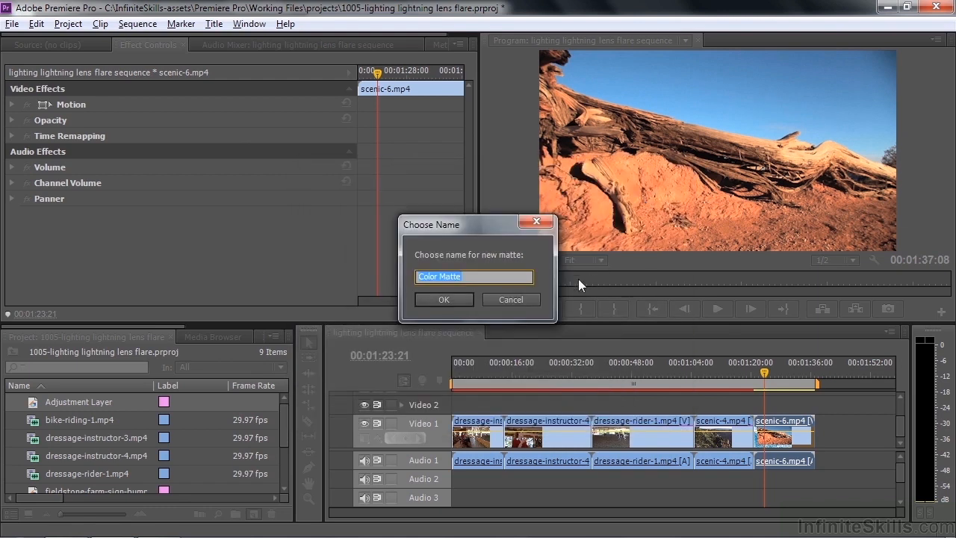
mouse_move(500, 259)
text(Black s)
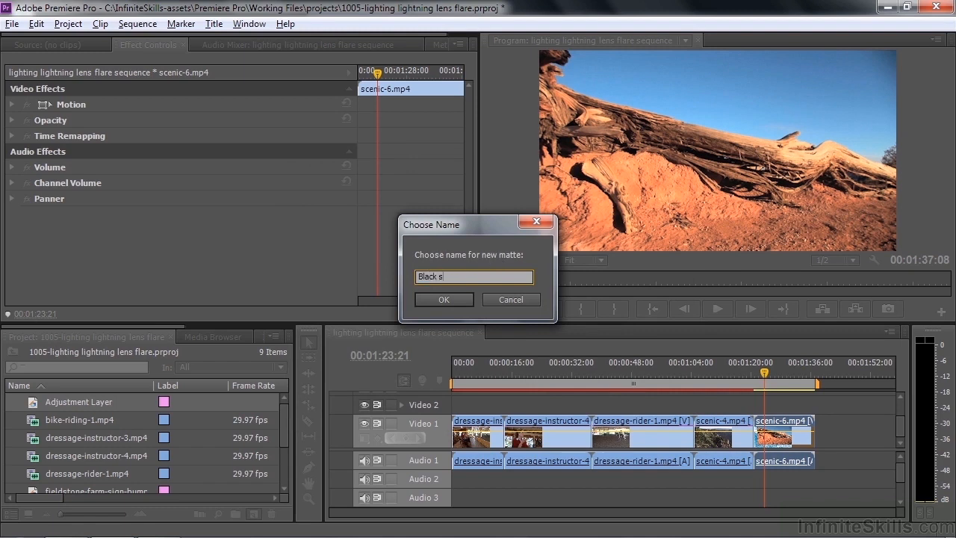
click(442, 298)
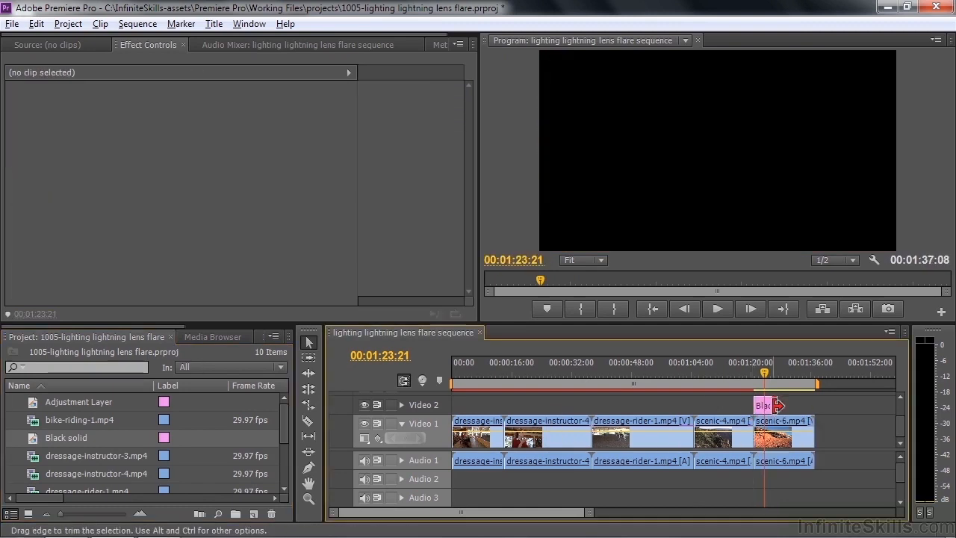
click(777, 406)
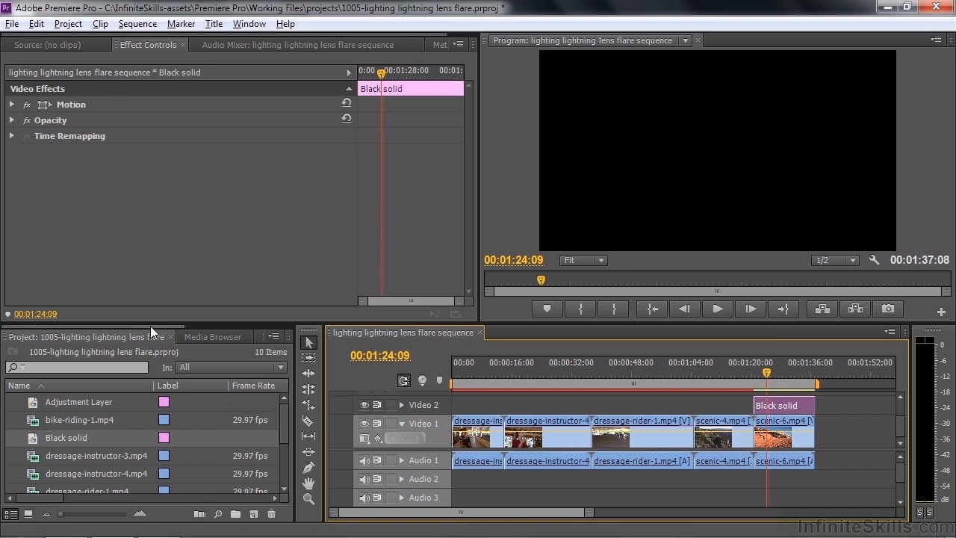
Add Lens Flare to the Black solid and try Lighten blending over the desert clip.
click(141, 336)
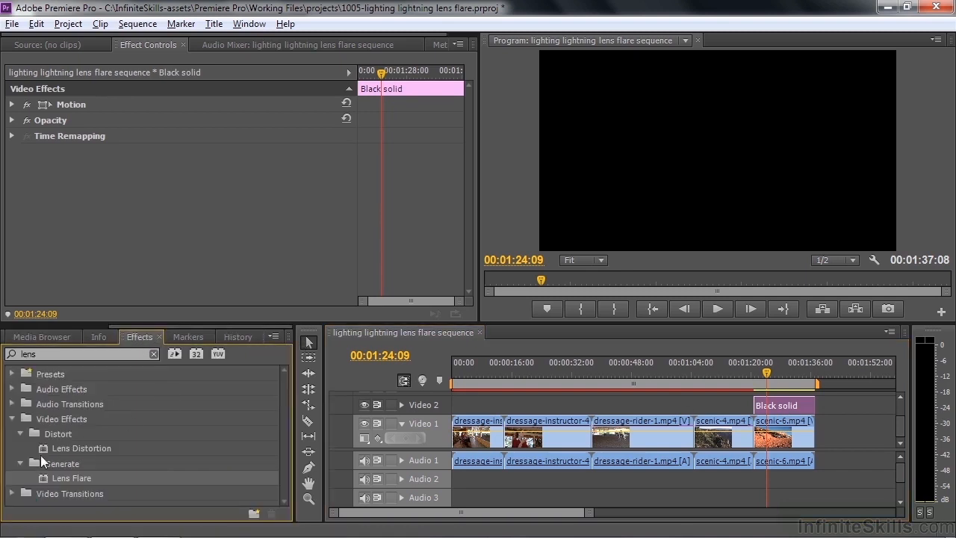
mouse_move(382, 425)
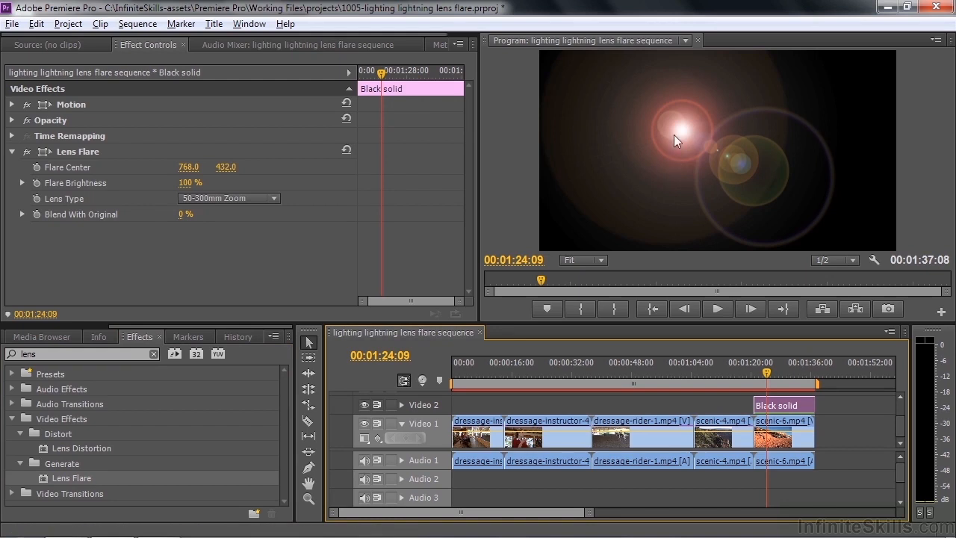
mouse_move(157, 127)
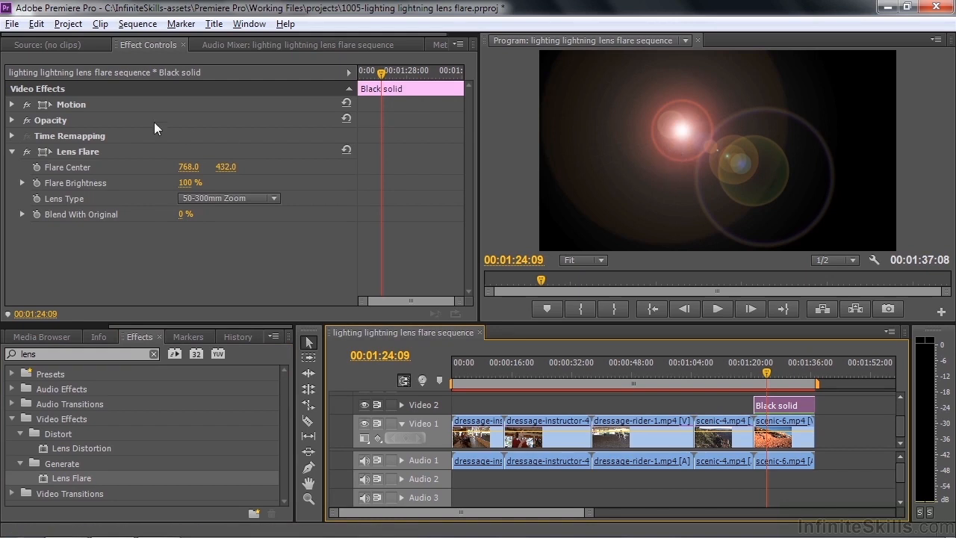
click(12, 120)
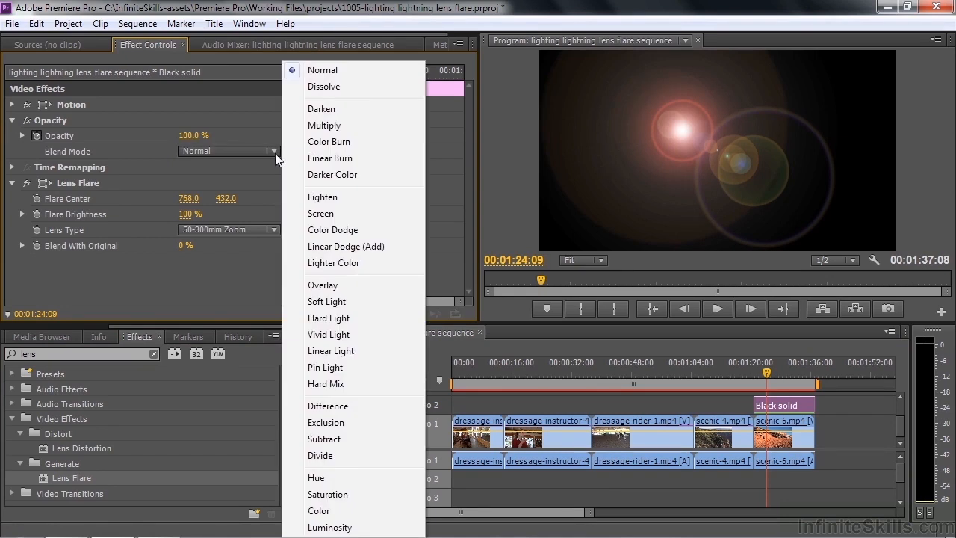
mouse_move(328, 214)
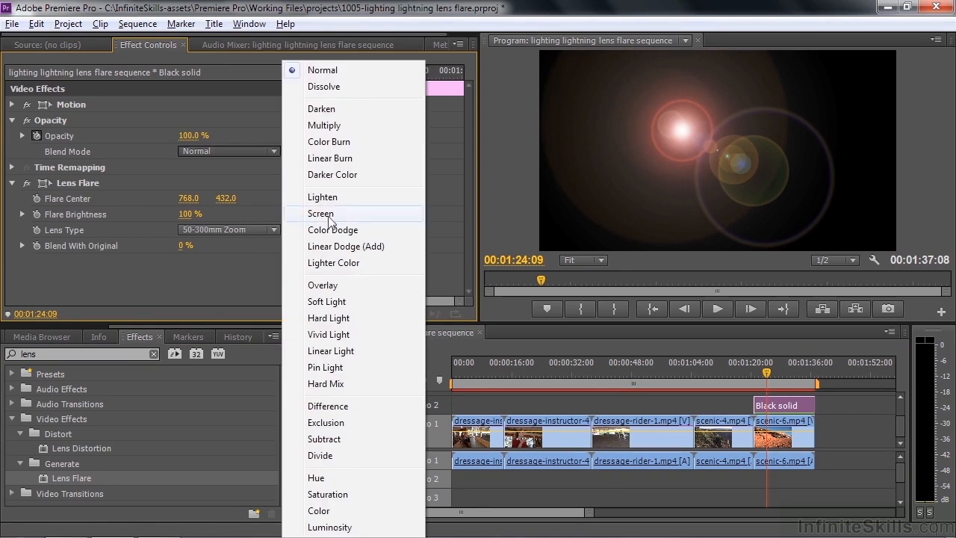
click(319, 212)
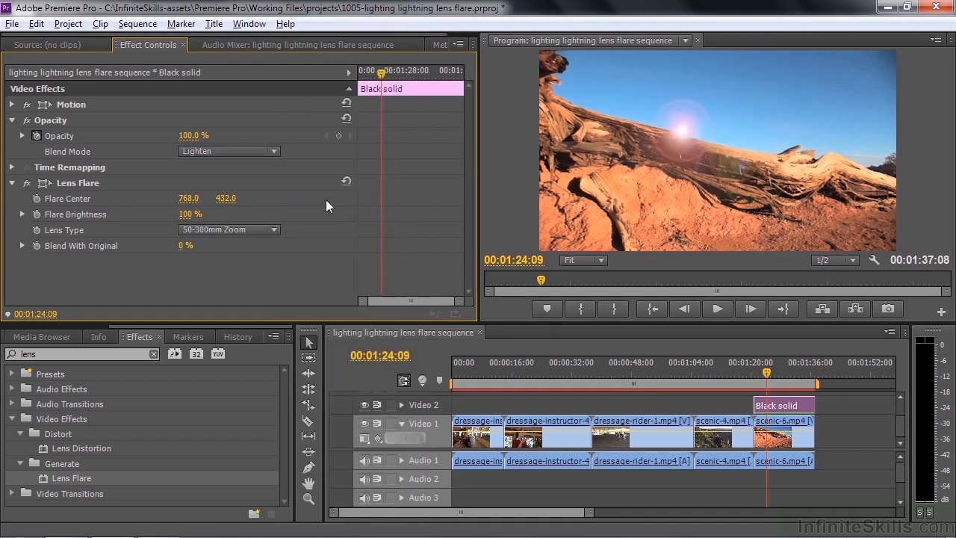
Try Linear Dodge (Add), then settle on Screen blend mode so only the flare shows.
click(230, 151)
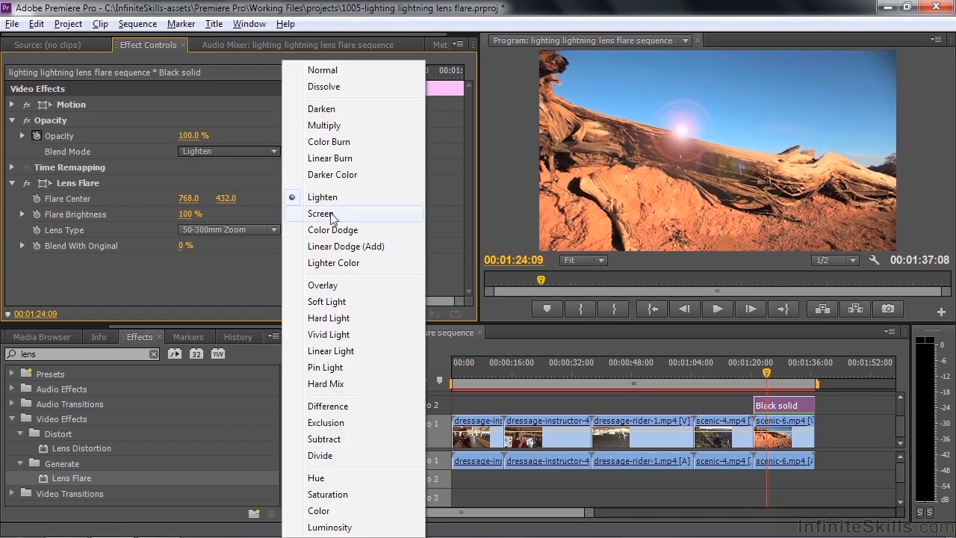
click(346, 246)
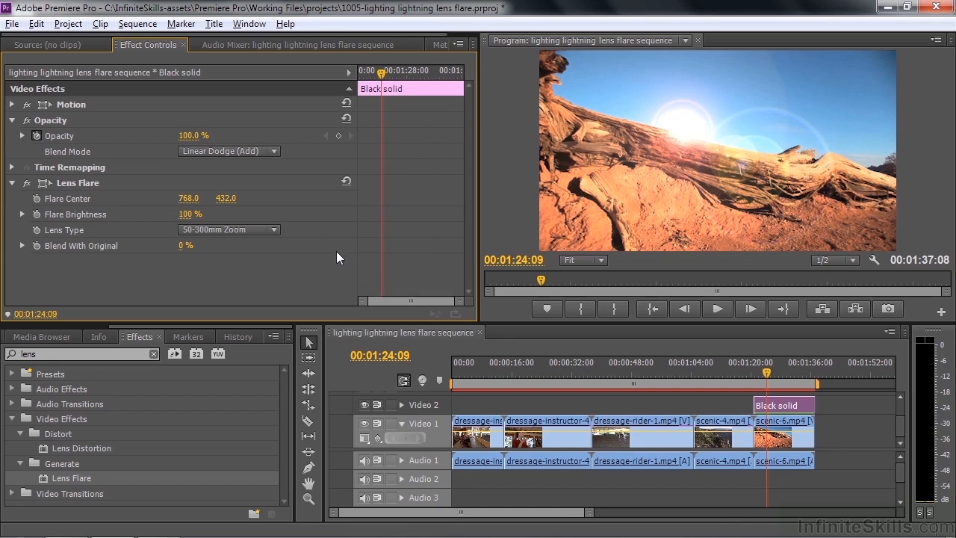
click(227, 151)
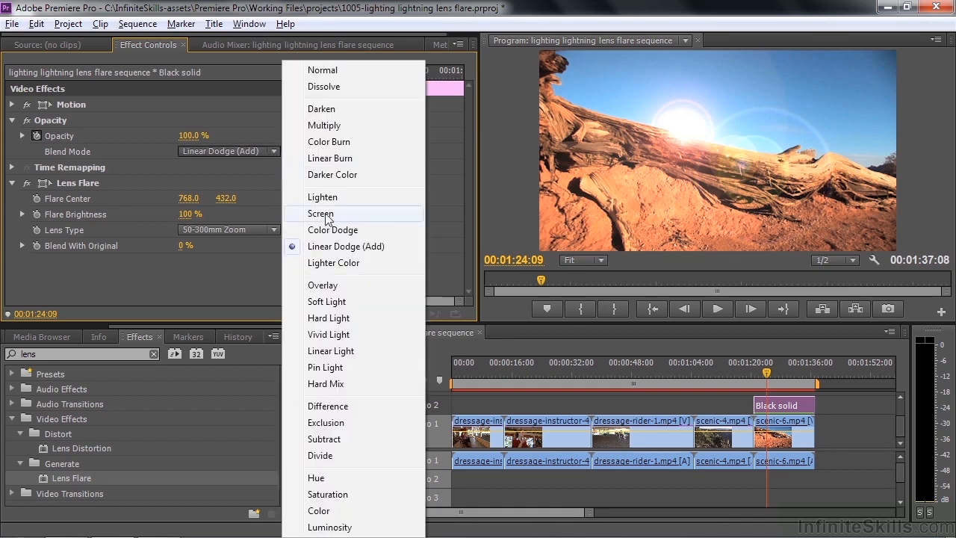
click(320, 213)
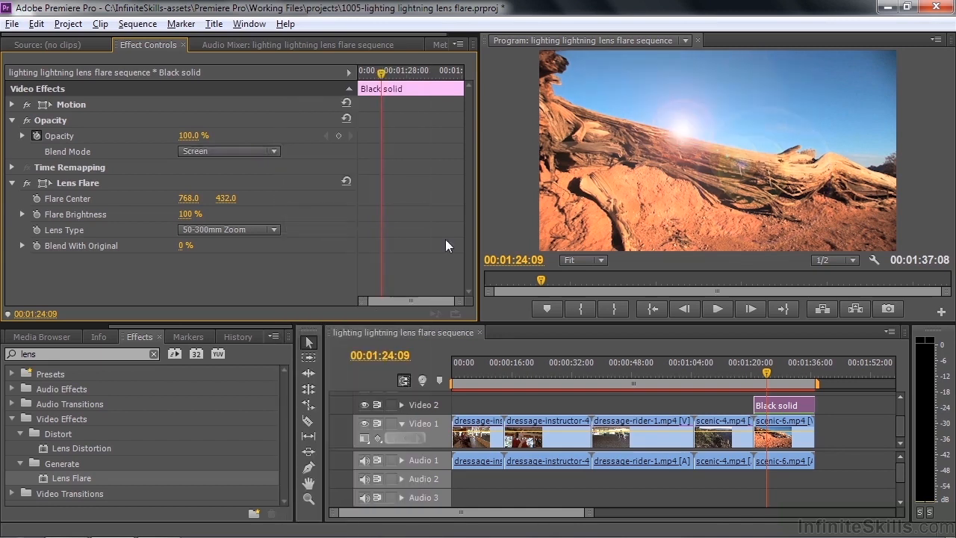
mouse_move(854, 202)
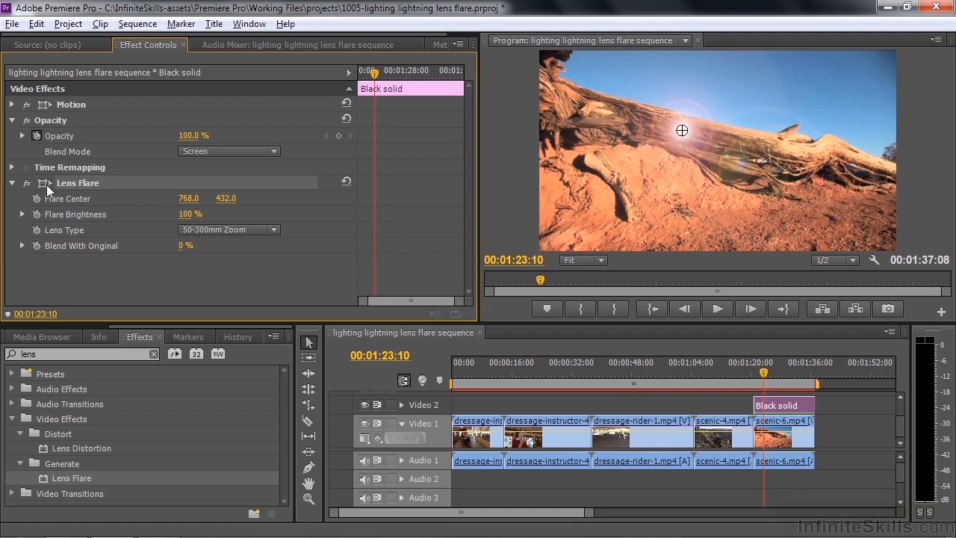
mouse_move(611, 170)
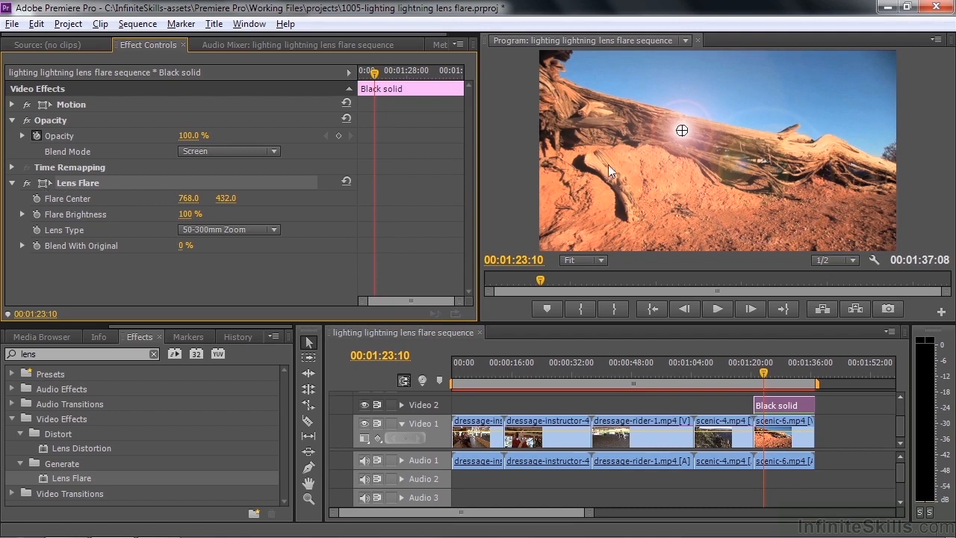
Keyframe the flare centre above the frame, then move later in the clip with the preview at 10%.
drag(680, 132, 678, 57)
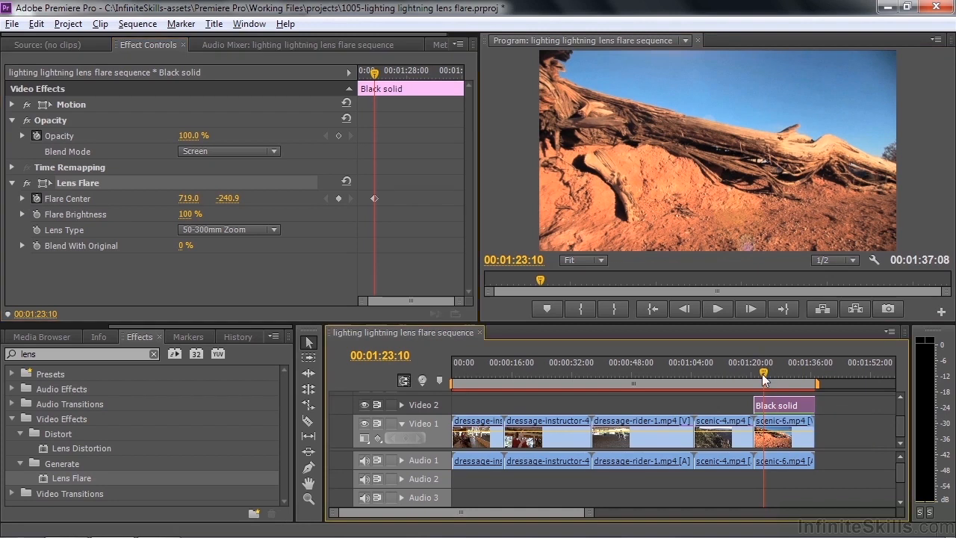
drag(763, 373, 791, 373)
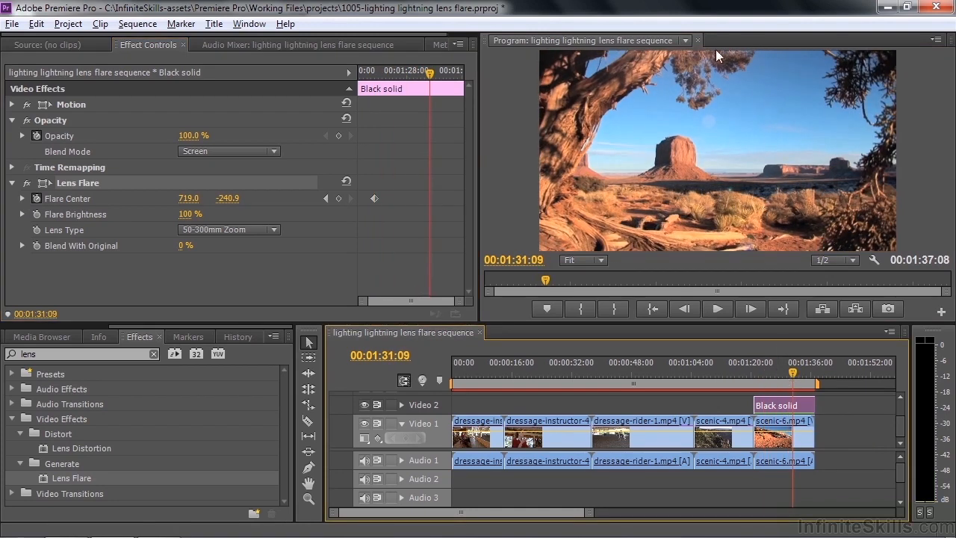
click(583, 259)
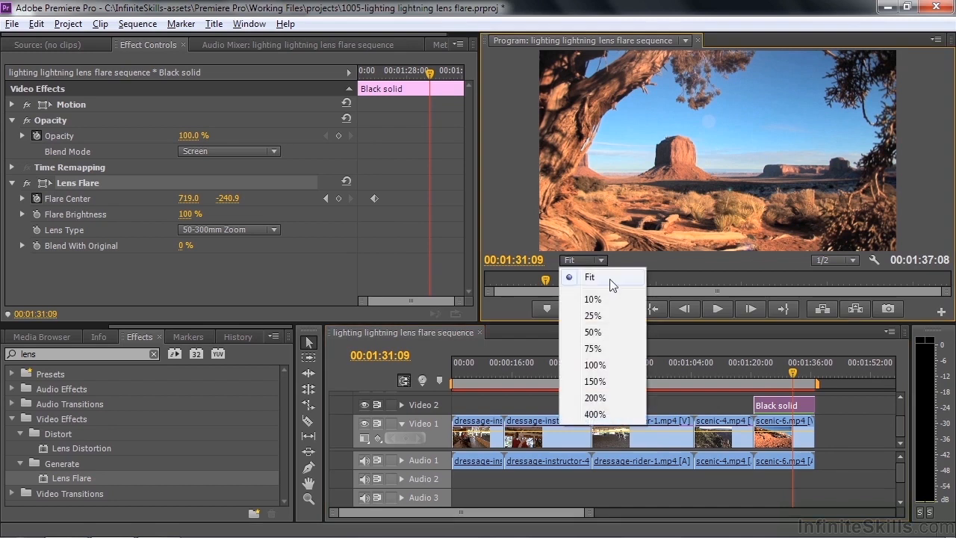
click(591, 298)
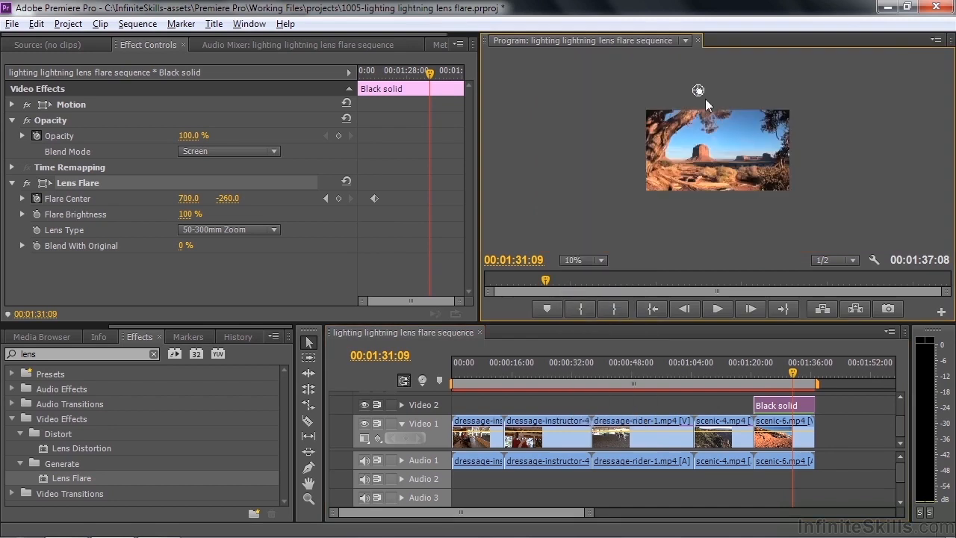
Keyframe the flare centre at the lower right later in the clip and return the preview to Fit.
drag(698, 91, 773, 163)
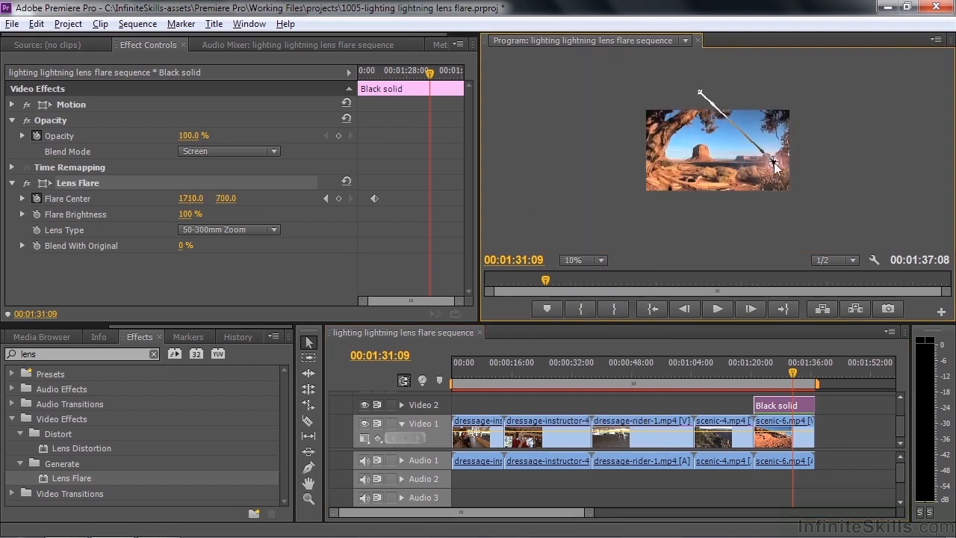
drag(773, 163, 753, 152)
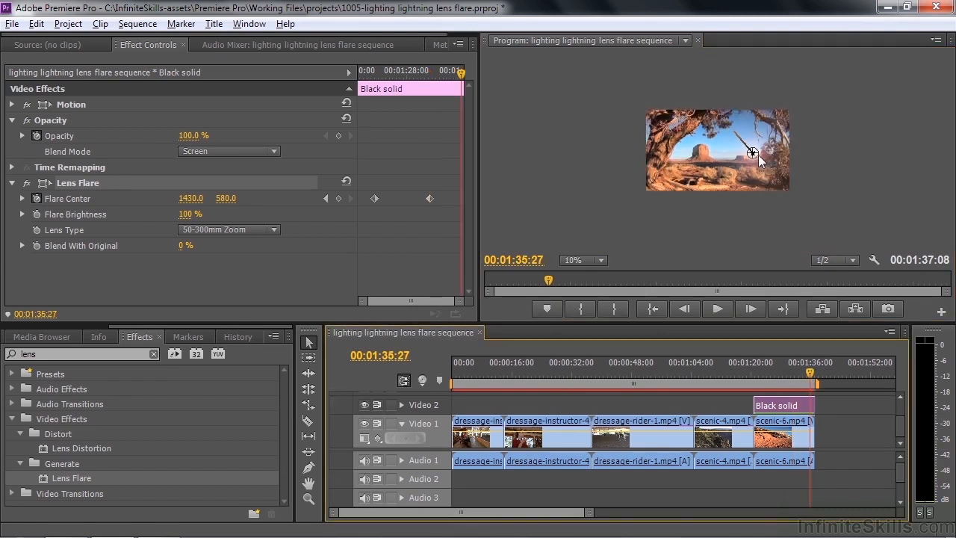
drag(754, 152, 804, 177)
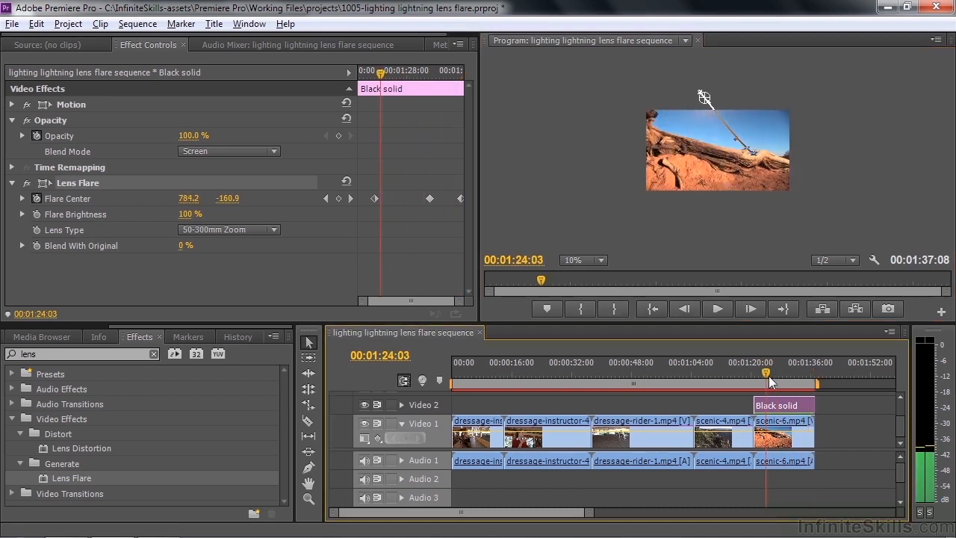
click(583, 260)
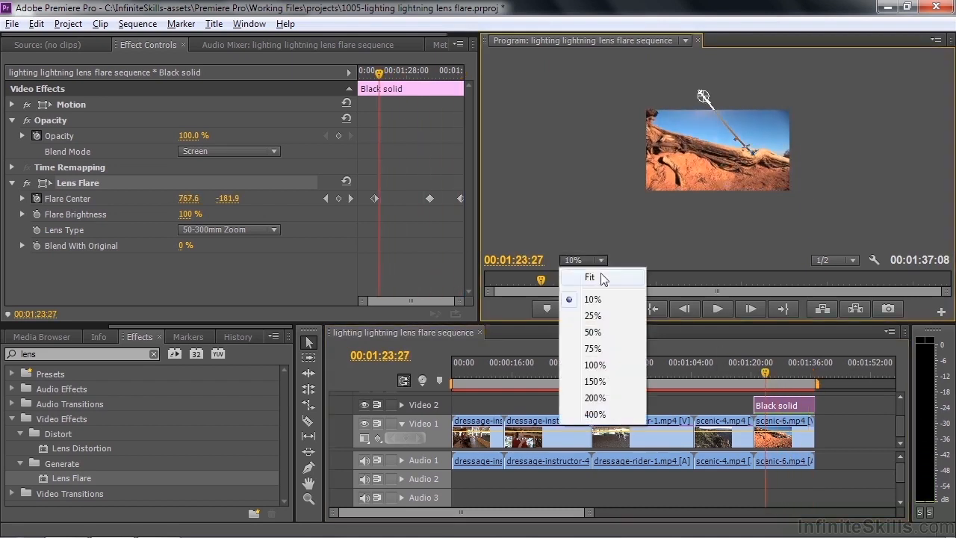
click(590, 276)
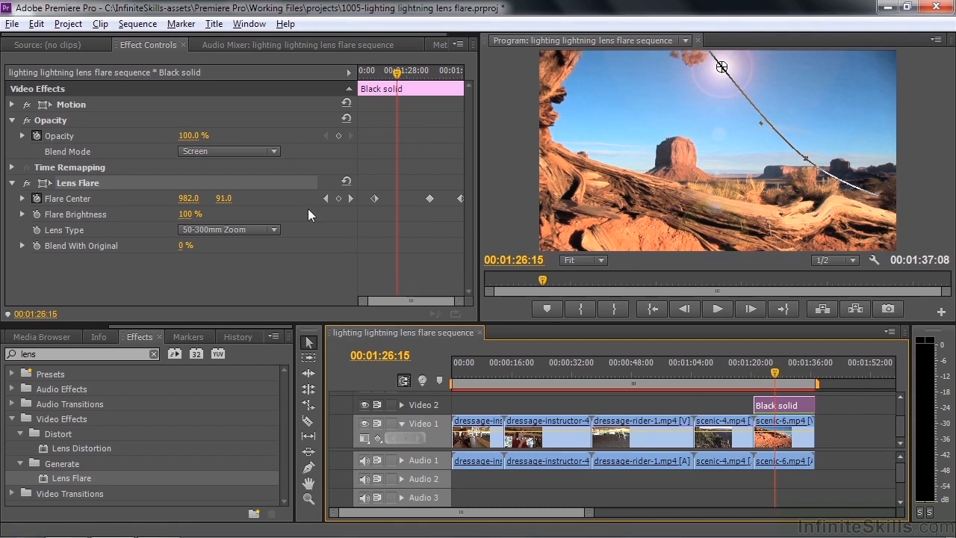
mouse_move(75, 254)
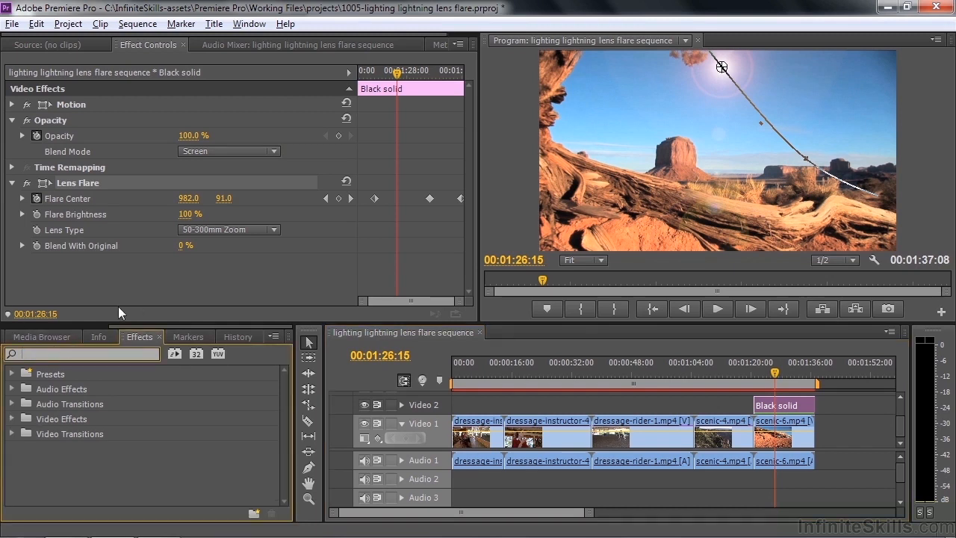
Expand the Video Effects categories and scroll down to the Color Correction folder.
click(12, 418)
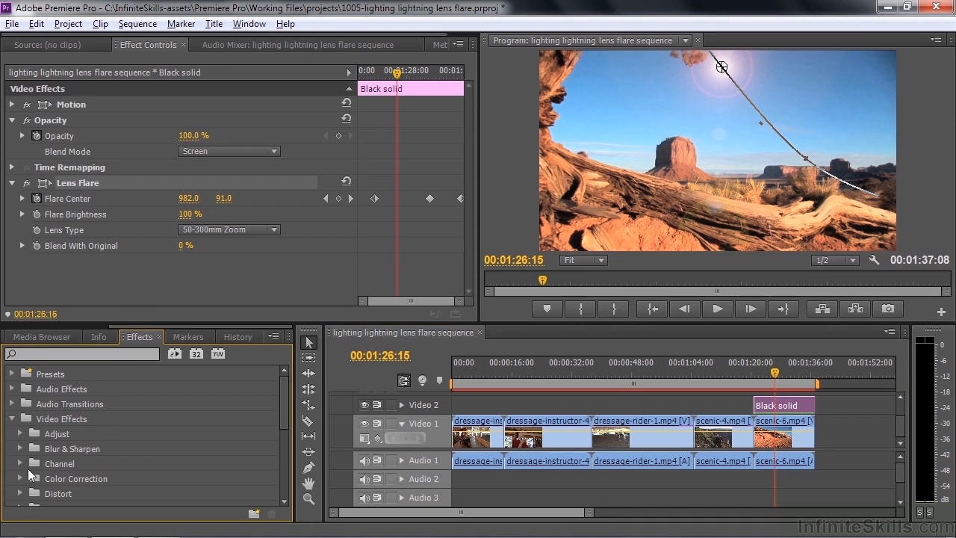
scroll(down, 3)
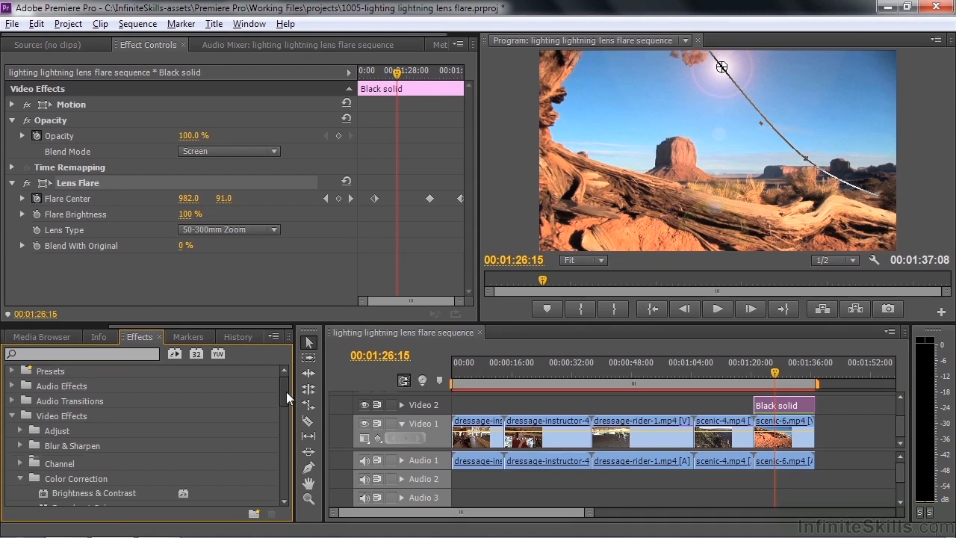
scroll(down, 3)
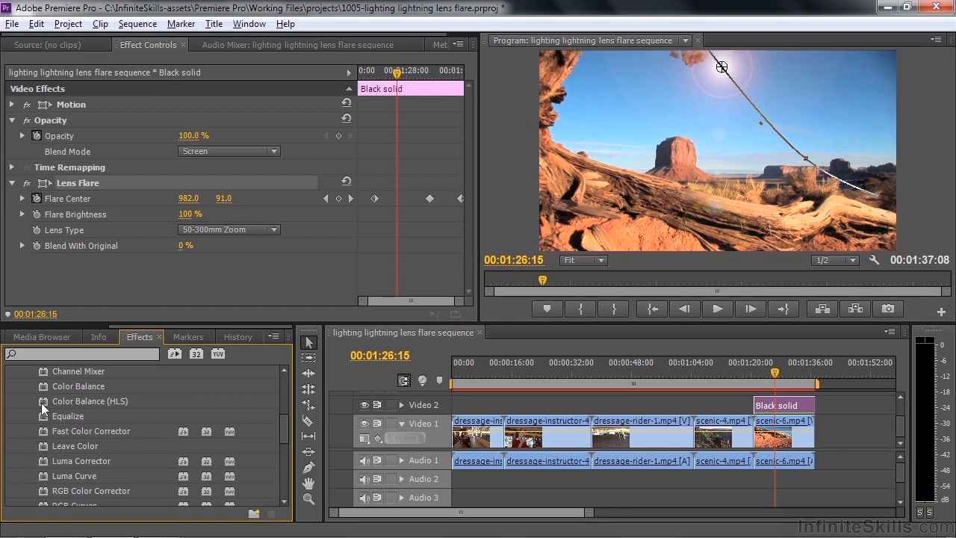
mouse_move(73, 409)
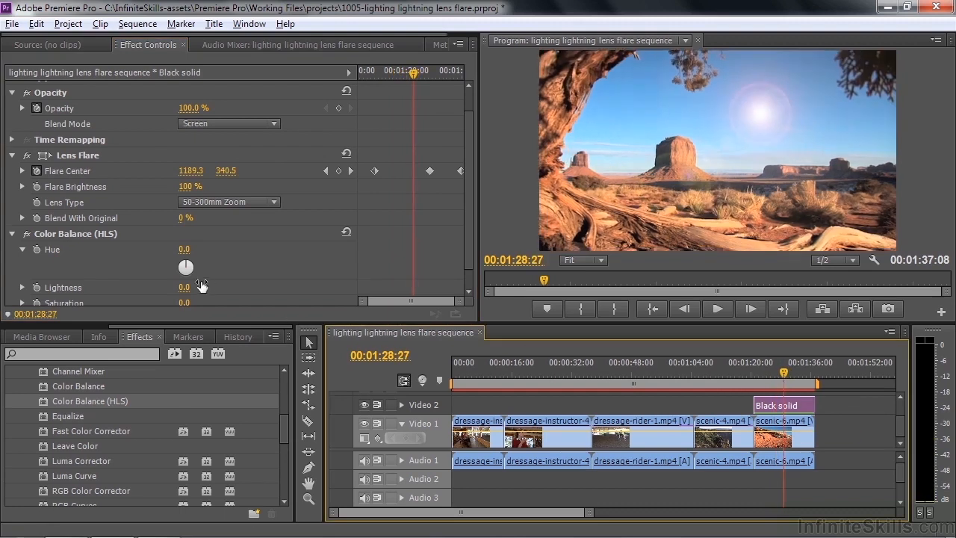
Rotate the Color Balance (HLS) Hue dial through several tints until it reads -225.0°.
drag(185, 266, 188, 266)
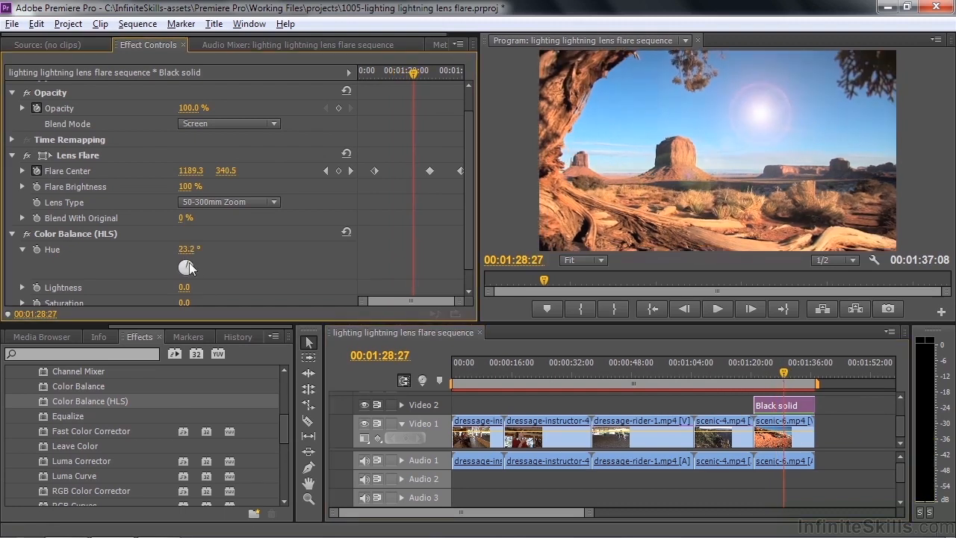
drag(188, 267, 192, 261)
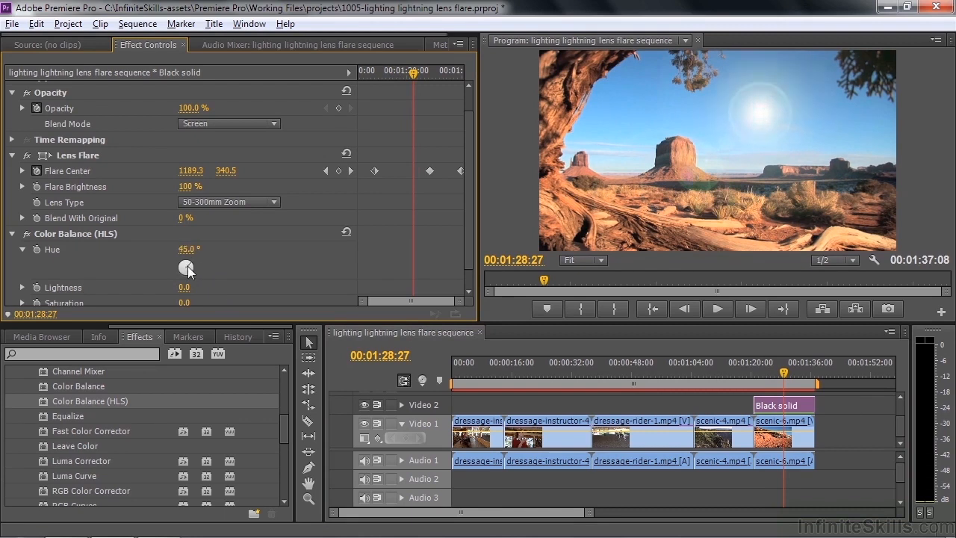
drag(189, 267, 185, 266)
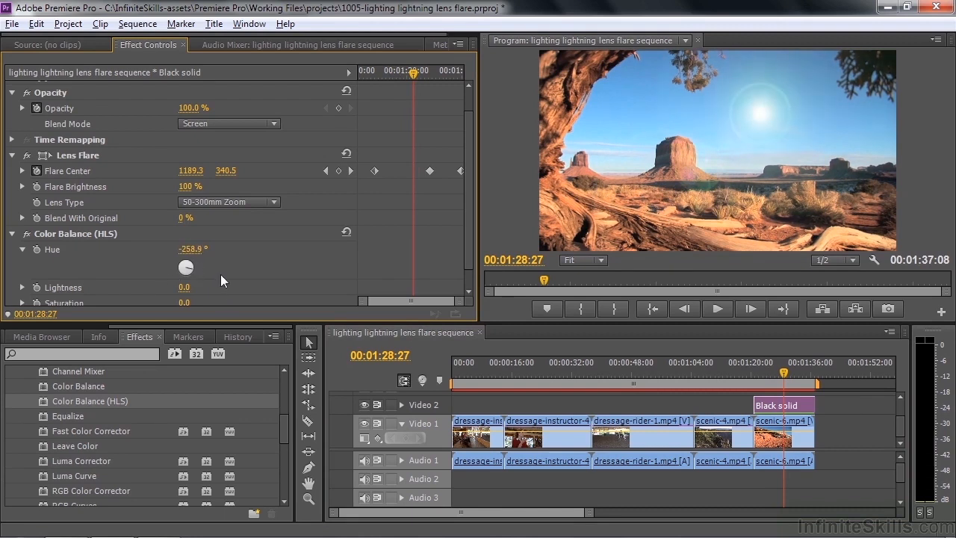
drag(186, 266, 191, 266)
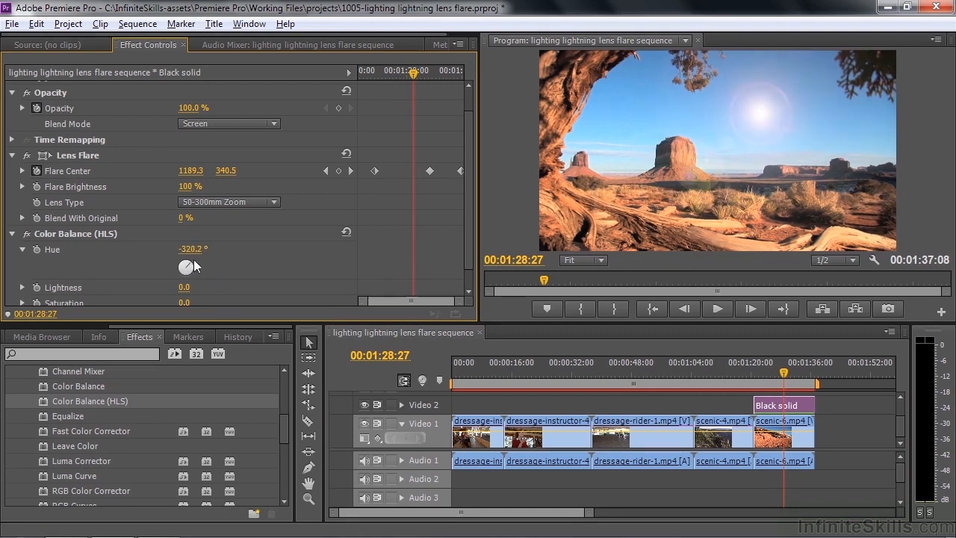
drag(185, 267, 185, 267)
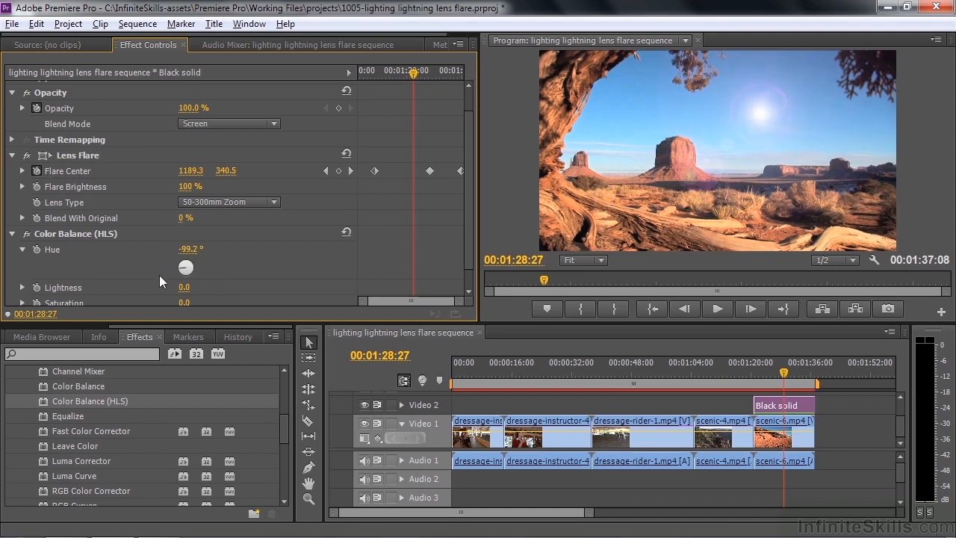
drag(185, 266, 185, 265)
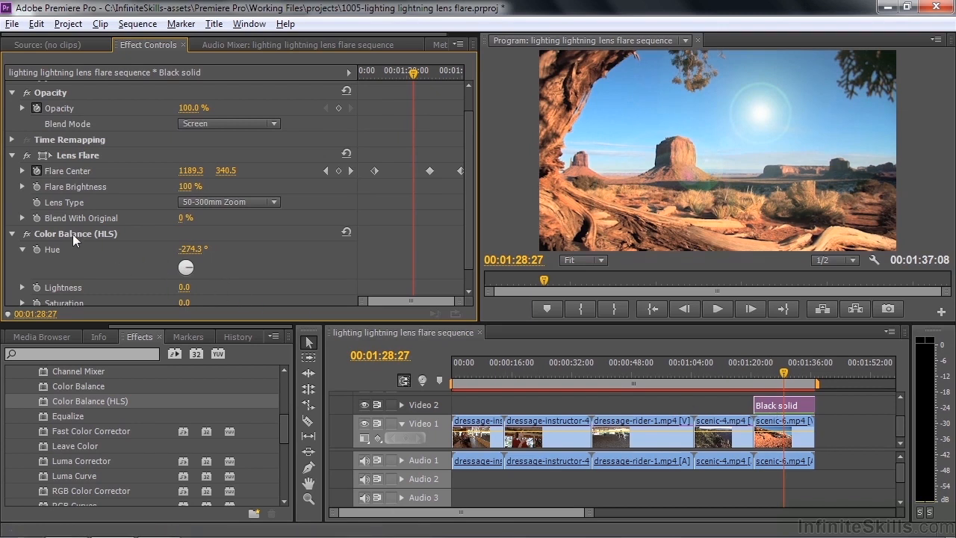
drag(185, 266, 189, 265)
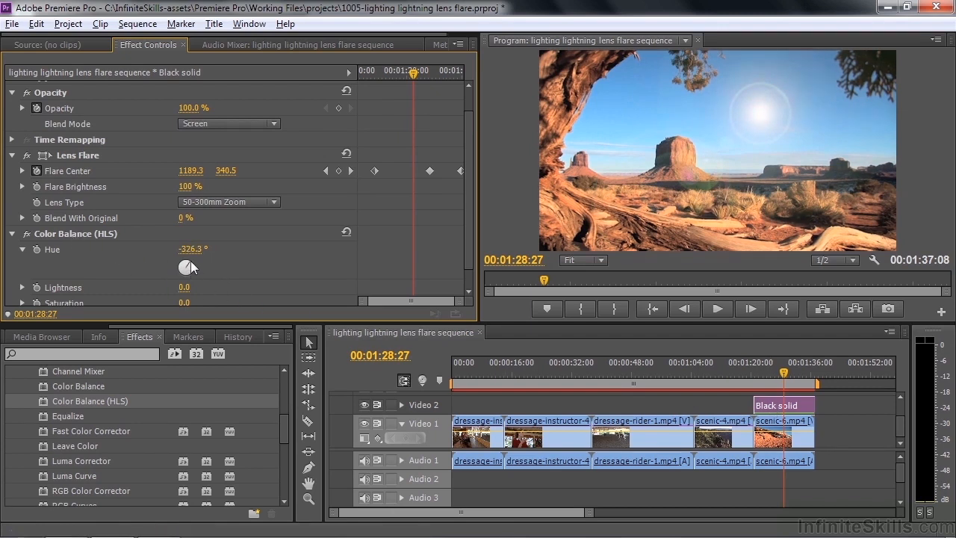
drag(188, 265, 185, 266)
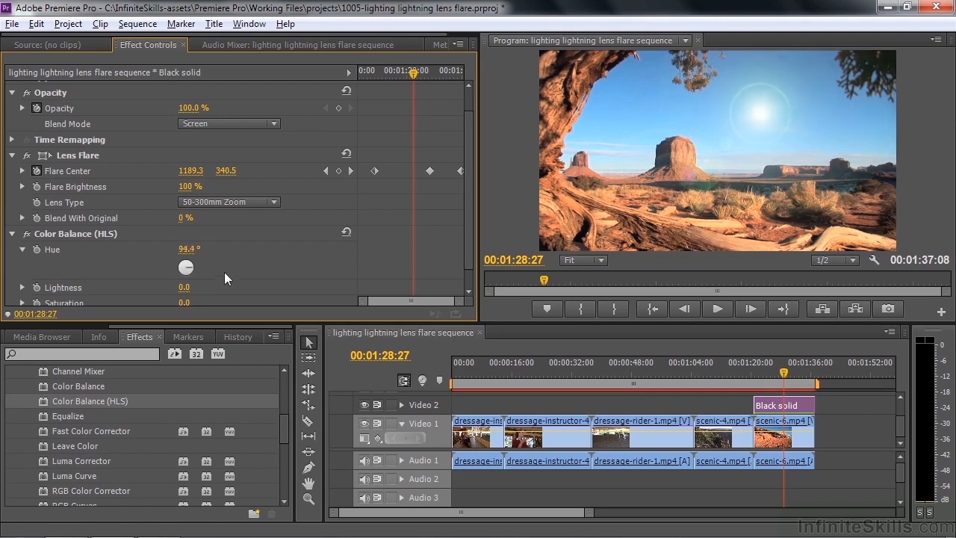
drag(185, 267, 185, 267)
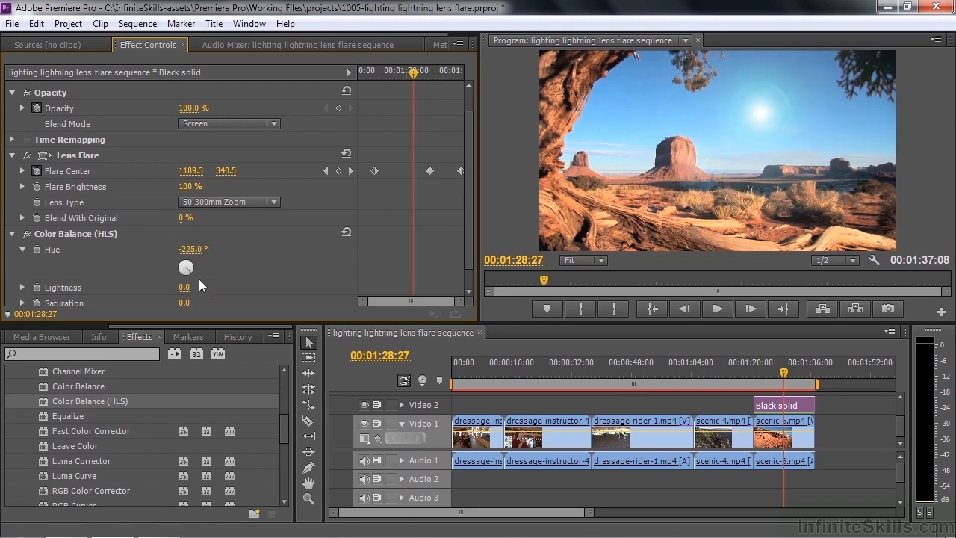